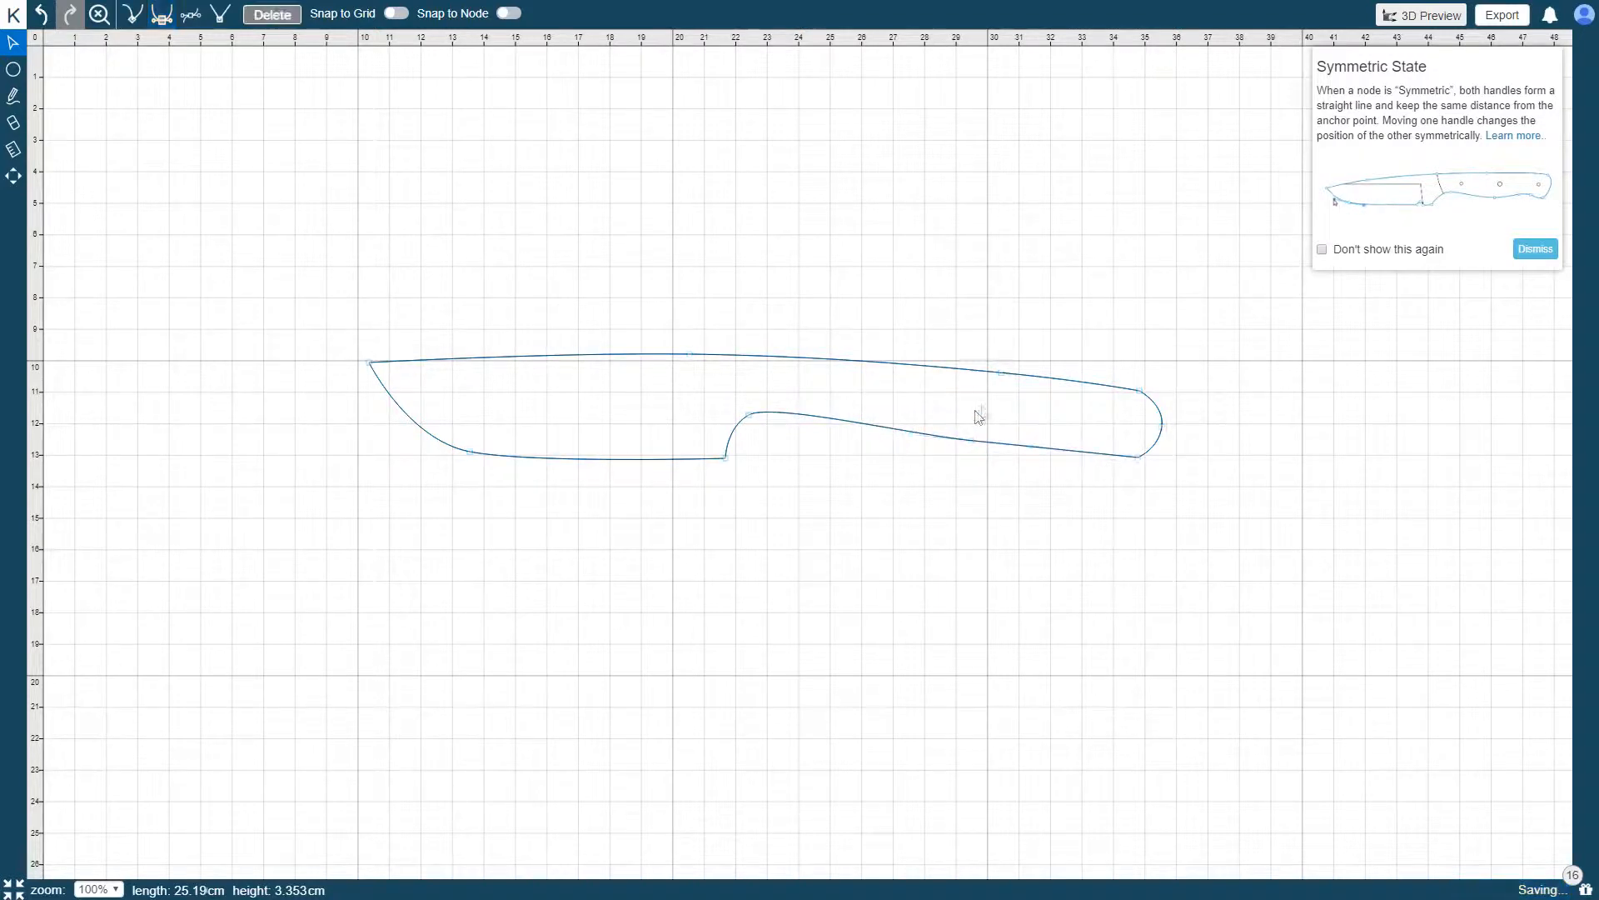
# Place drill holes on the handle with the Drill tool, then return to Select.
pyautogui.click(15, 70)
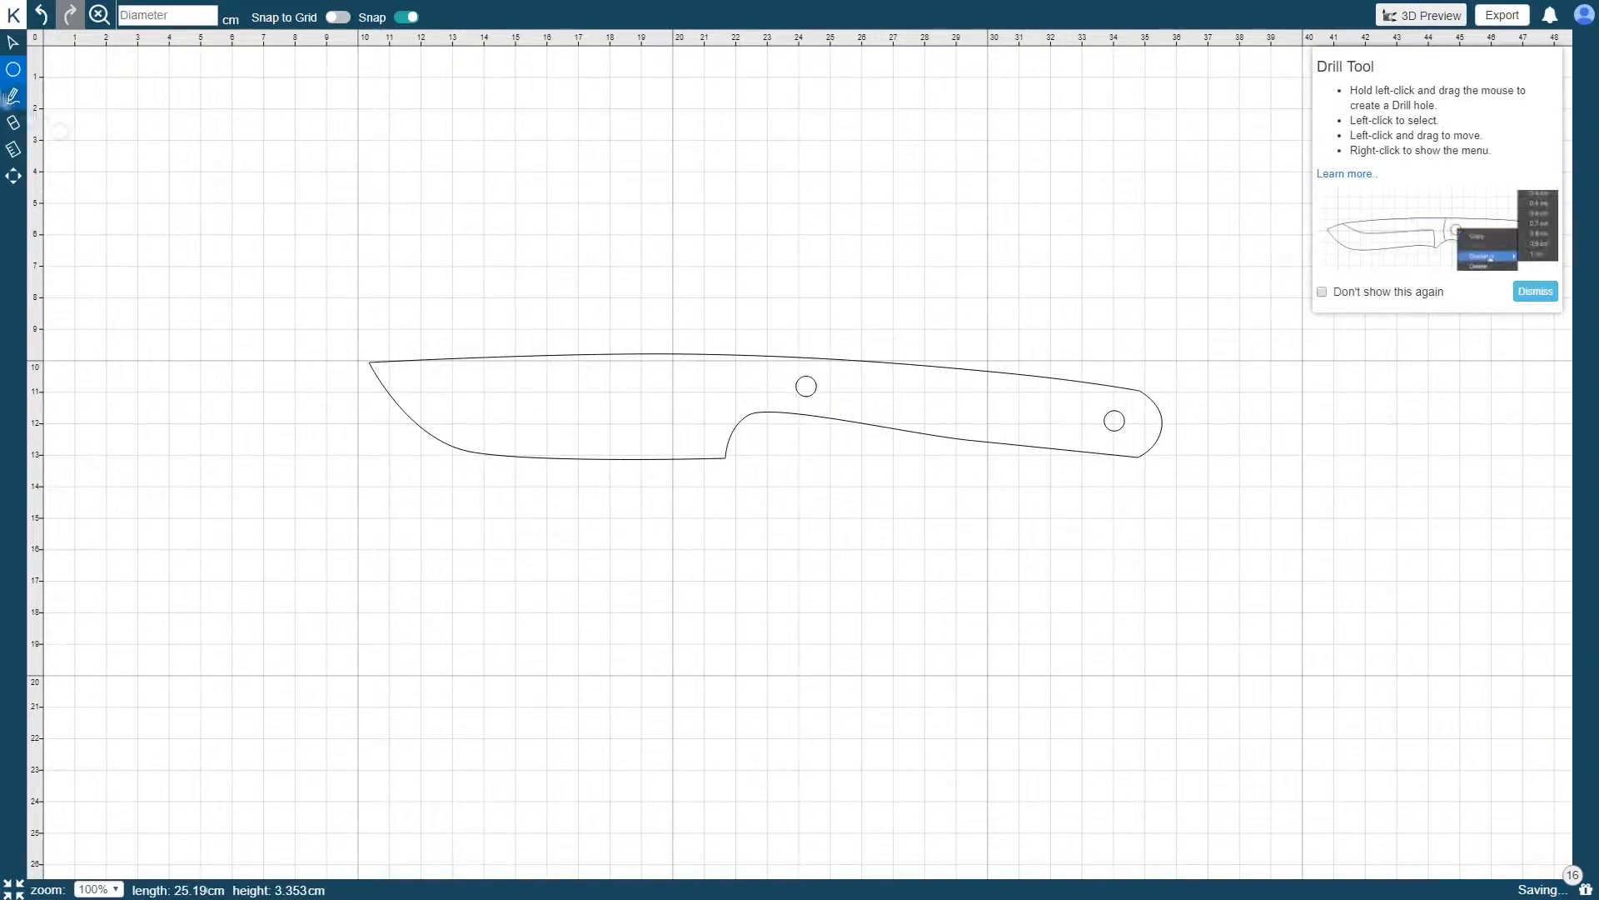
pyautogui.click(15, 43)
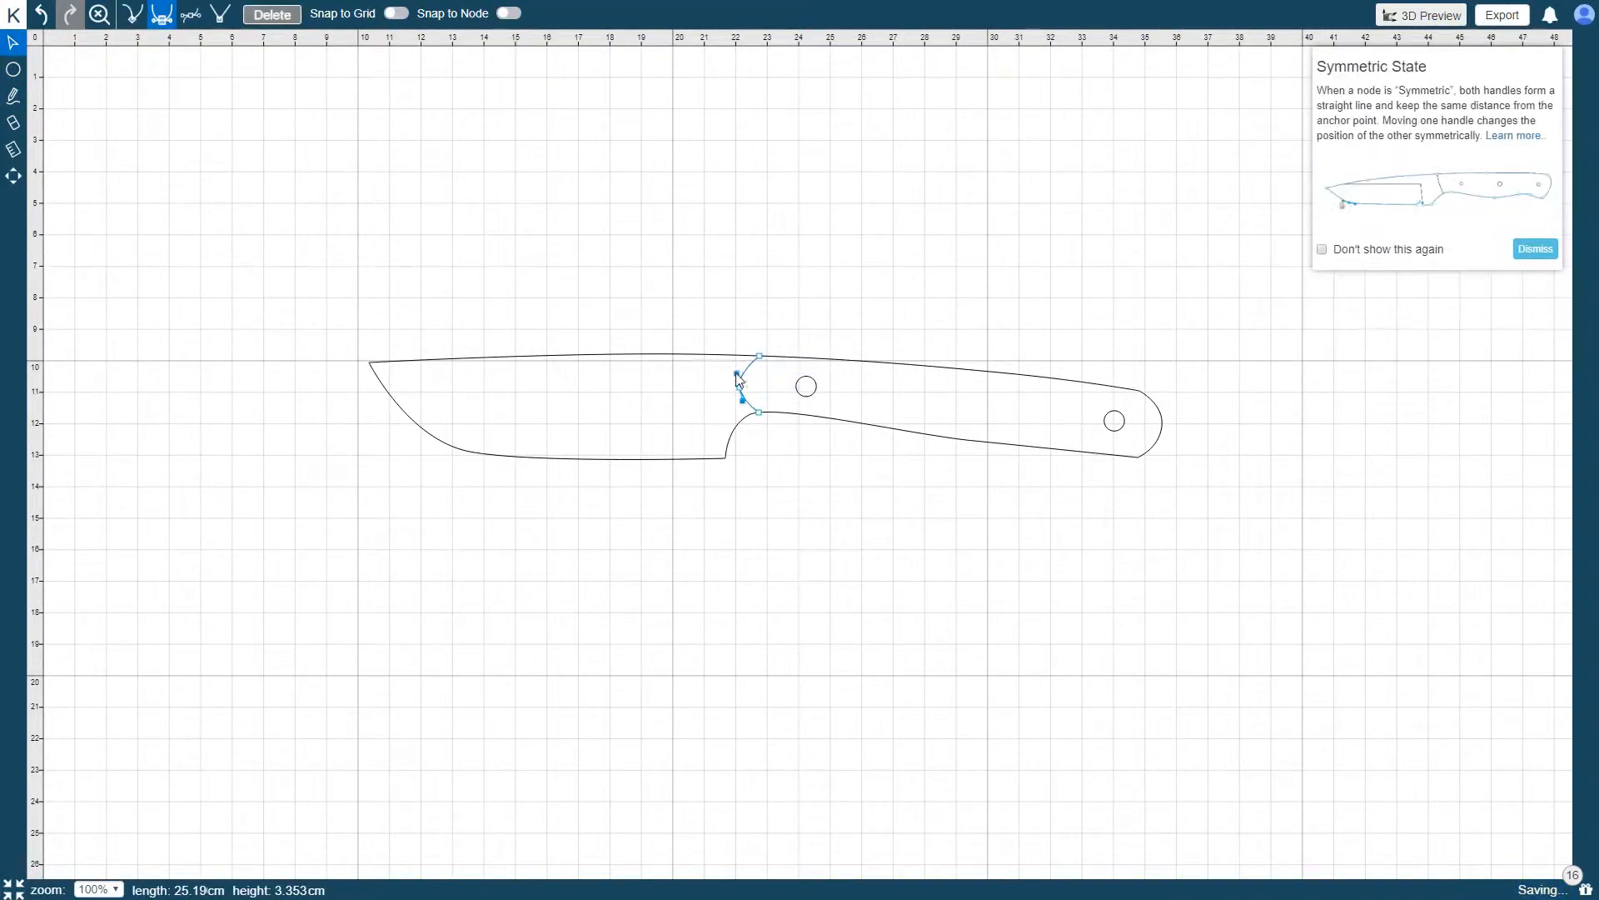
pyautogui.click(938, 318)
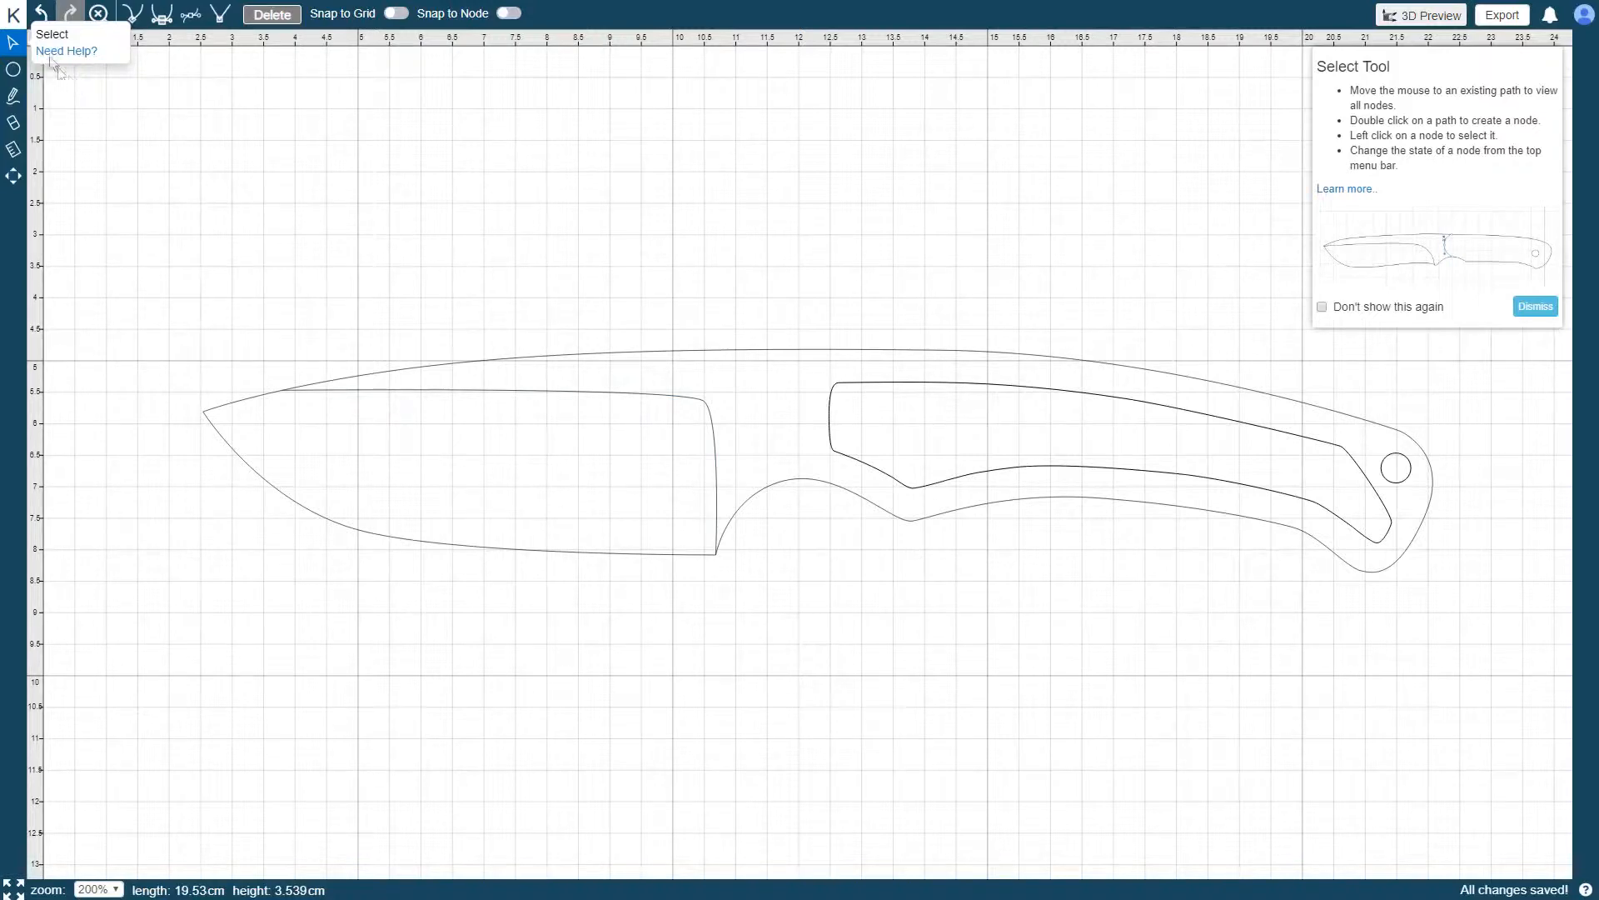
pyautogui.moveTo(13, 45)
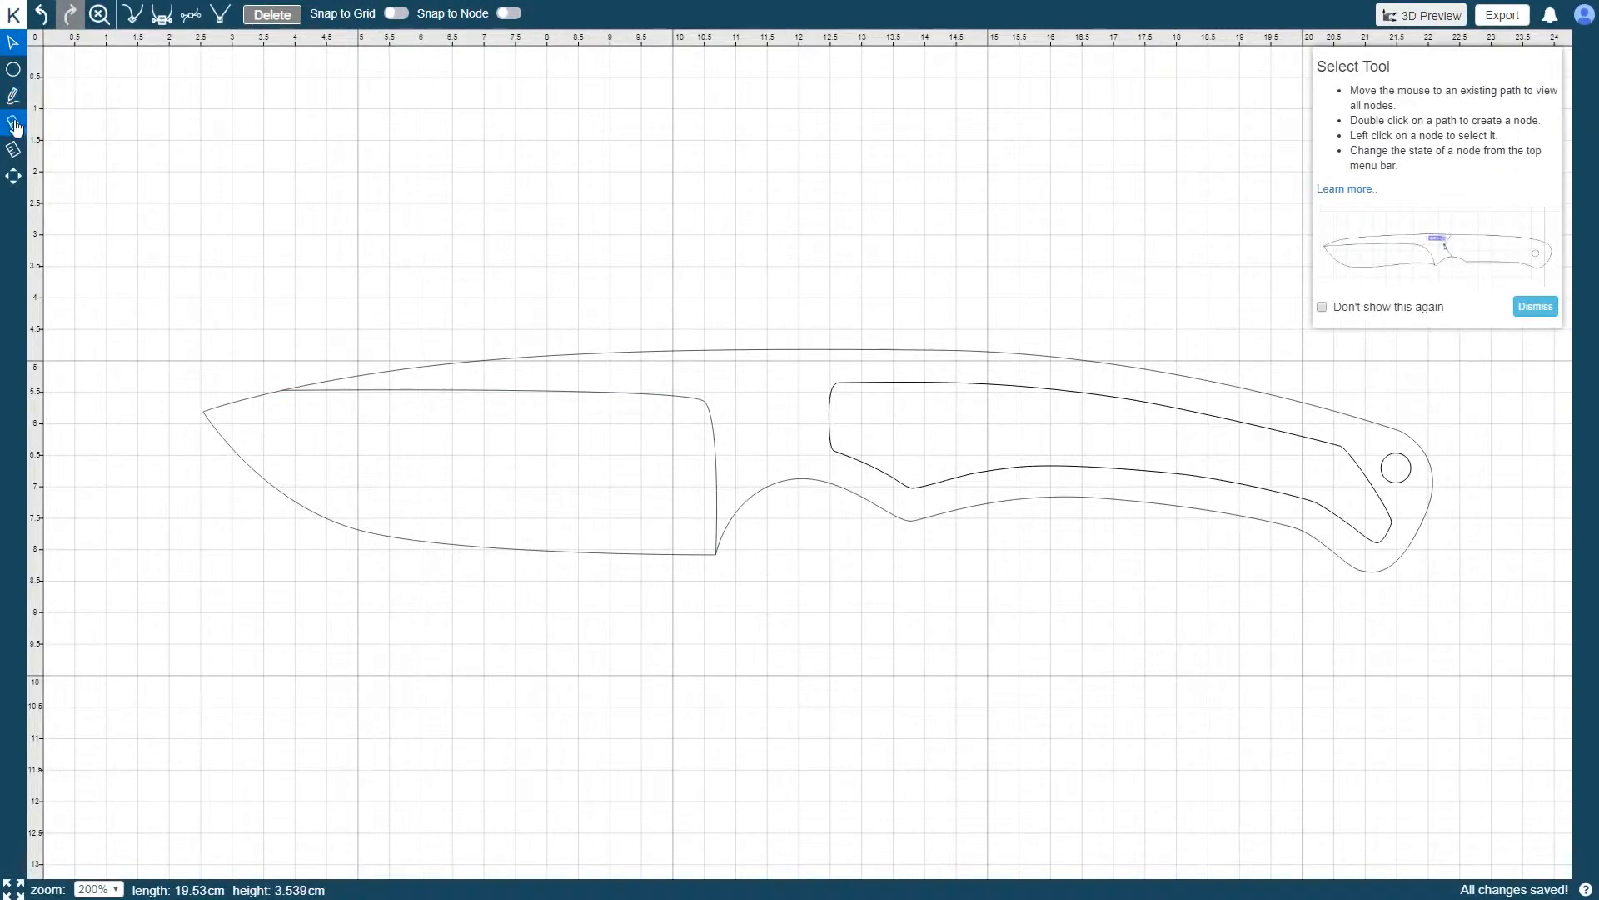
pyautogui.moveTo(15, 148)
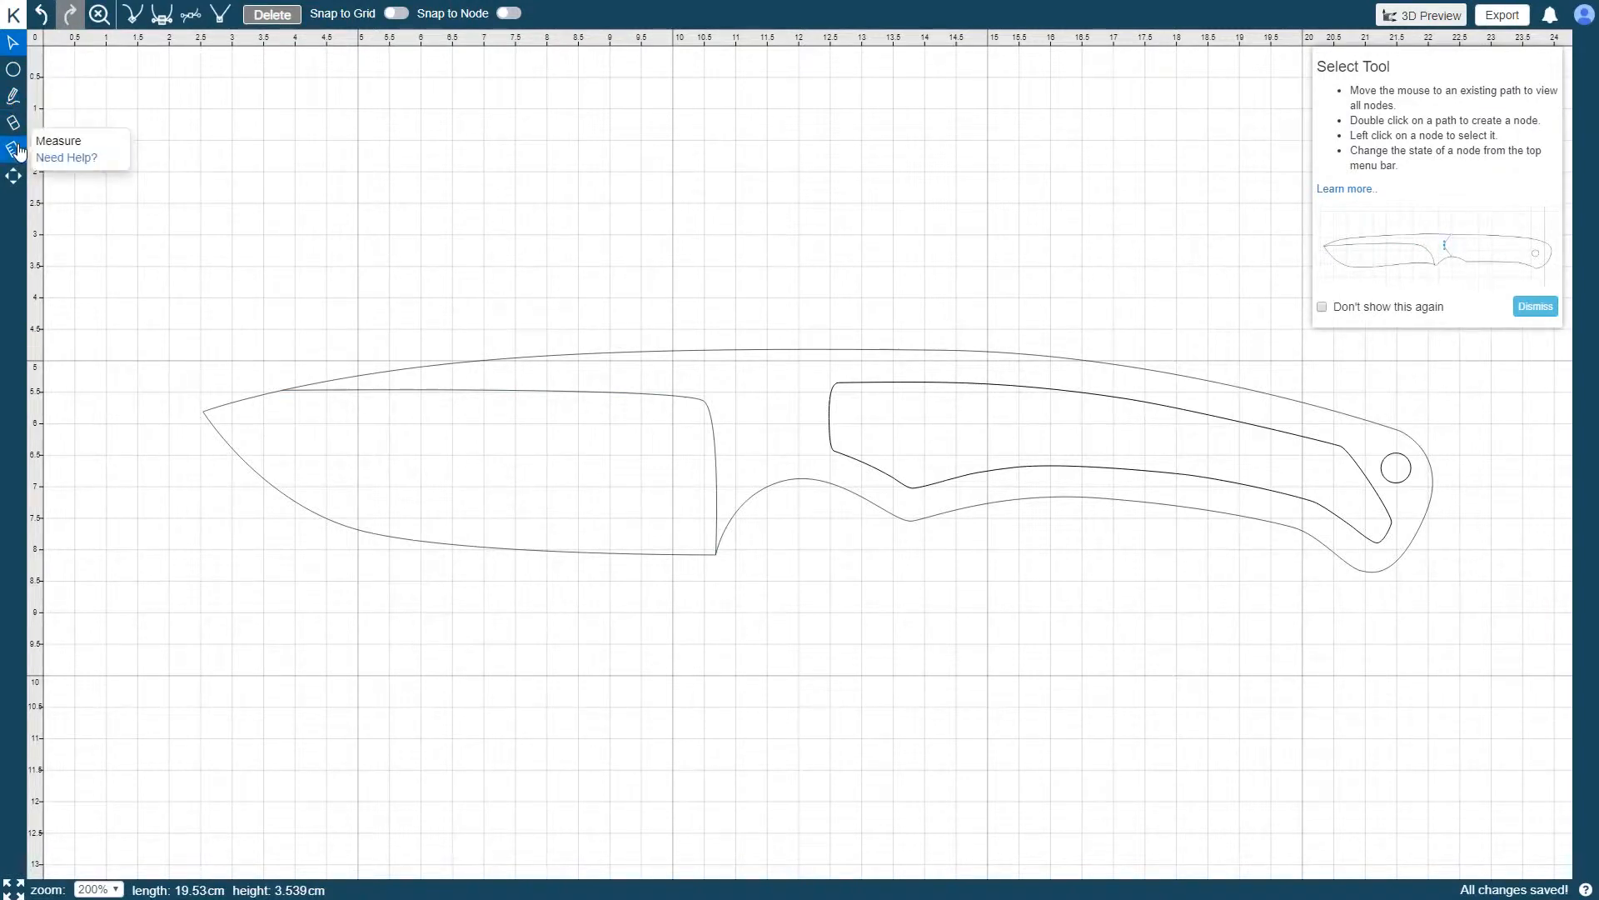
pyautogui.moveTo(15, 175)
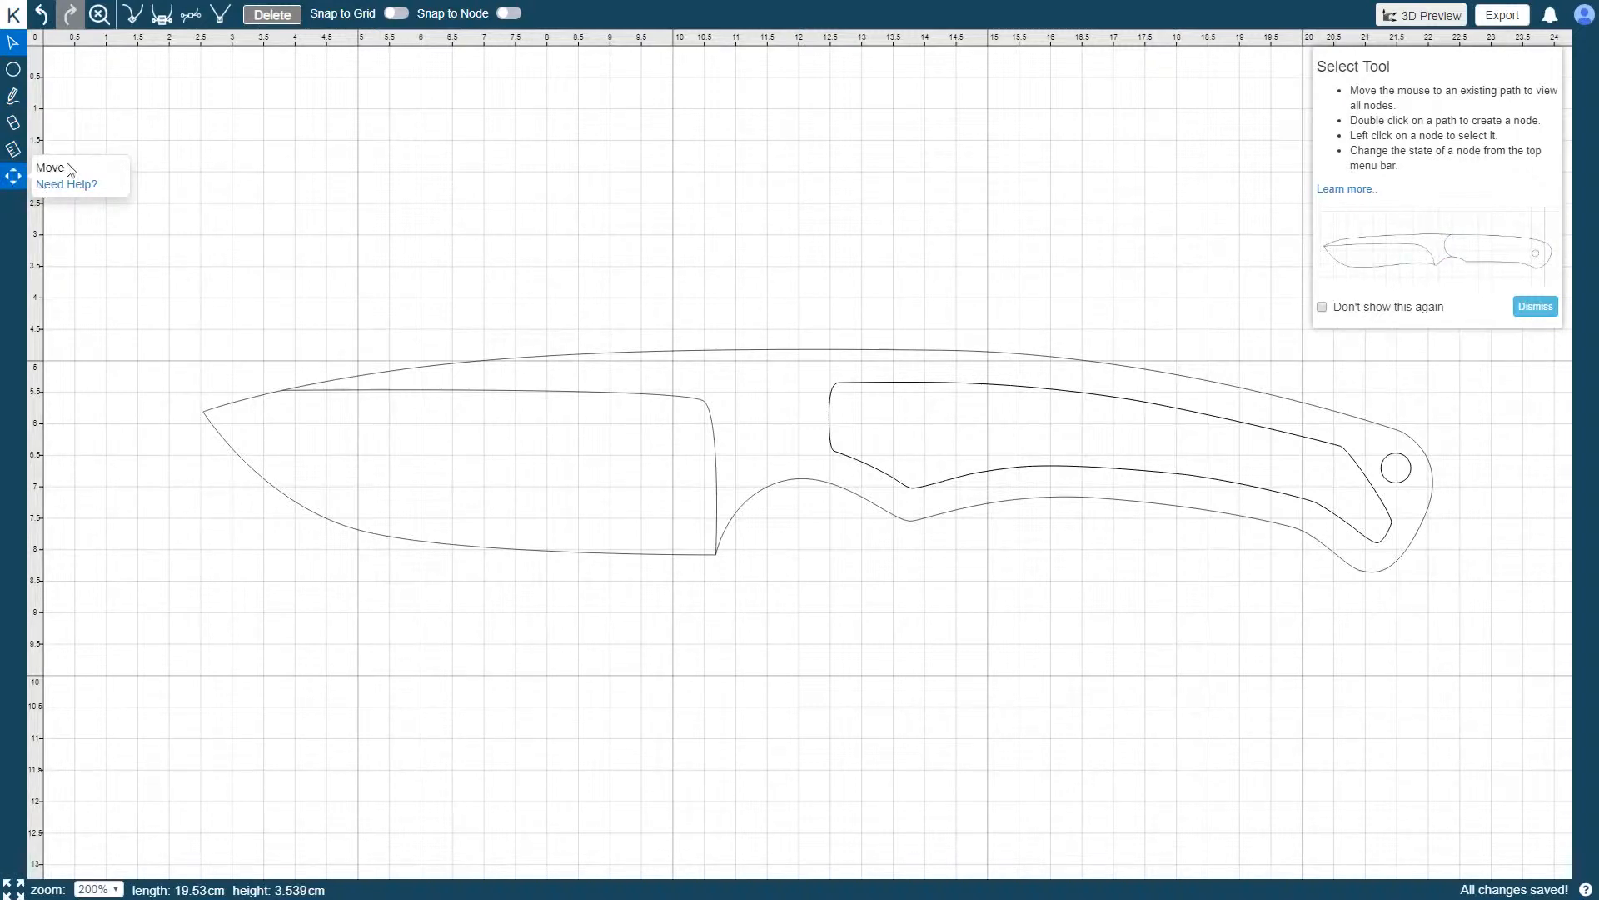
pyautogui.moveTo(99, 96)
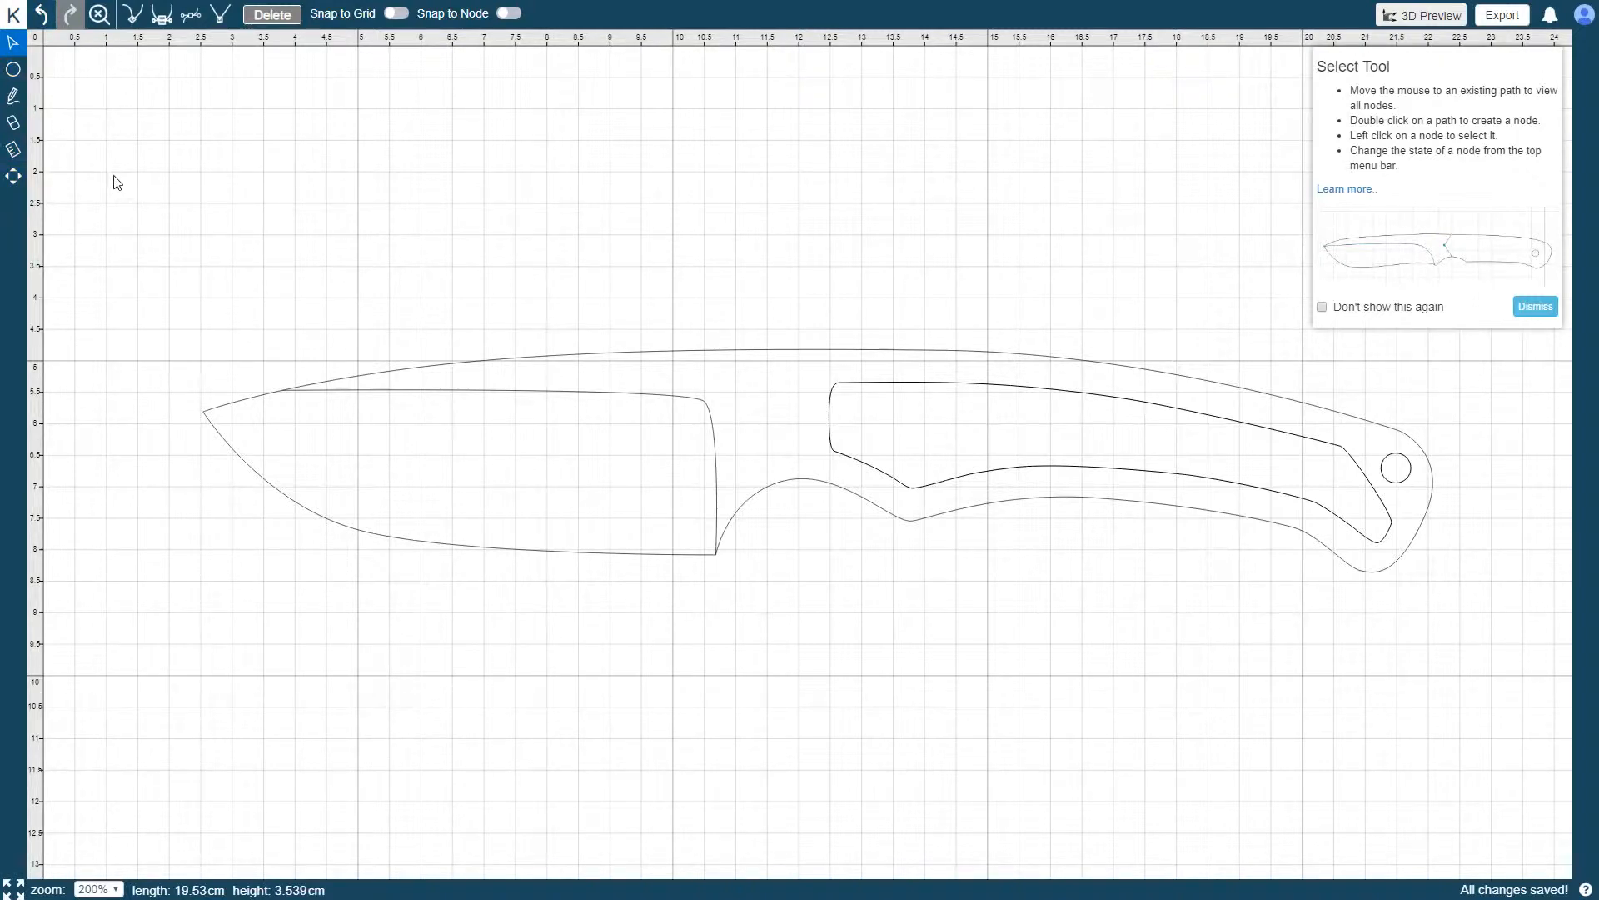
pyautogui.moveTo(978, 211)
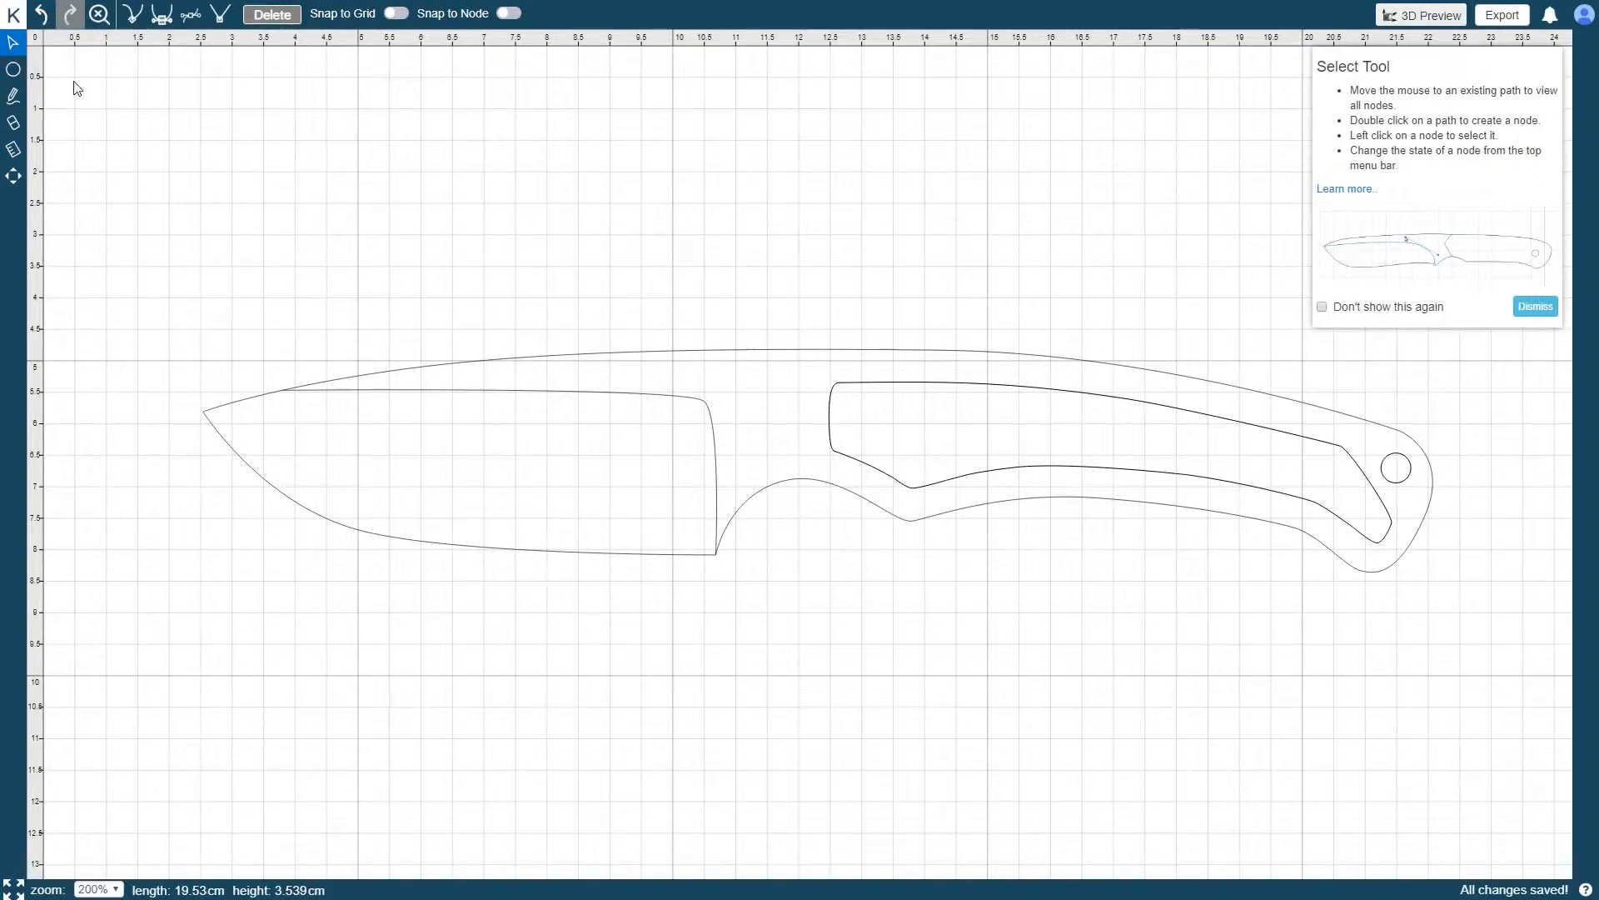
pyautogui.click(362, 531)
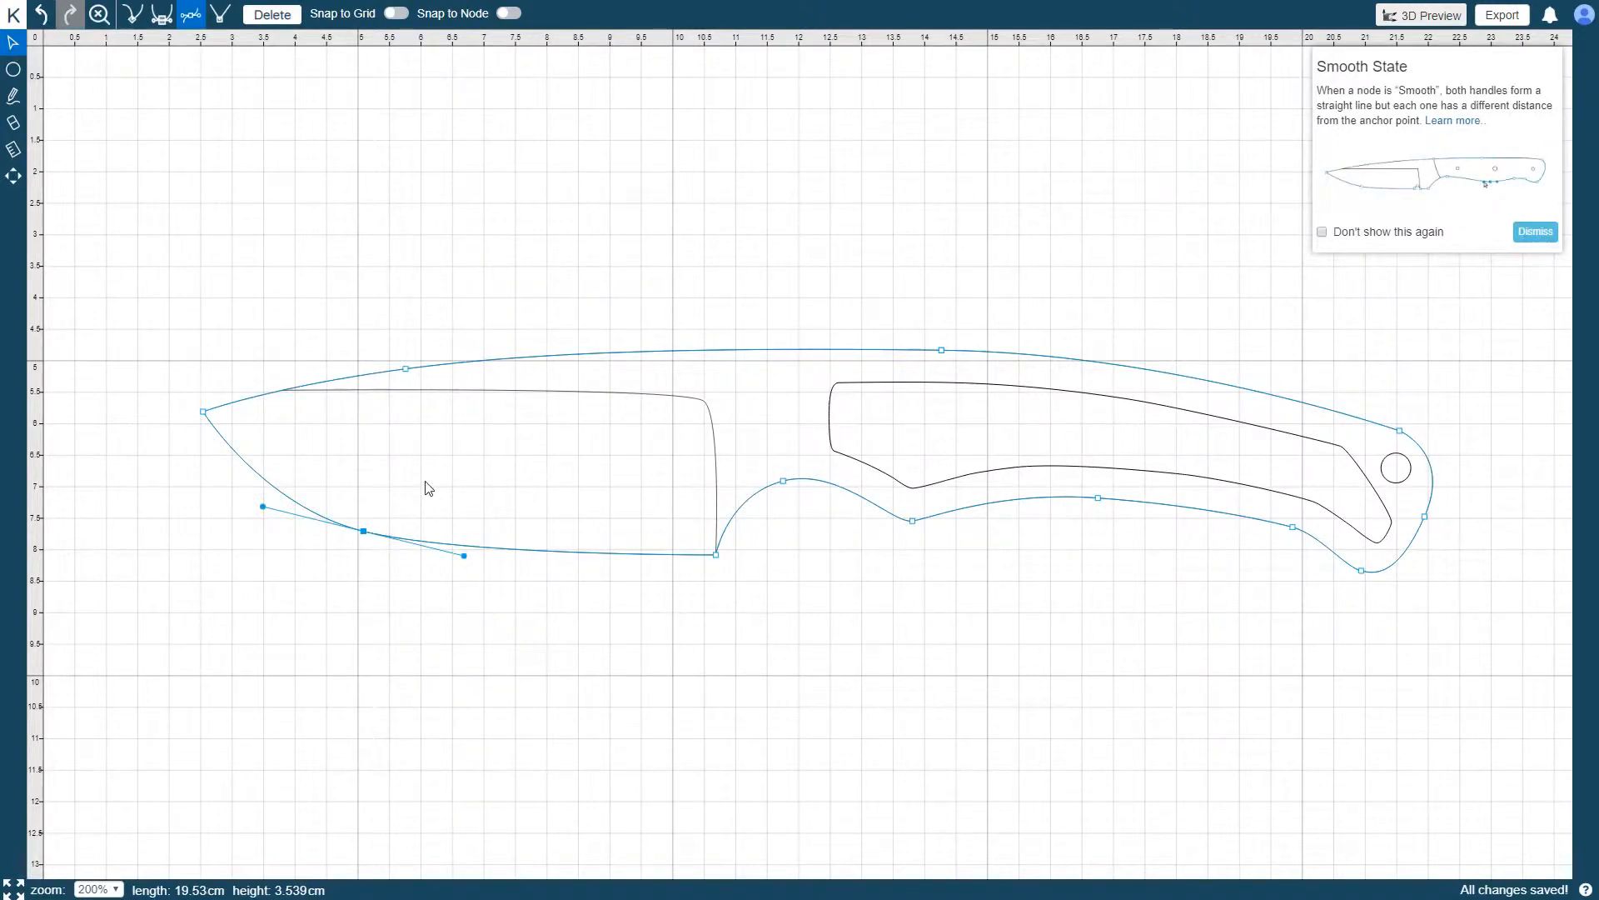
pyautogui.moveTo(446, 463)
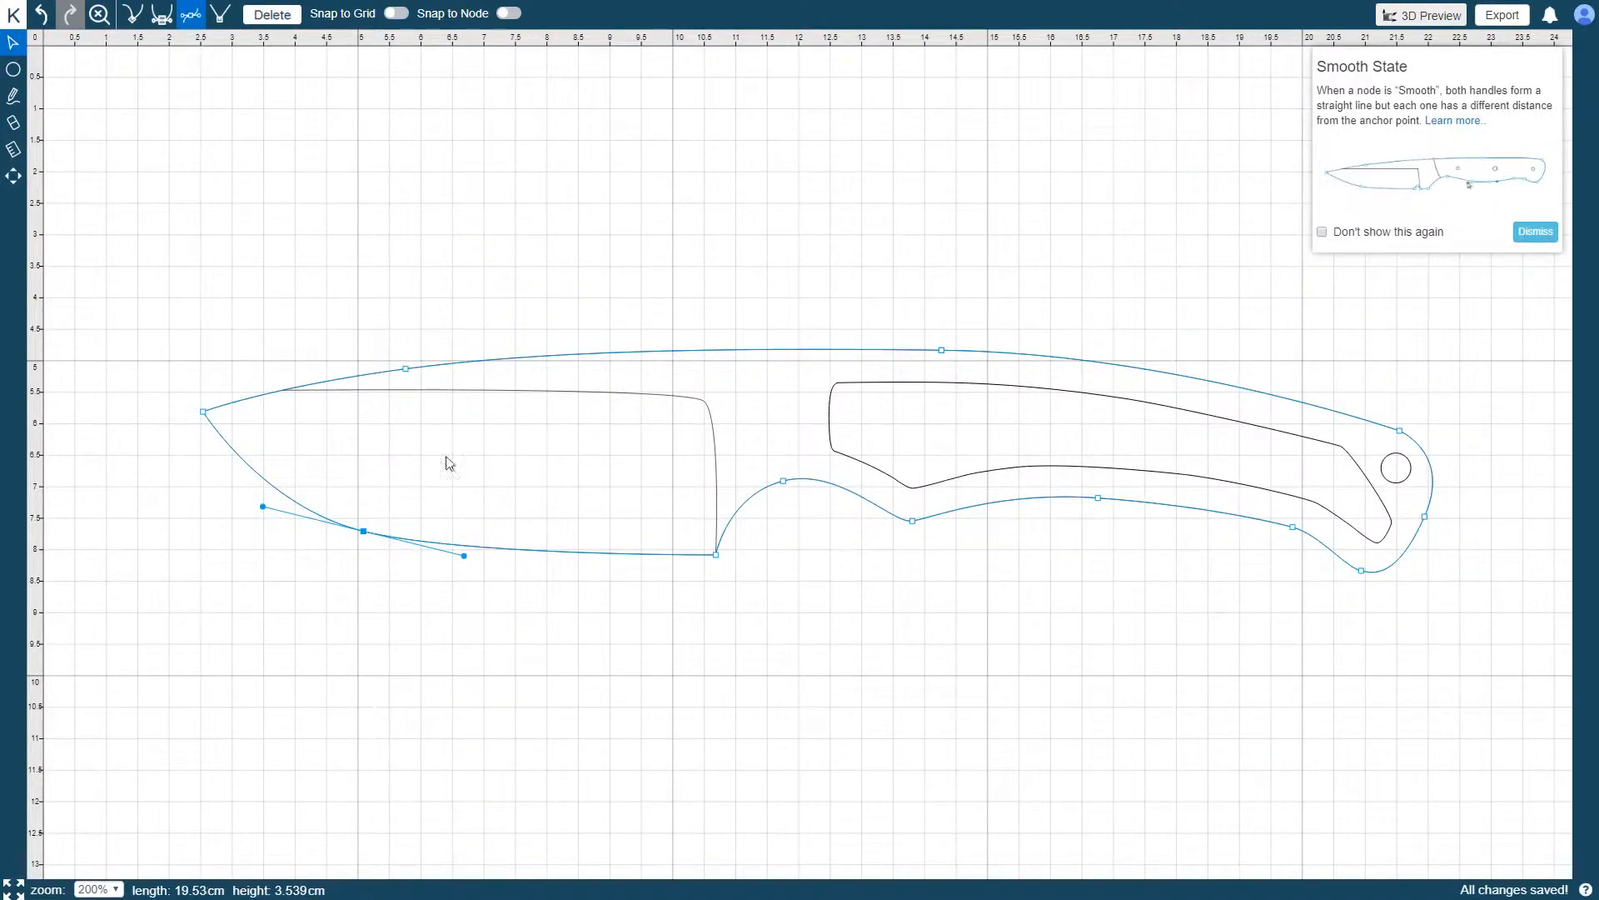
pyautogui.click(338, 233)
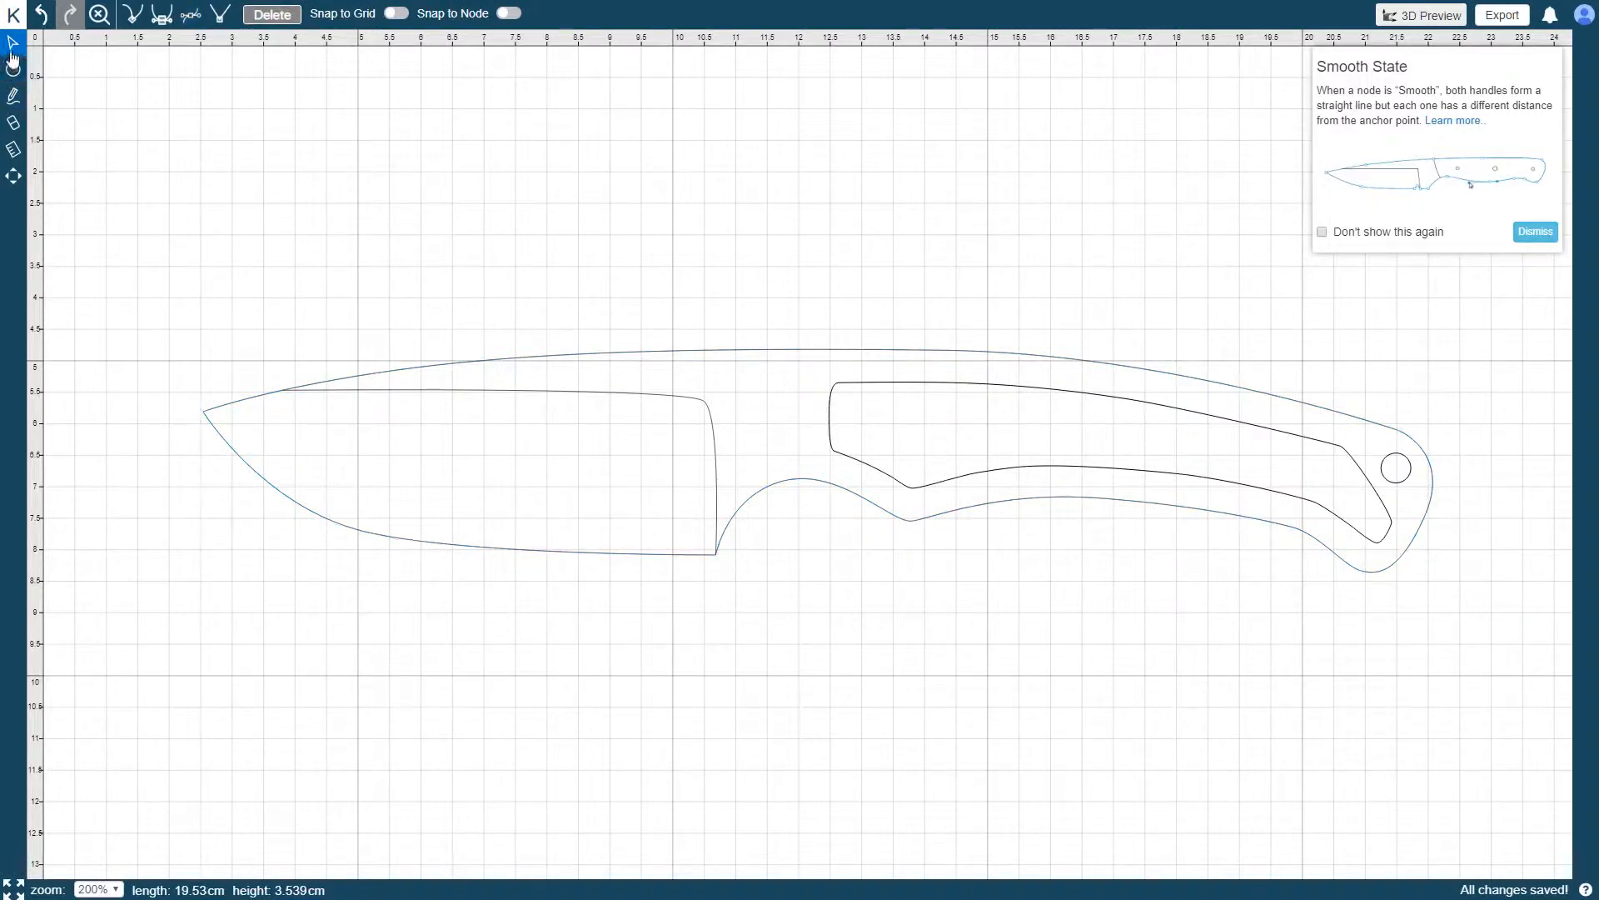
pyautogui.click(13, 44)
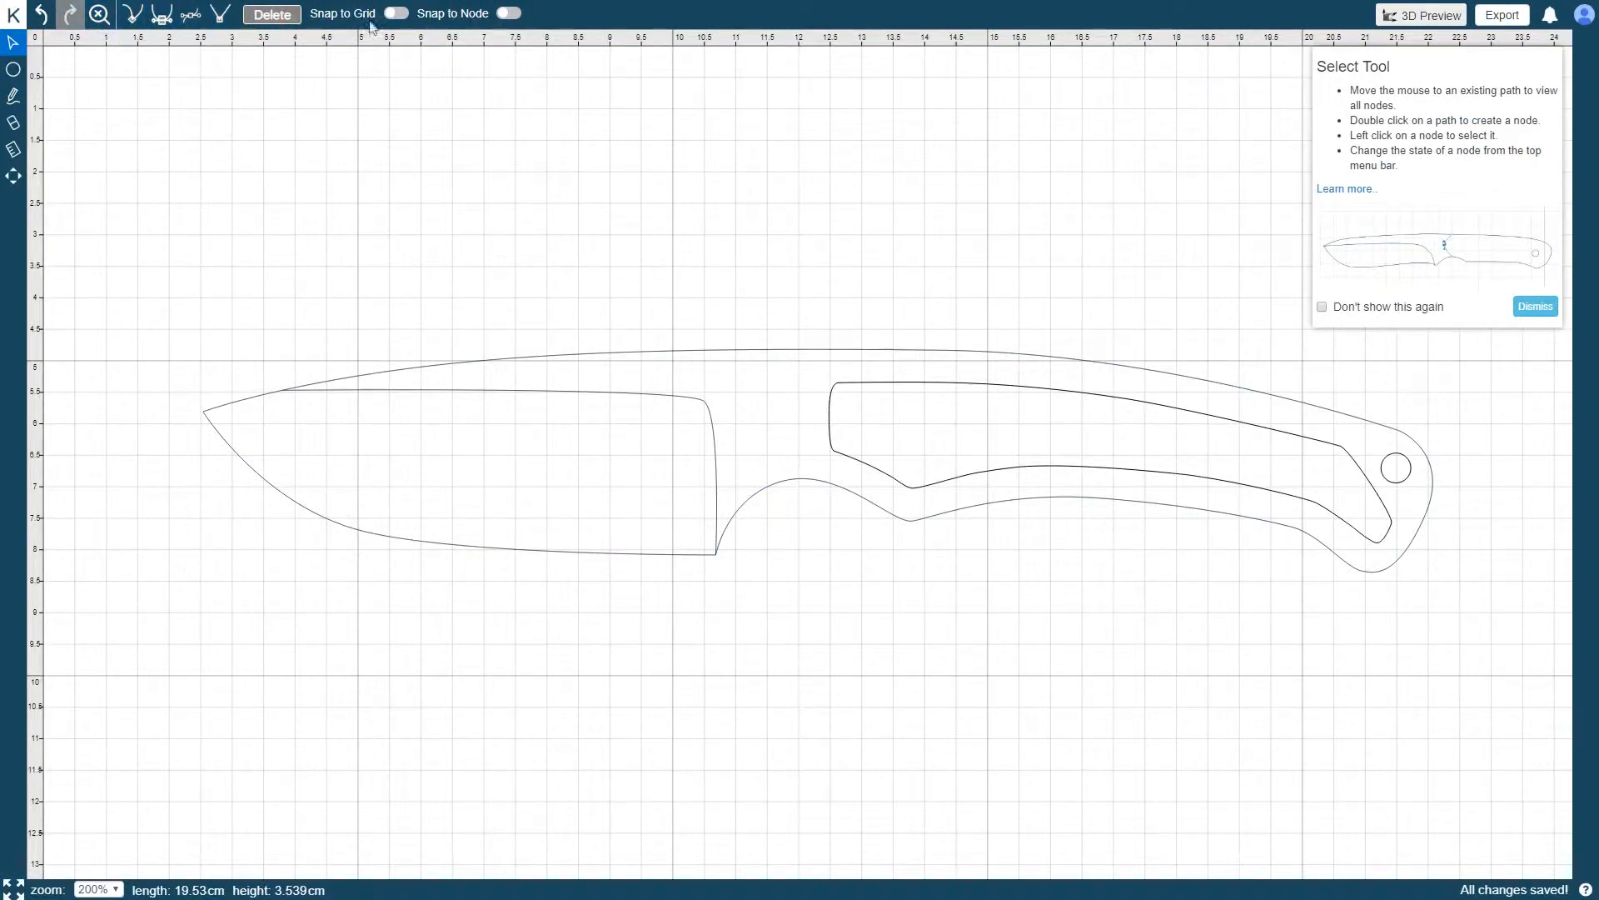
pyautogui.click(133, 13)
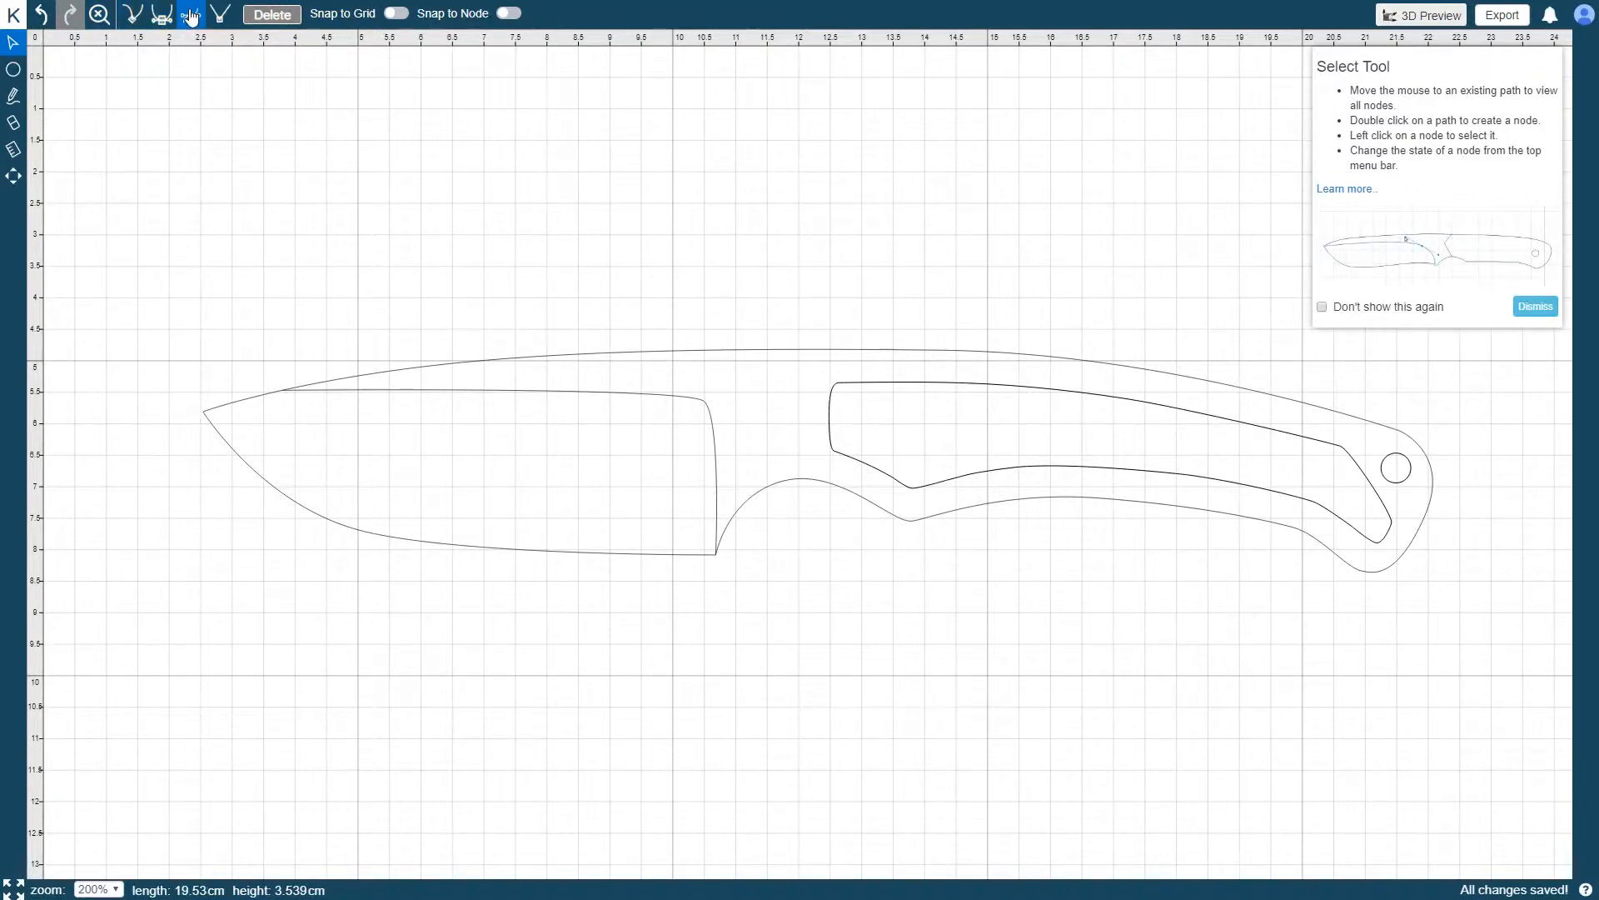
pyautogui.click(219, 15)
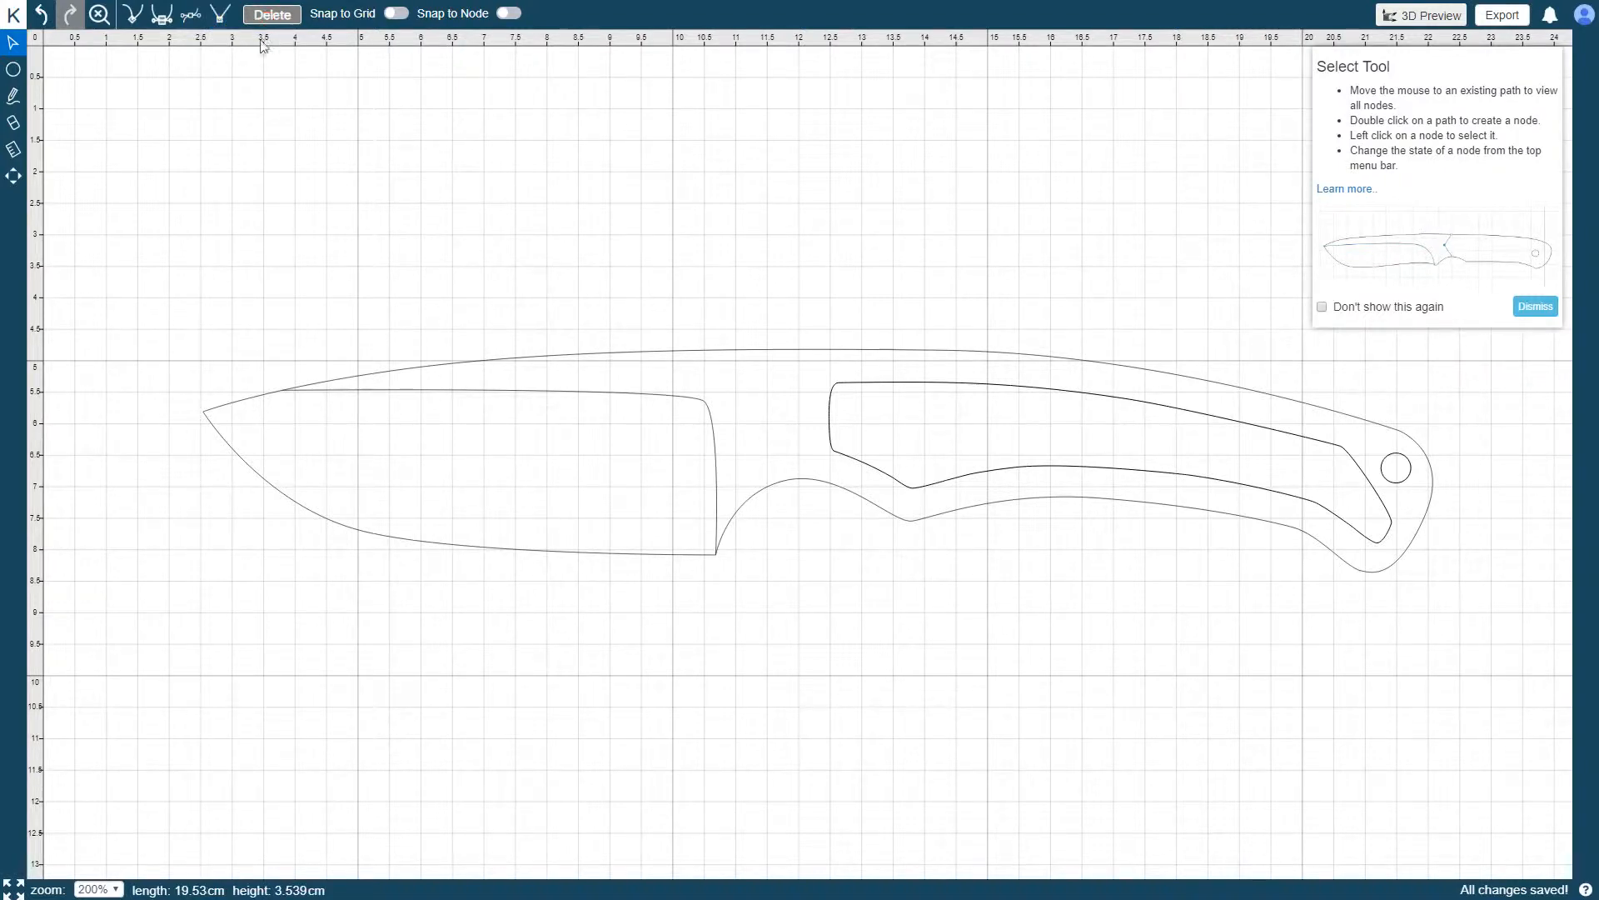
pyautogui.moveTo(259, 93)
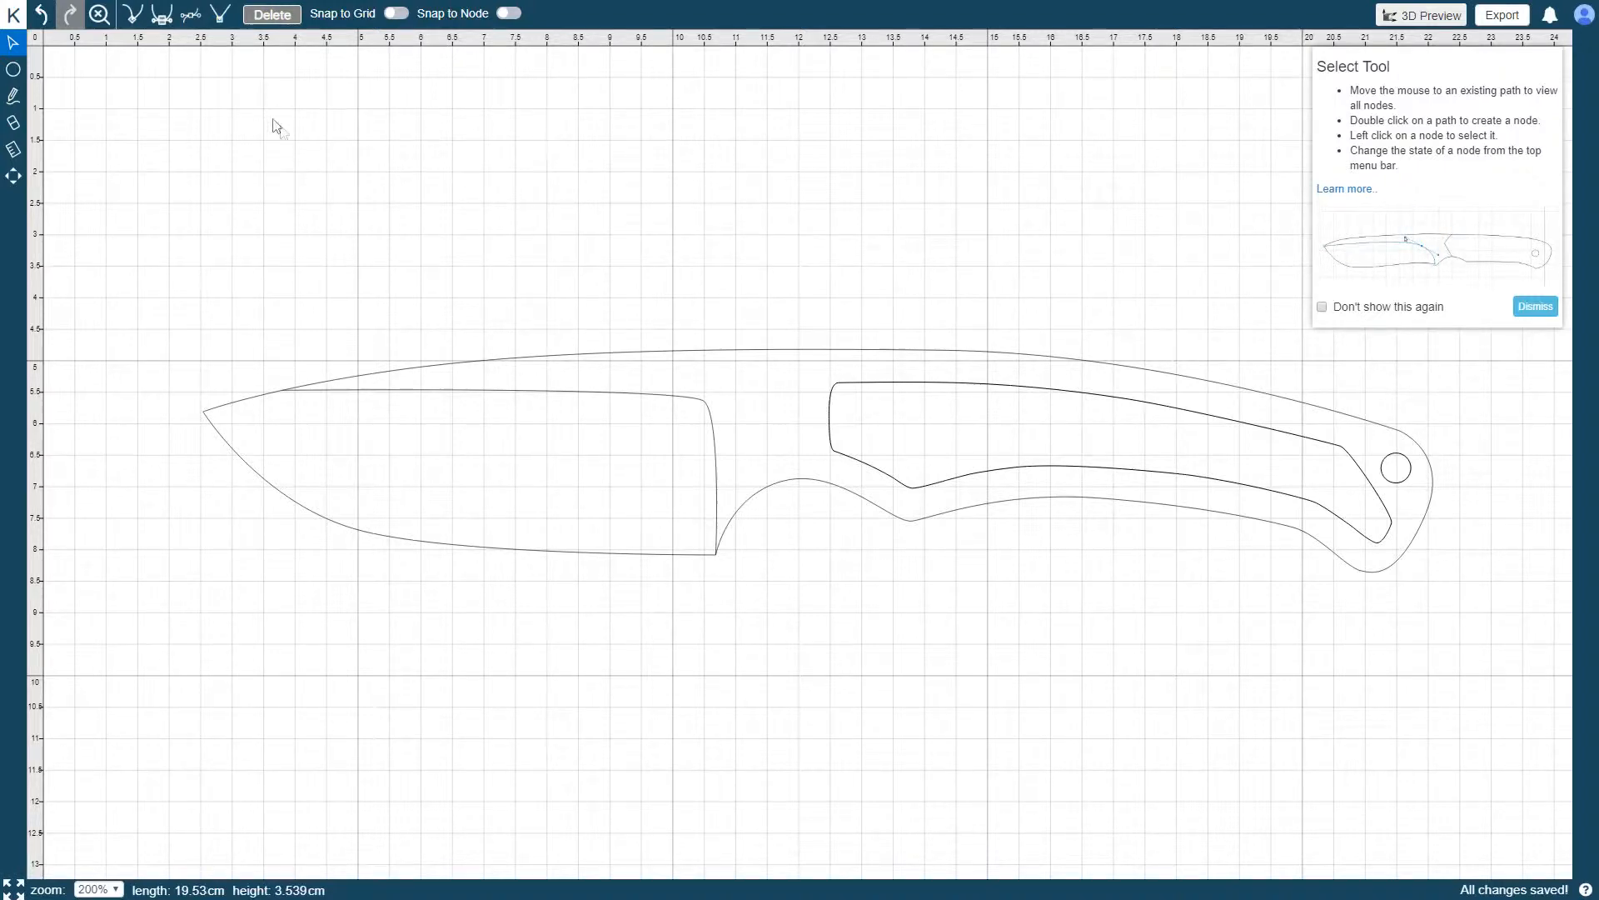
pyautogui.moveTo(314, 171)
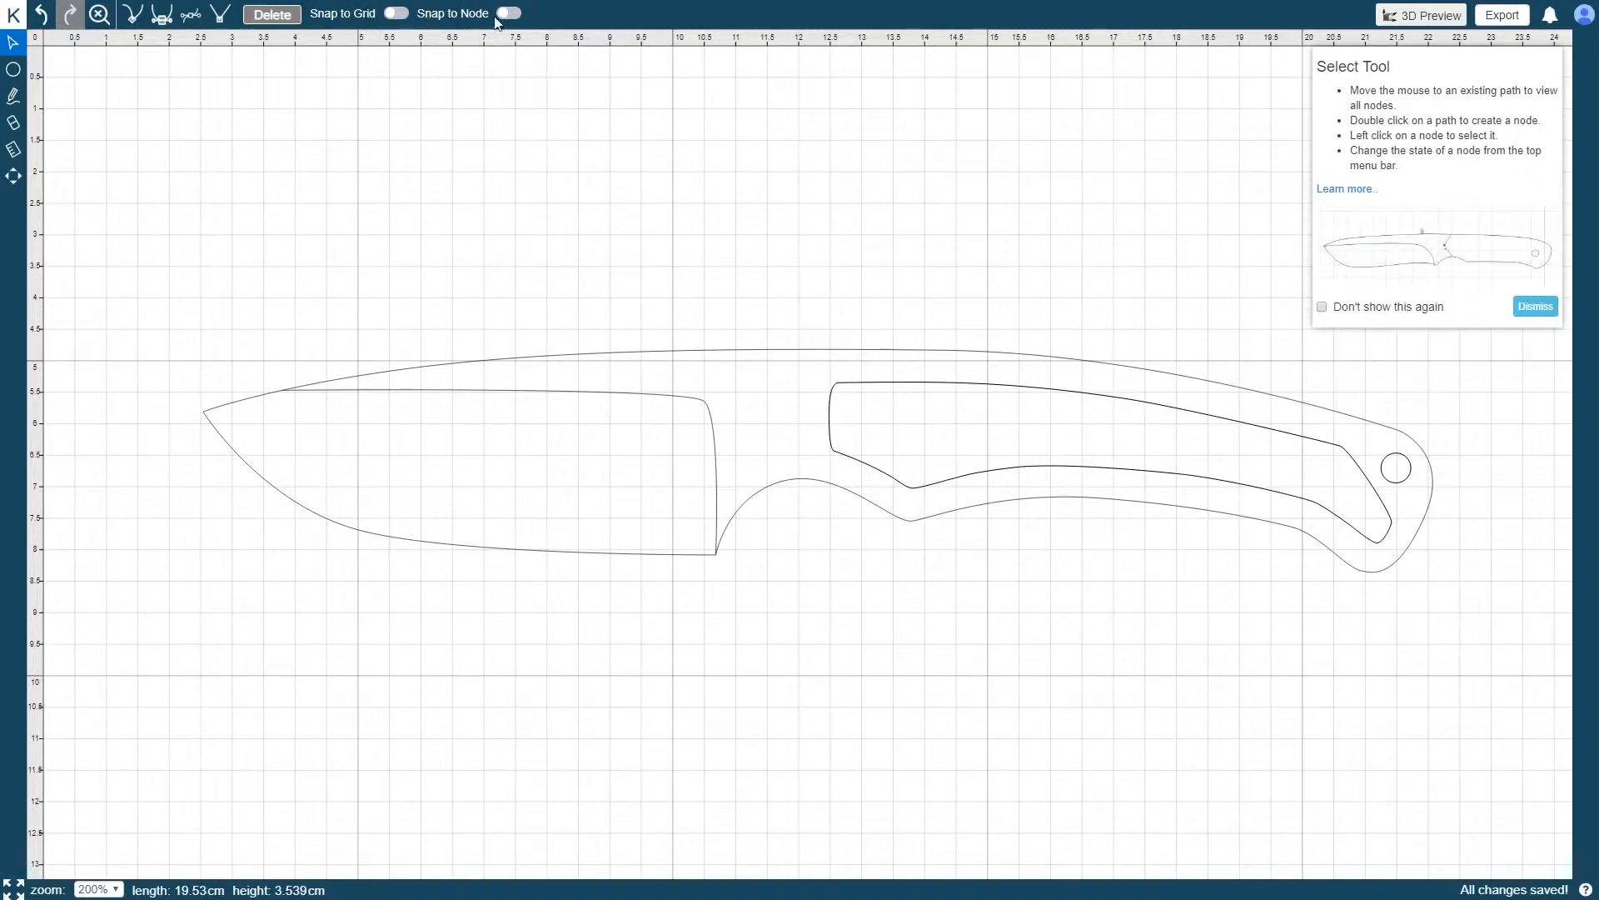
pyautogui.moveTo(498, 195)
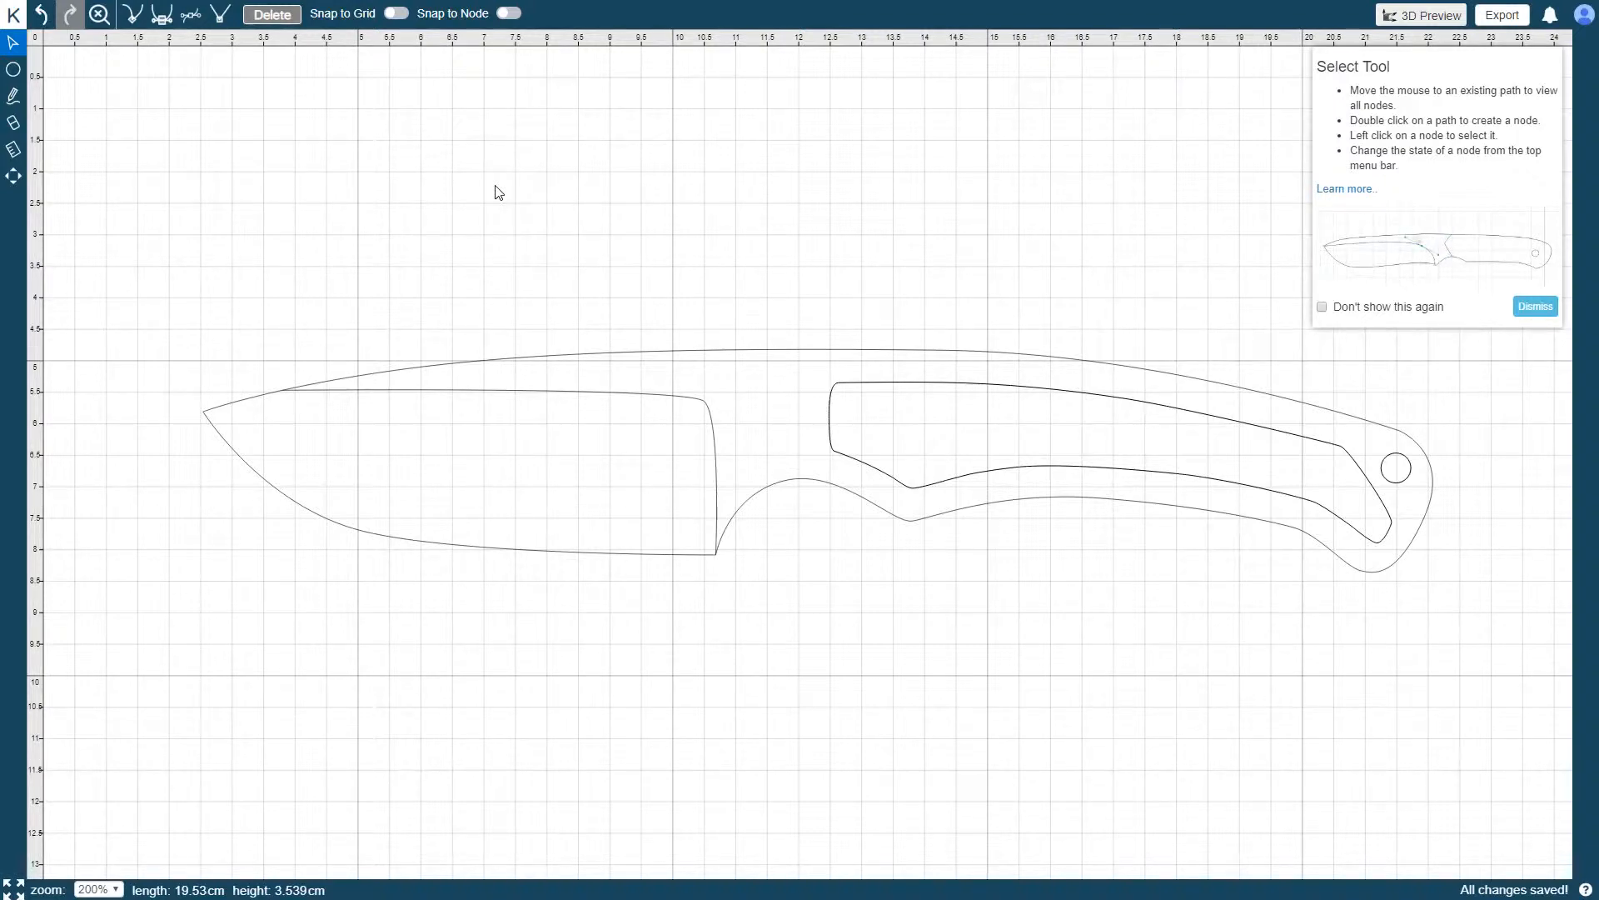
pyautogui.moveTo(183, 438)
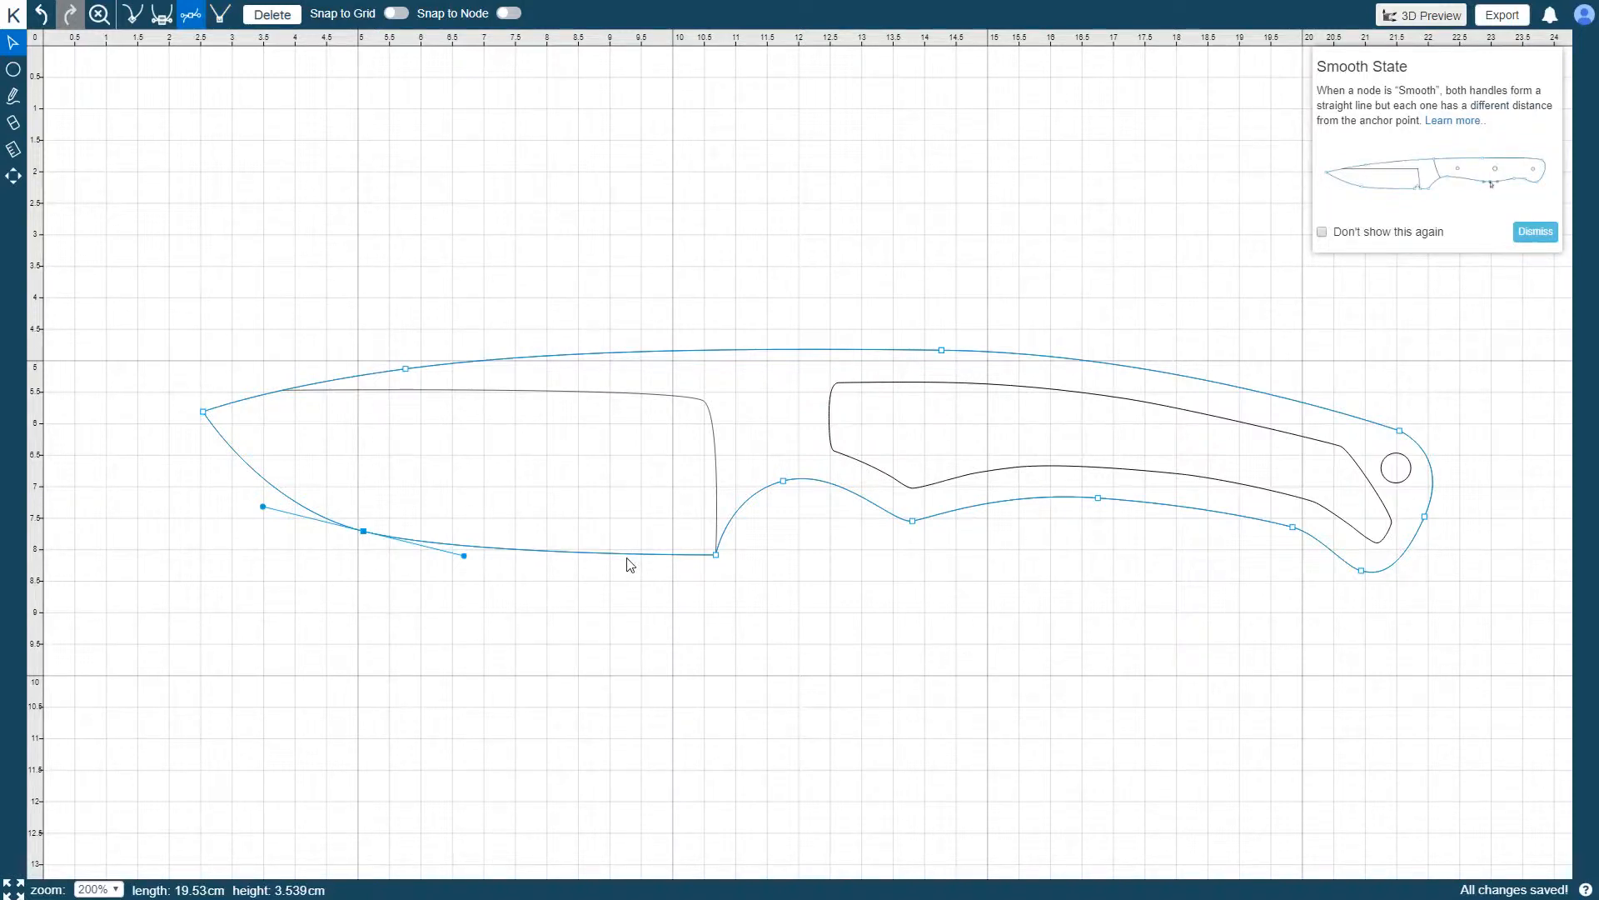
pyautogui.moveTo(540, 567)
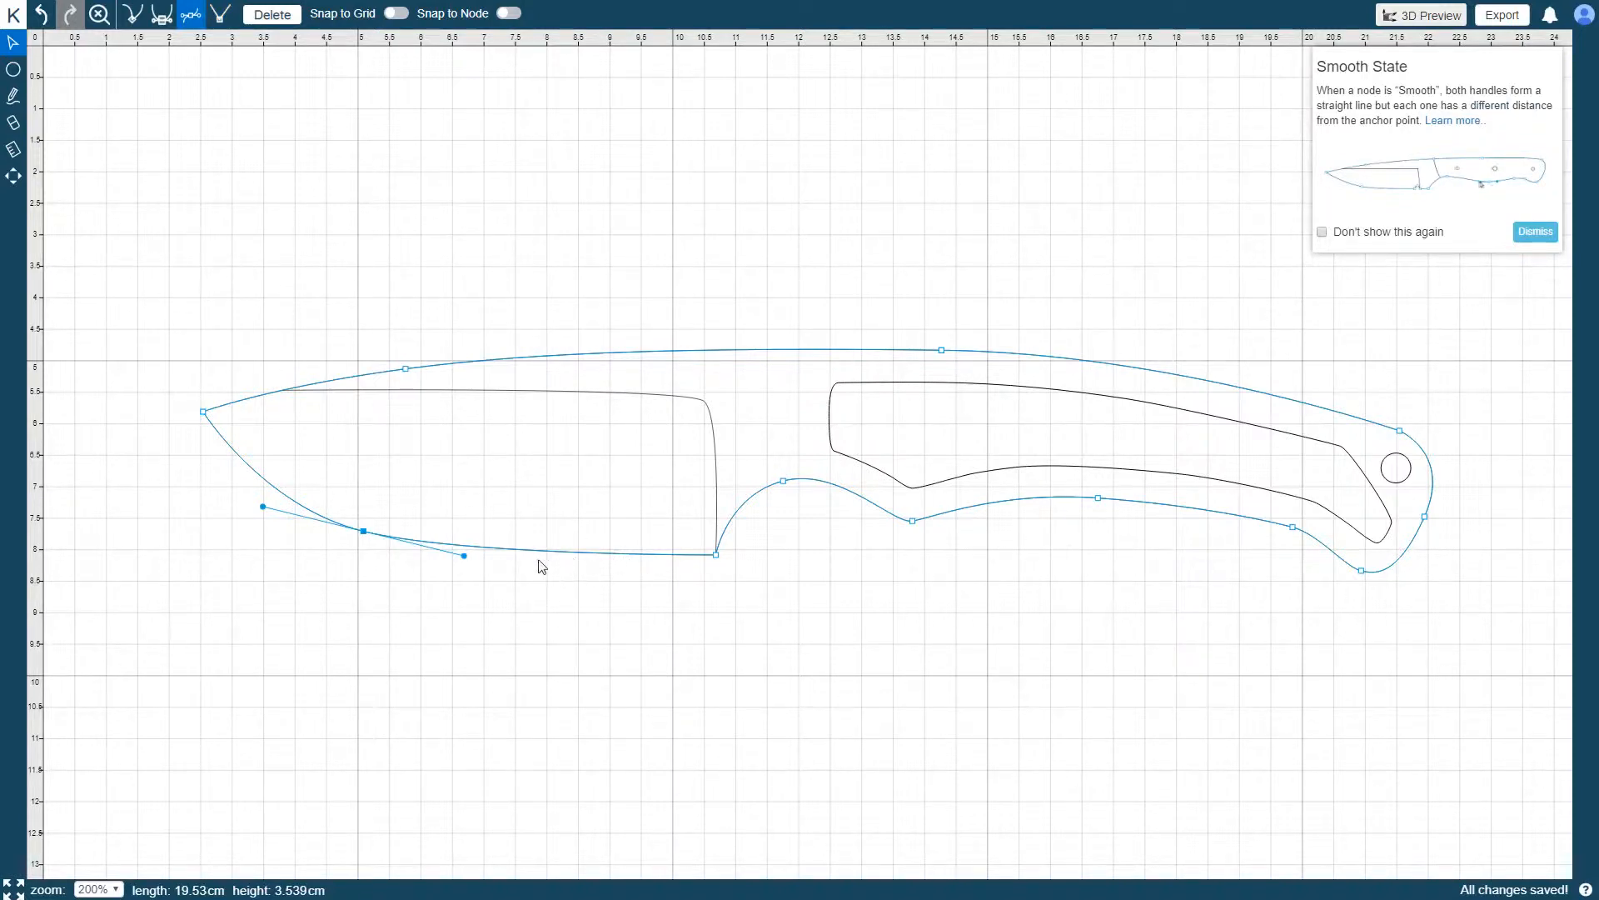
pyautogui.click(362, 530)
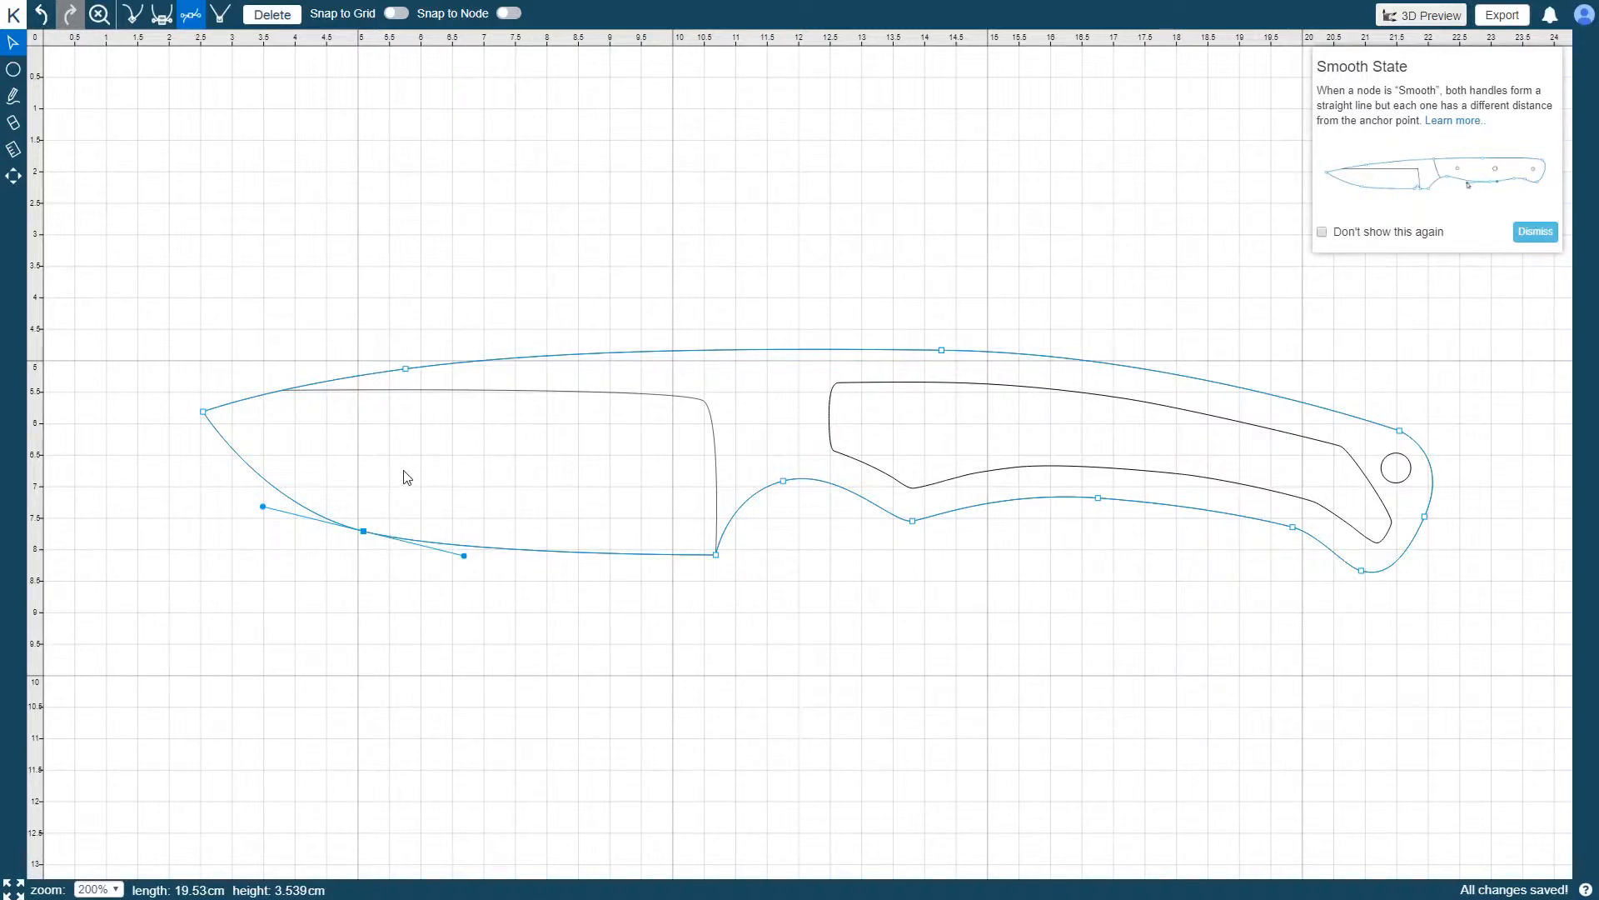
pyautogui.moveTo(398, 500)
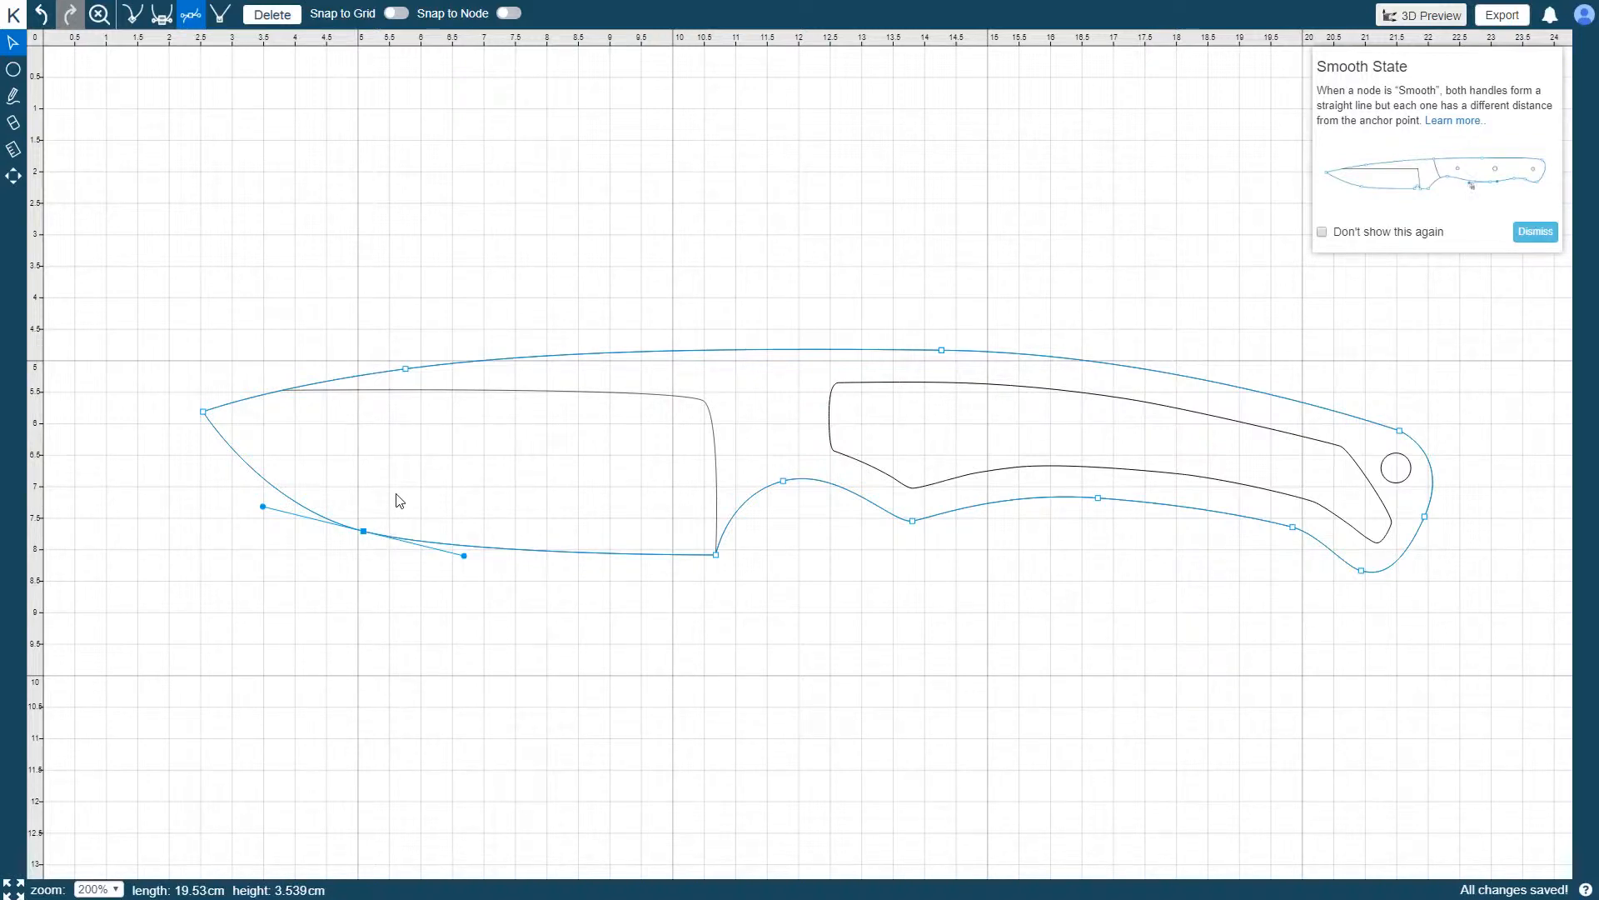
pyautogui.click(110, 537)
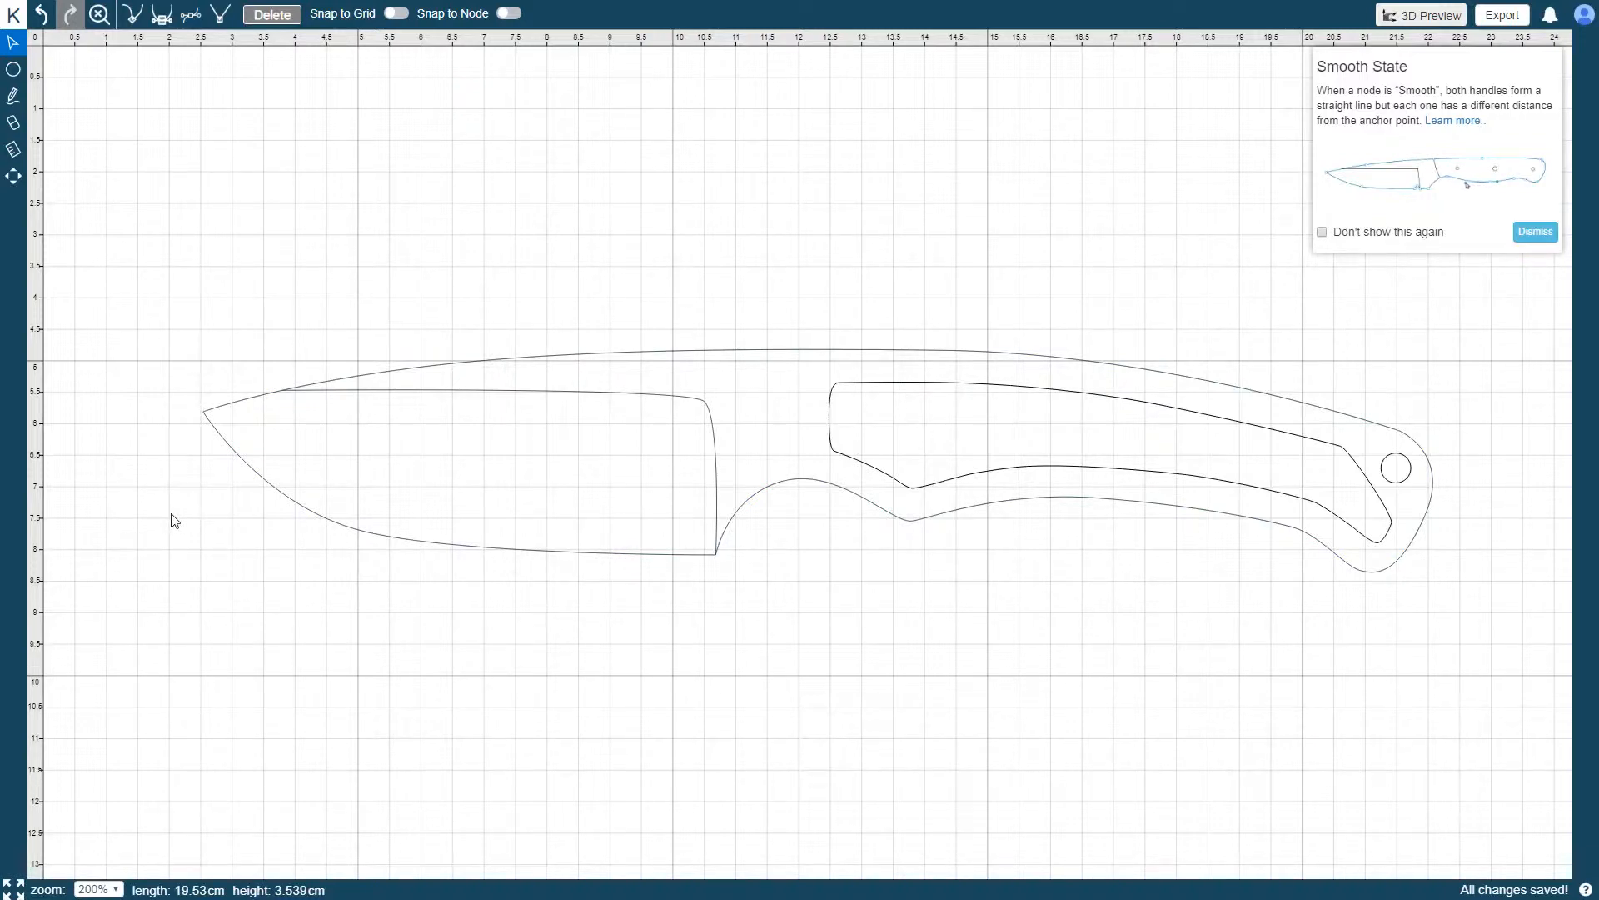
pyautogui.moveTo(1080, 613)
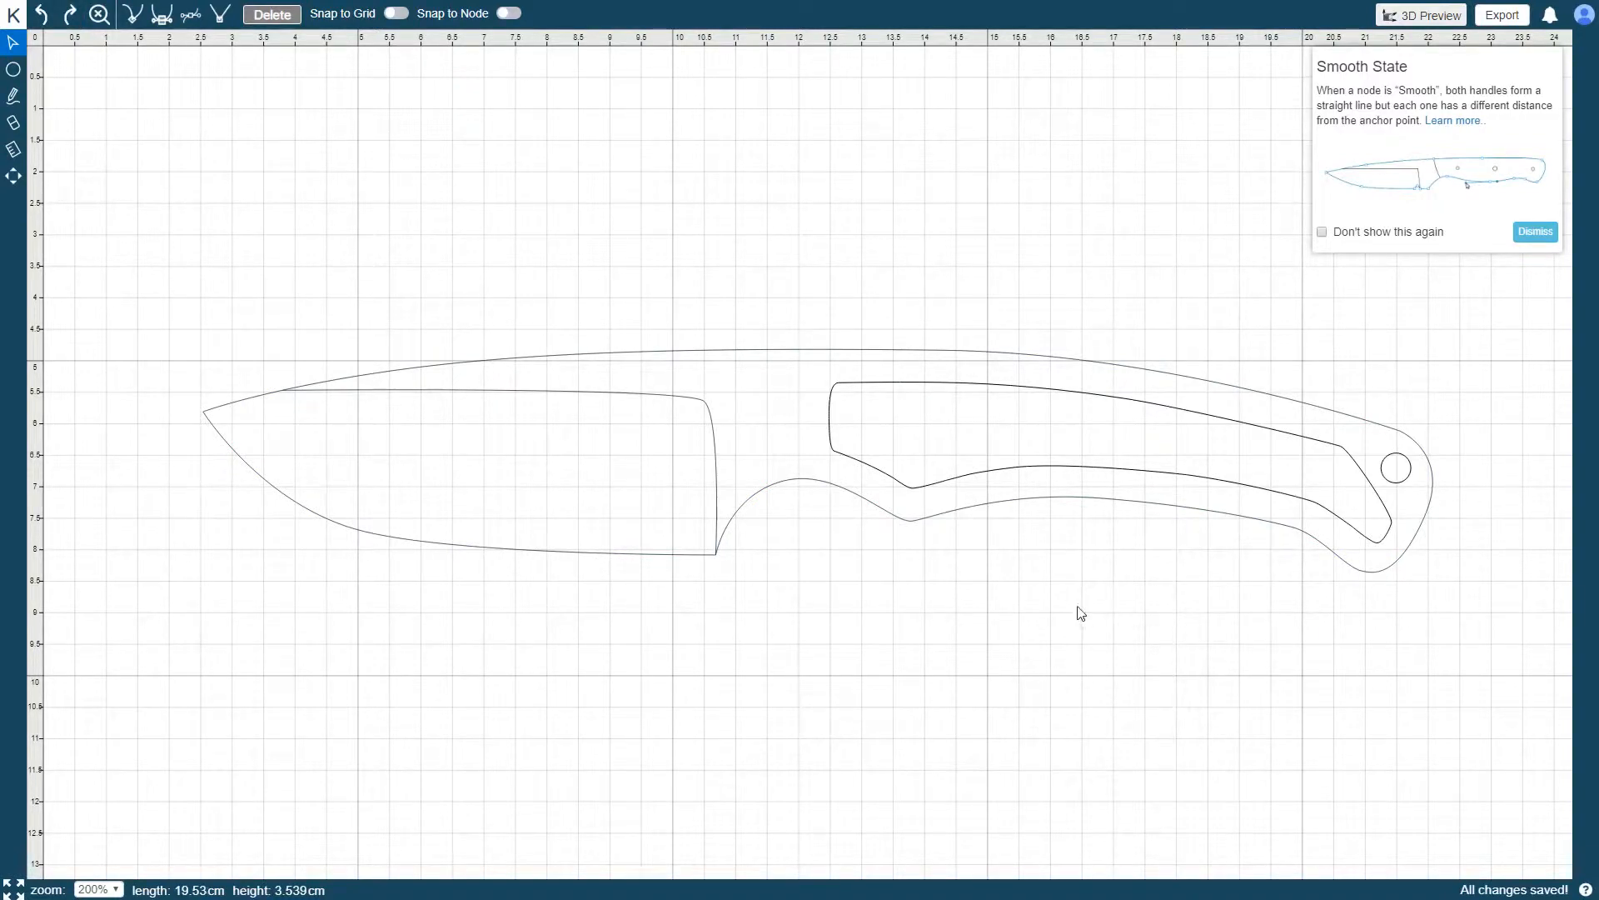
pyautogui.moveTo(180, 438)
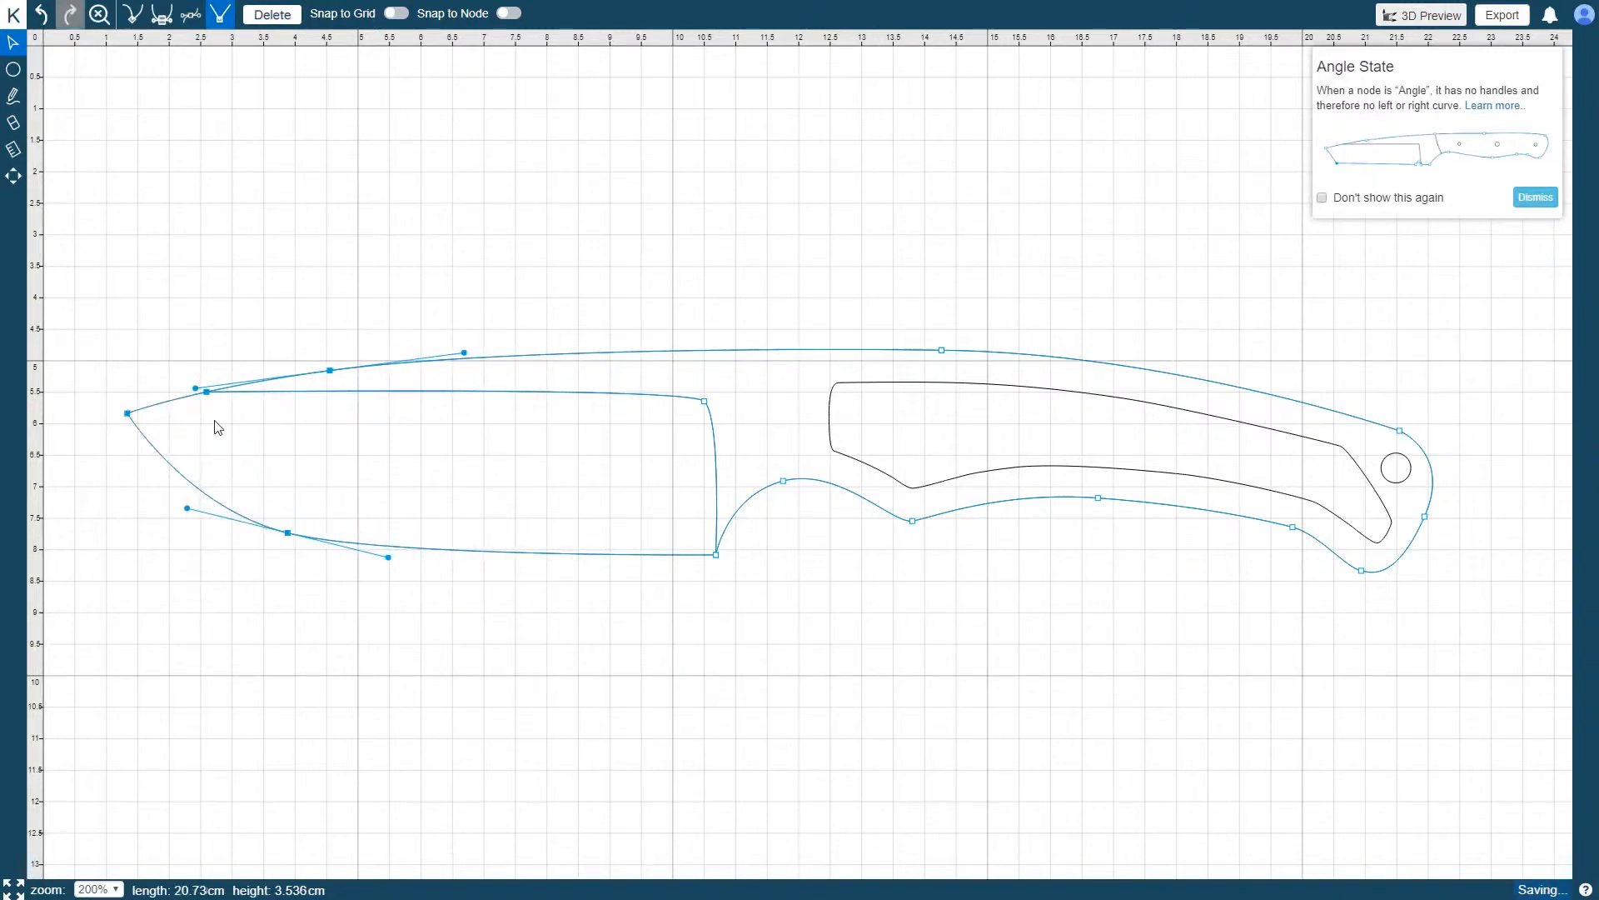
# Leave node editing so the lengthened 20.7 cm profile gets saved.
pyautogui.click(224, 433)
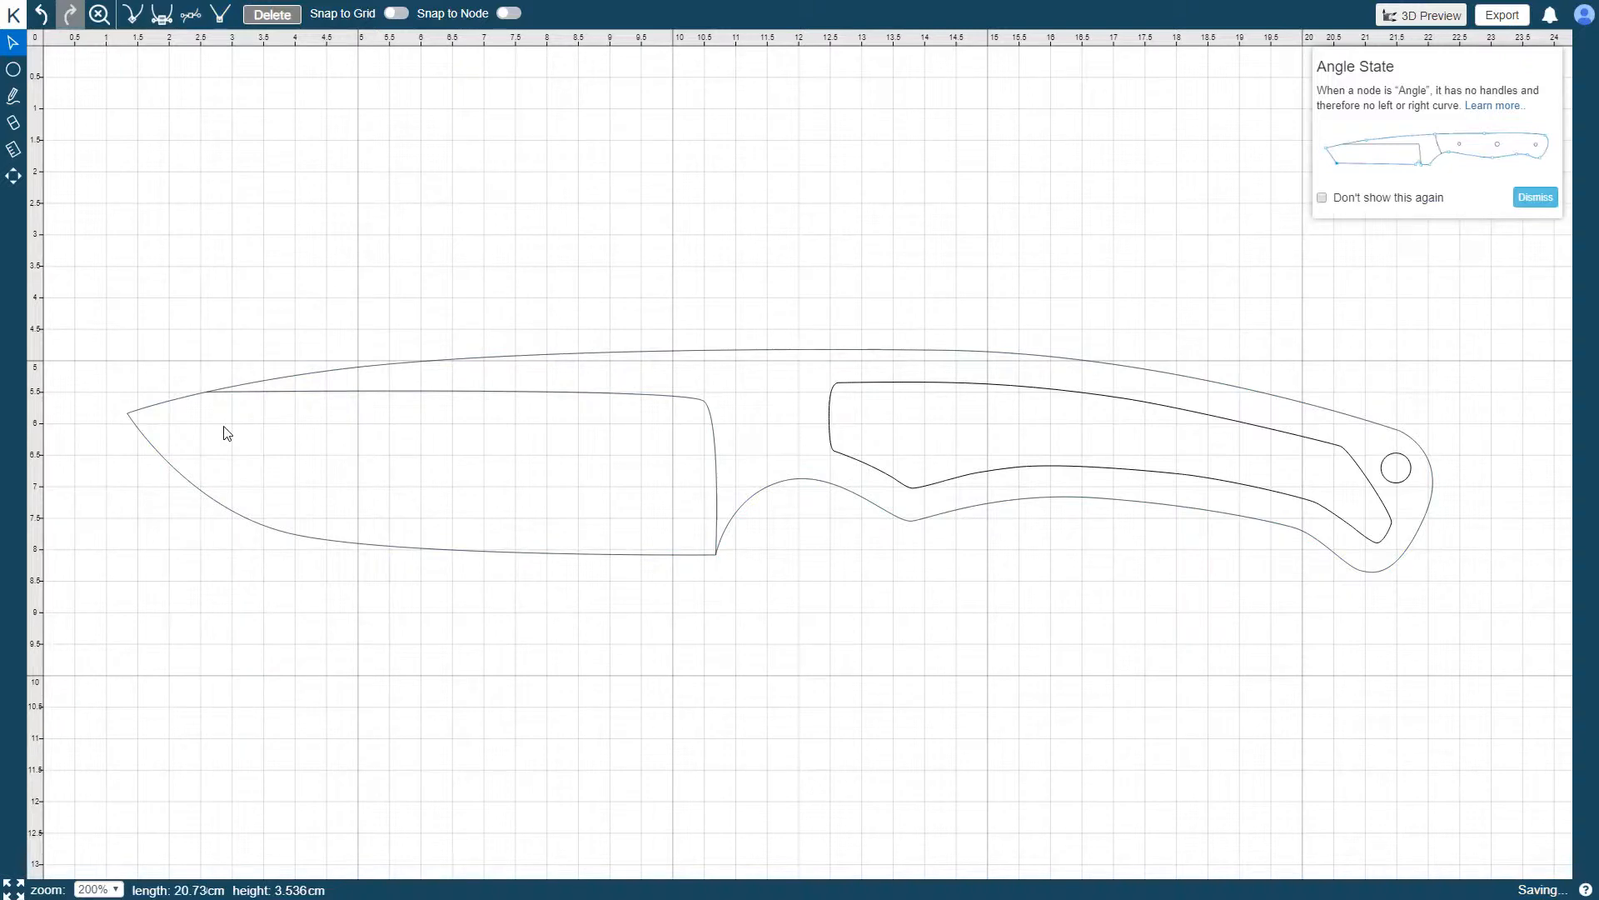
pyautogui.moveTo(133, 329)
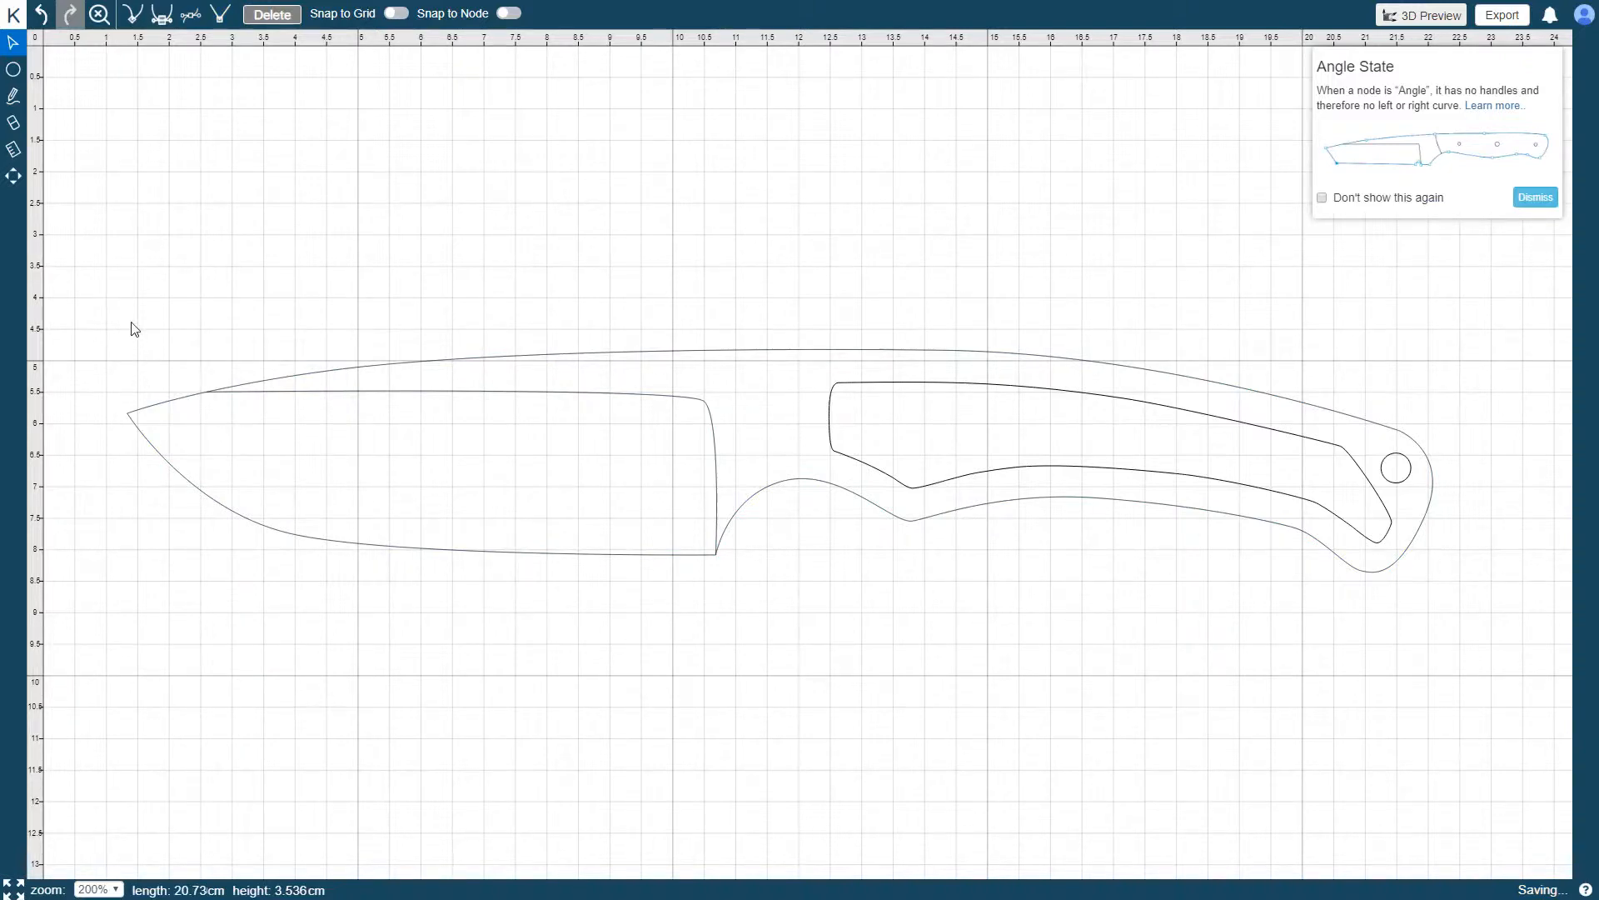
pyautogui.moveTo(319, 480)
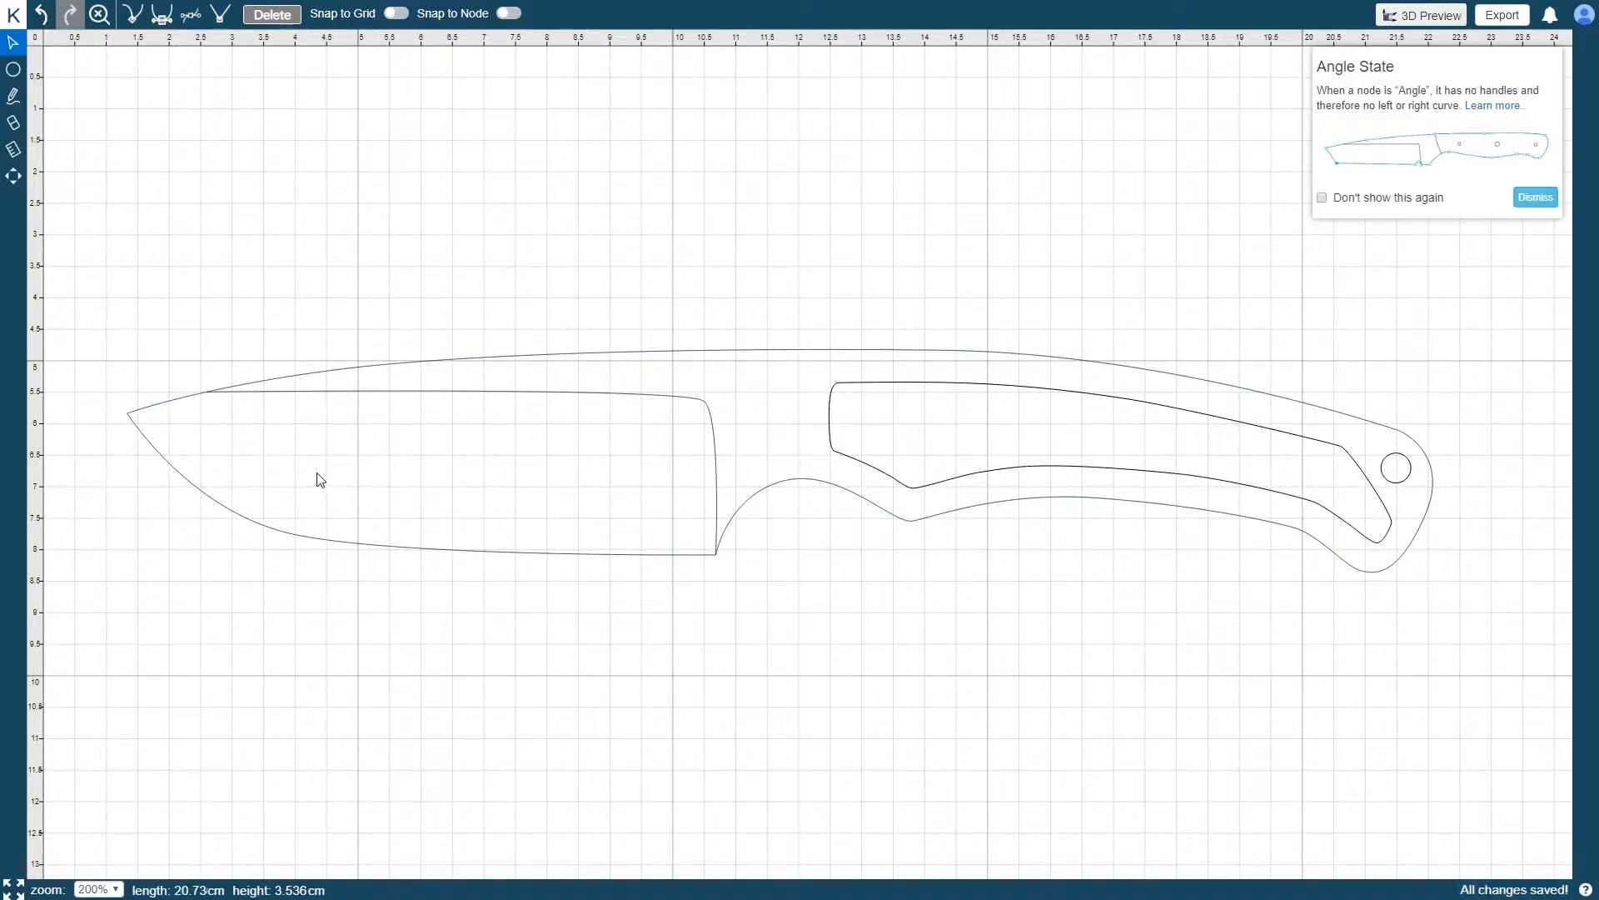
pyautogui.moveTo(313, 470)
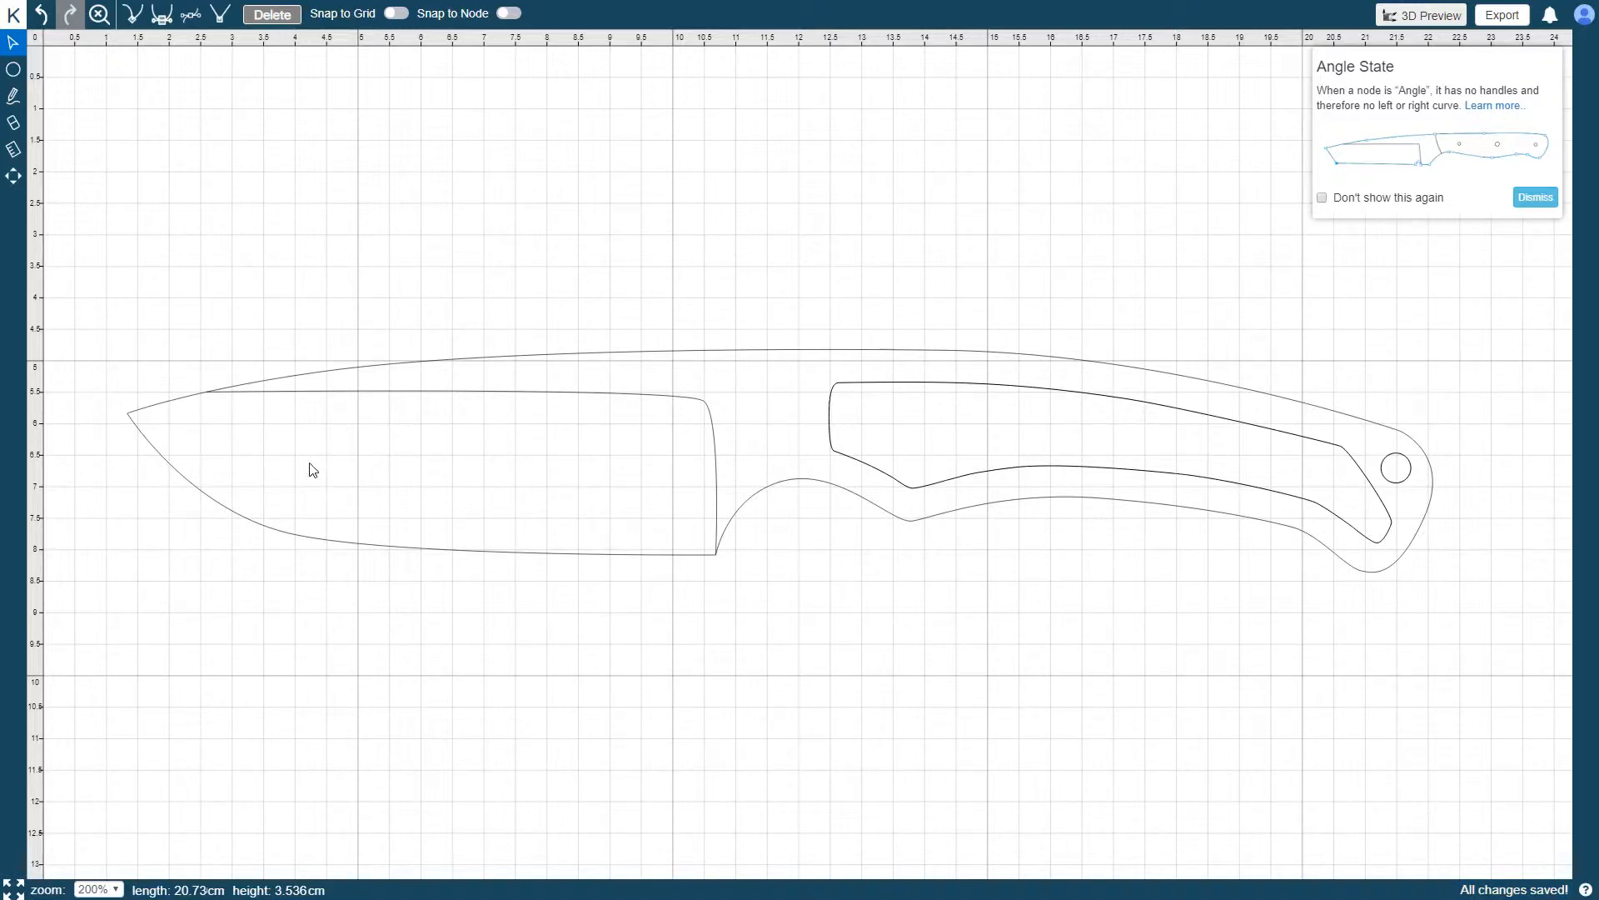
pyautogui.moveTo(313, 482)
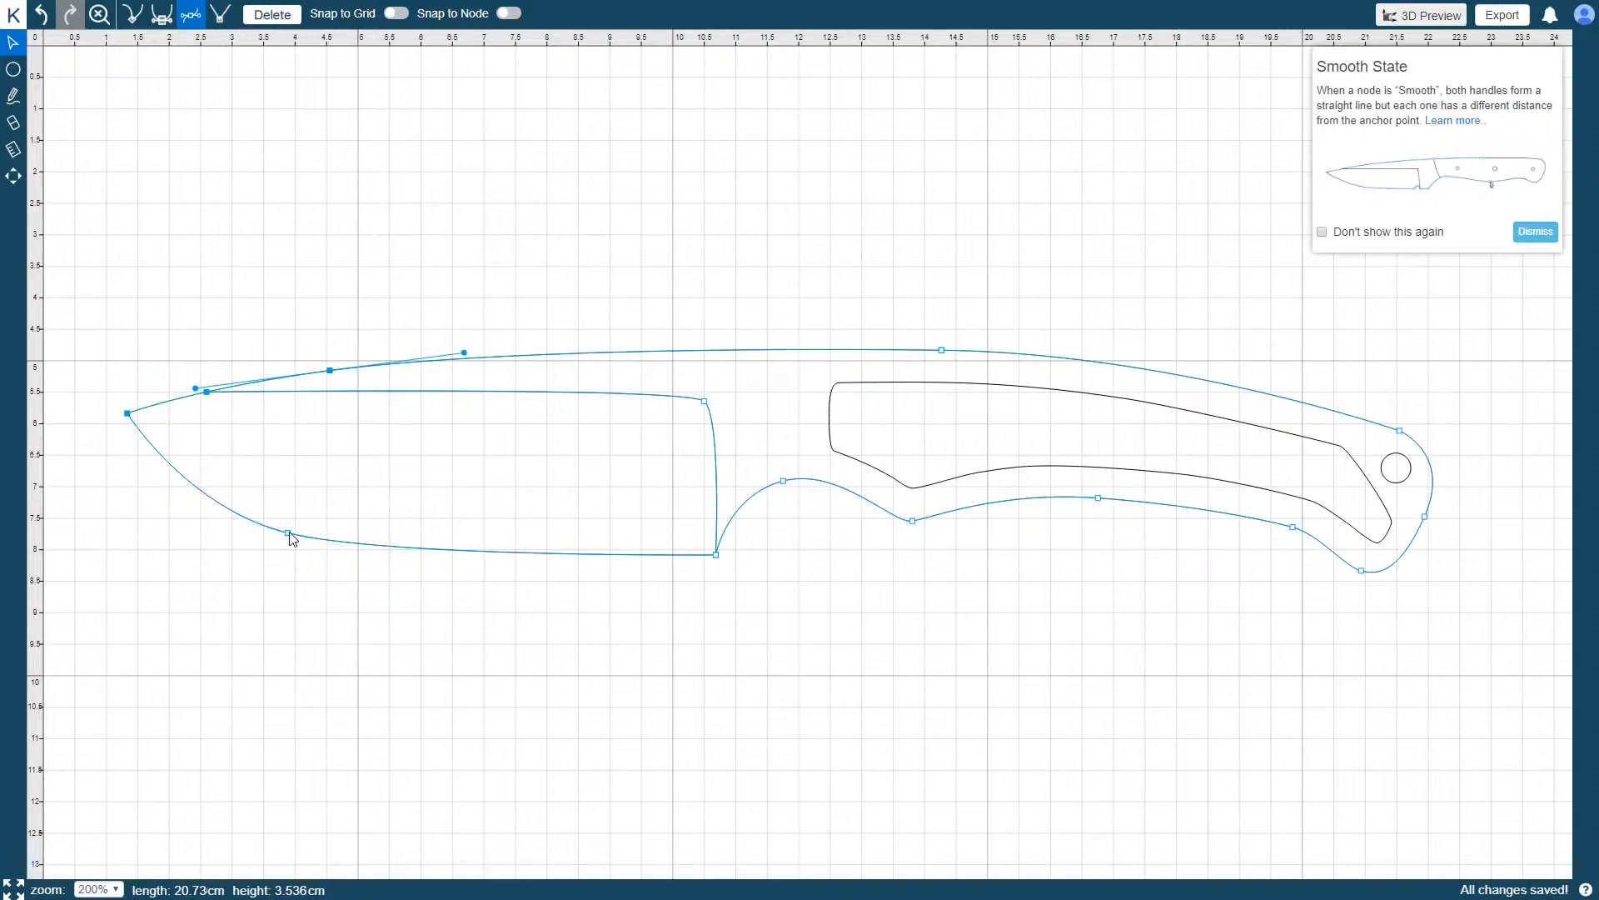
pyautogui.moveTo(310, 464)
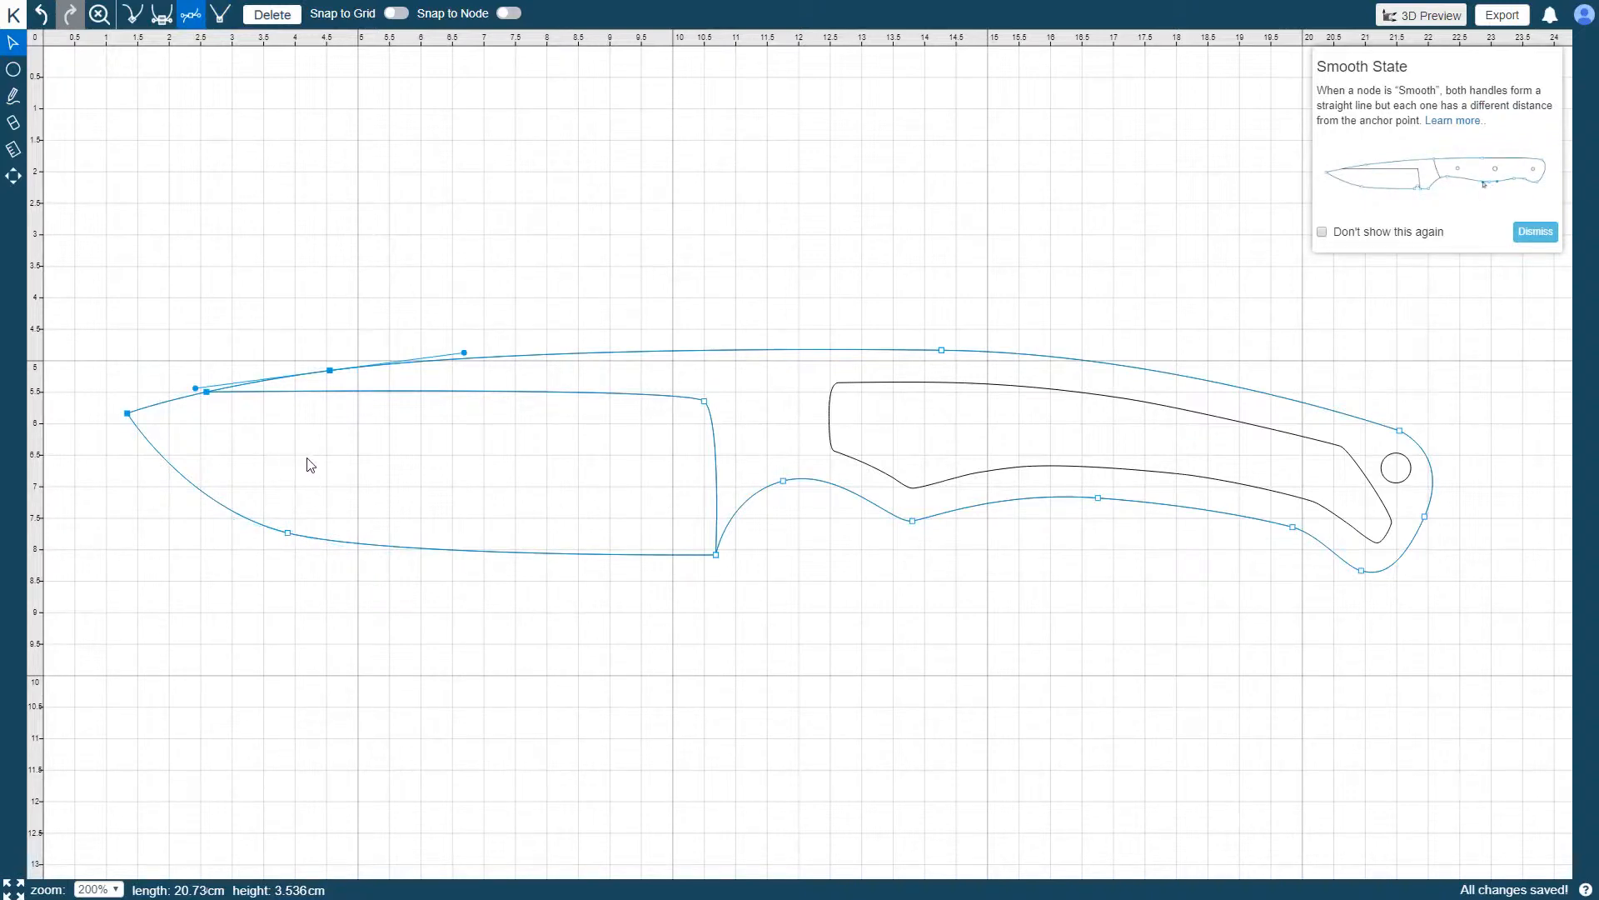
# Step out of outline editing so all edits finish saving.
pyautogui.click(393, 237)
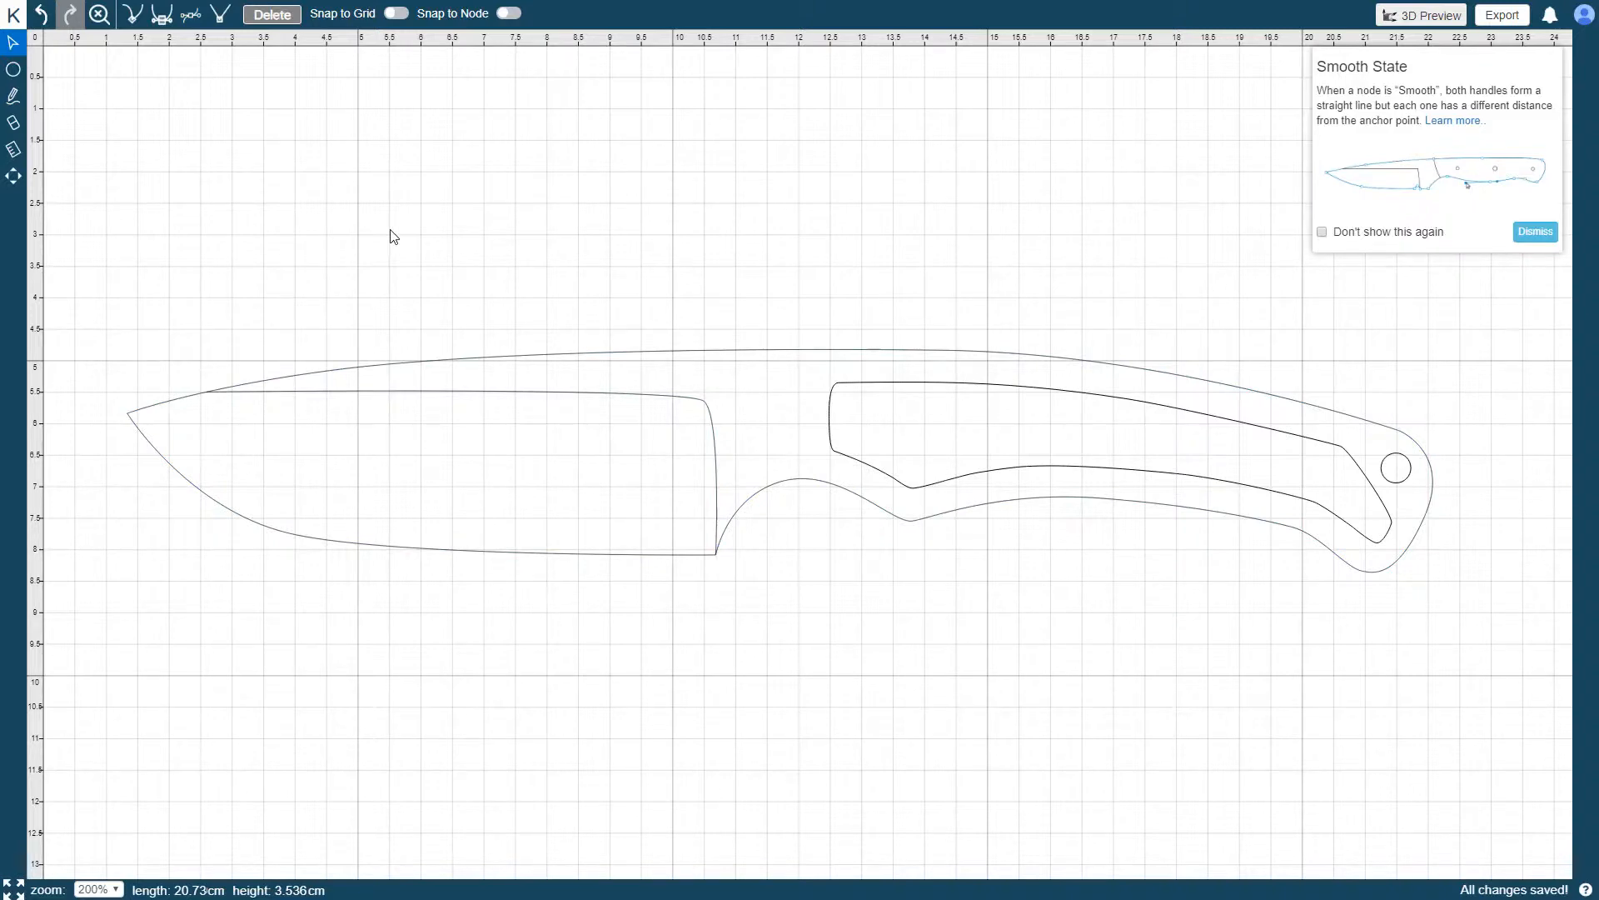
pyautogui.moveTo(112, 388)
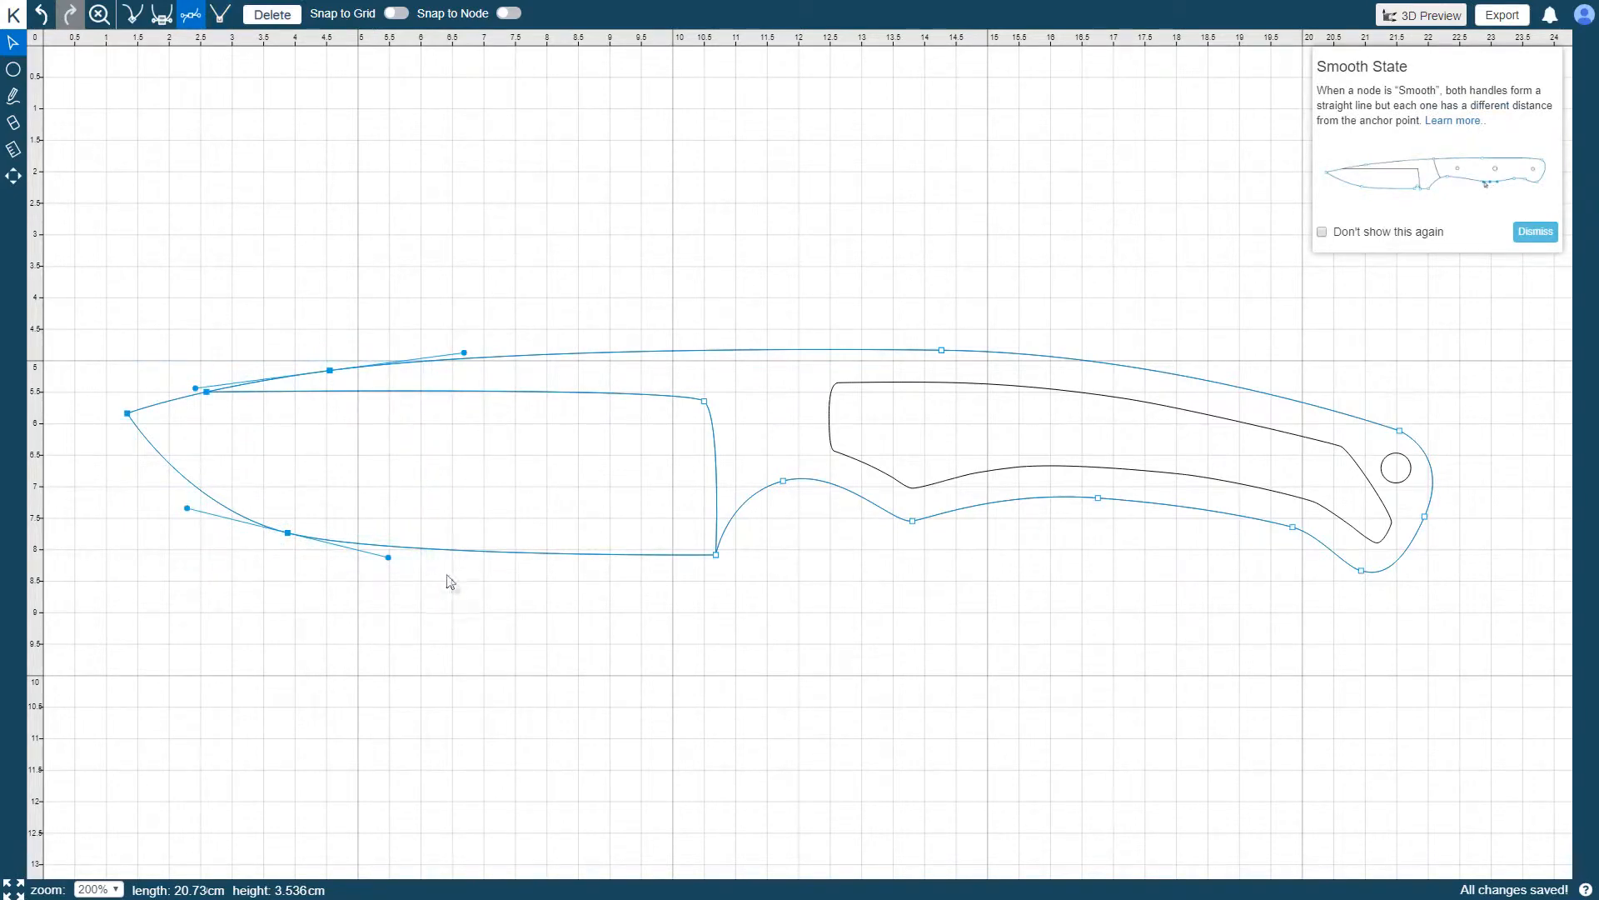
pyautogui.moveTo(462, 596)
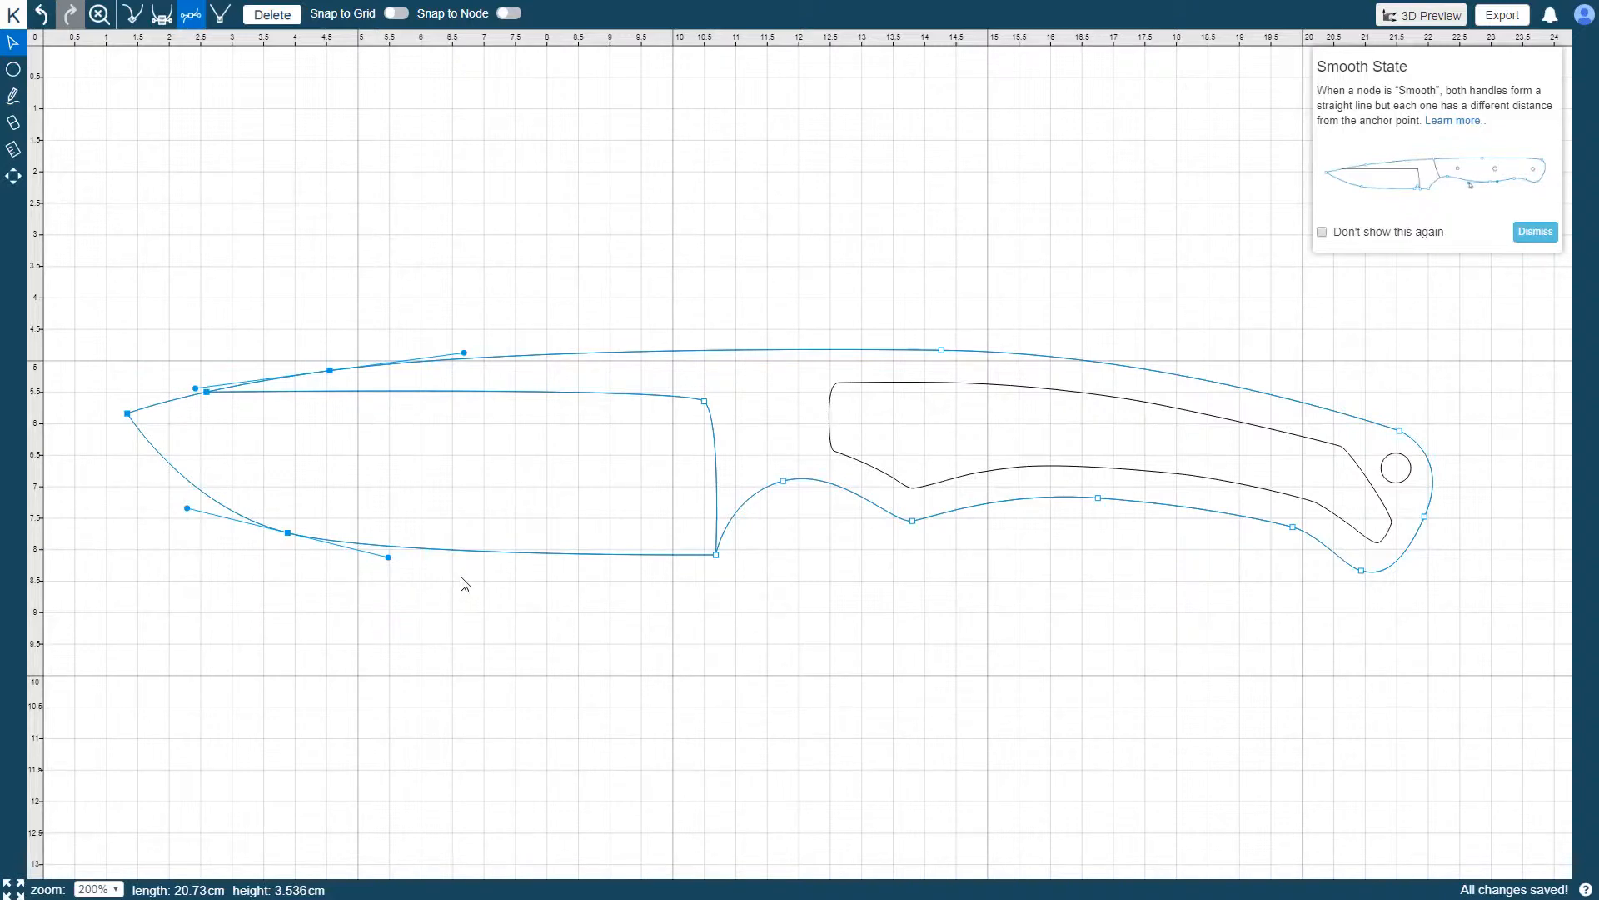
pyautogui.moveTo(474, 593)
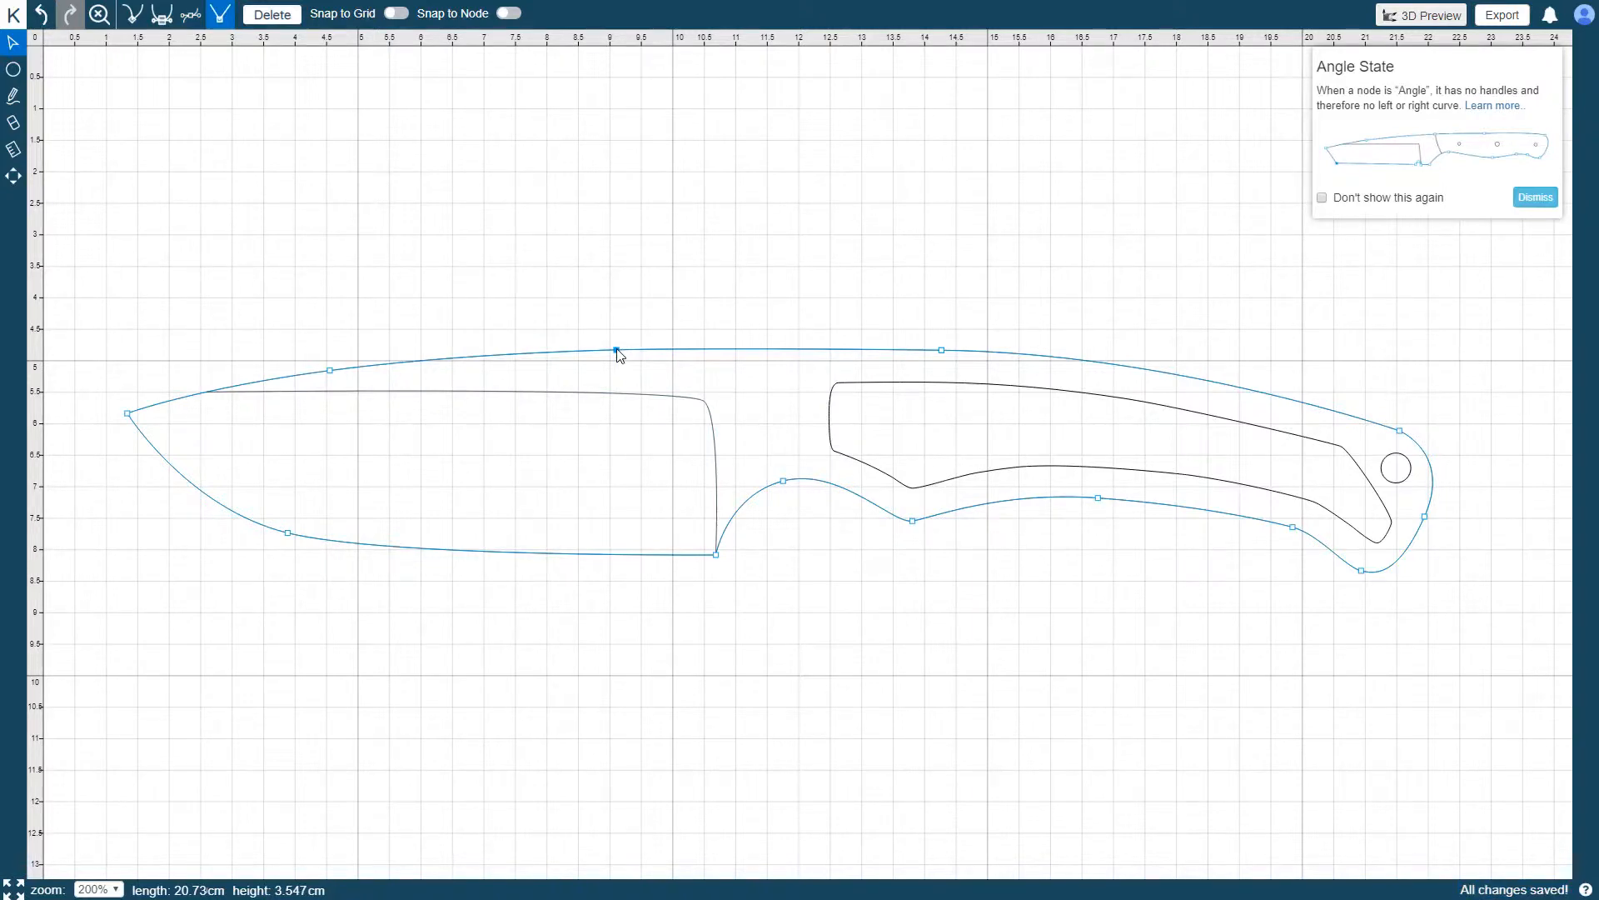
# Test-drag the spine node, then delete the extra spine node from the outline.
pyautogui.moveTo(615, 348); pyautogui.dragTo(652, 312)
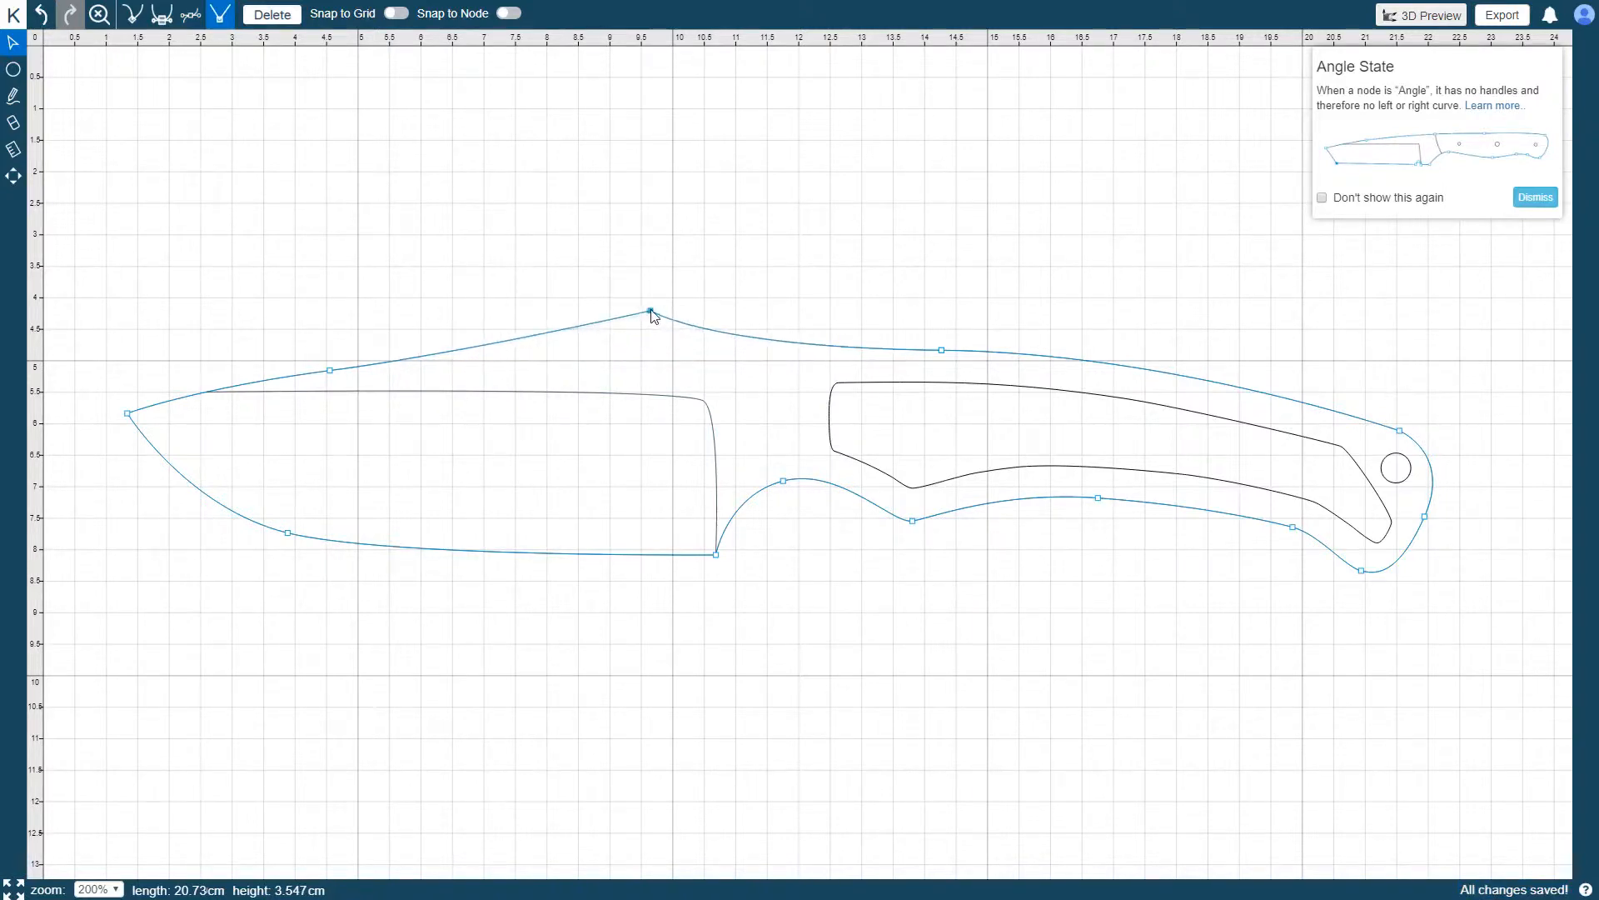
pyautogui.moveTo(648, 312); pyautogui.dragTo(538, 352)
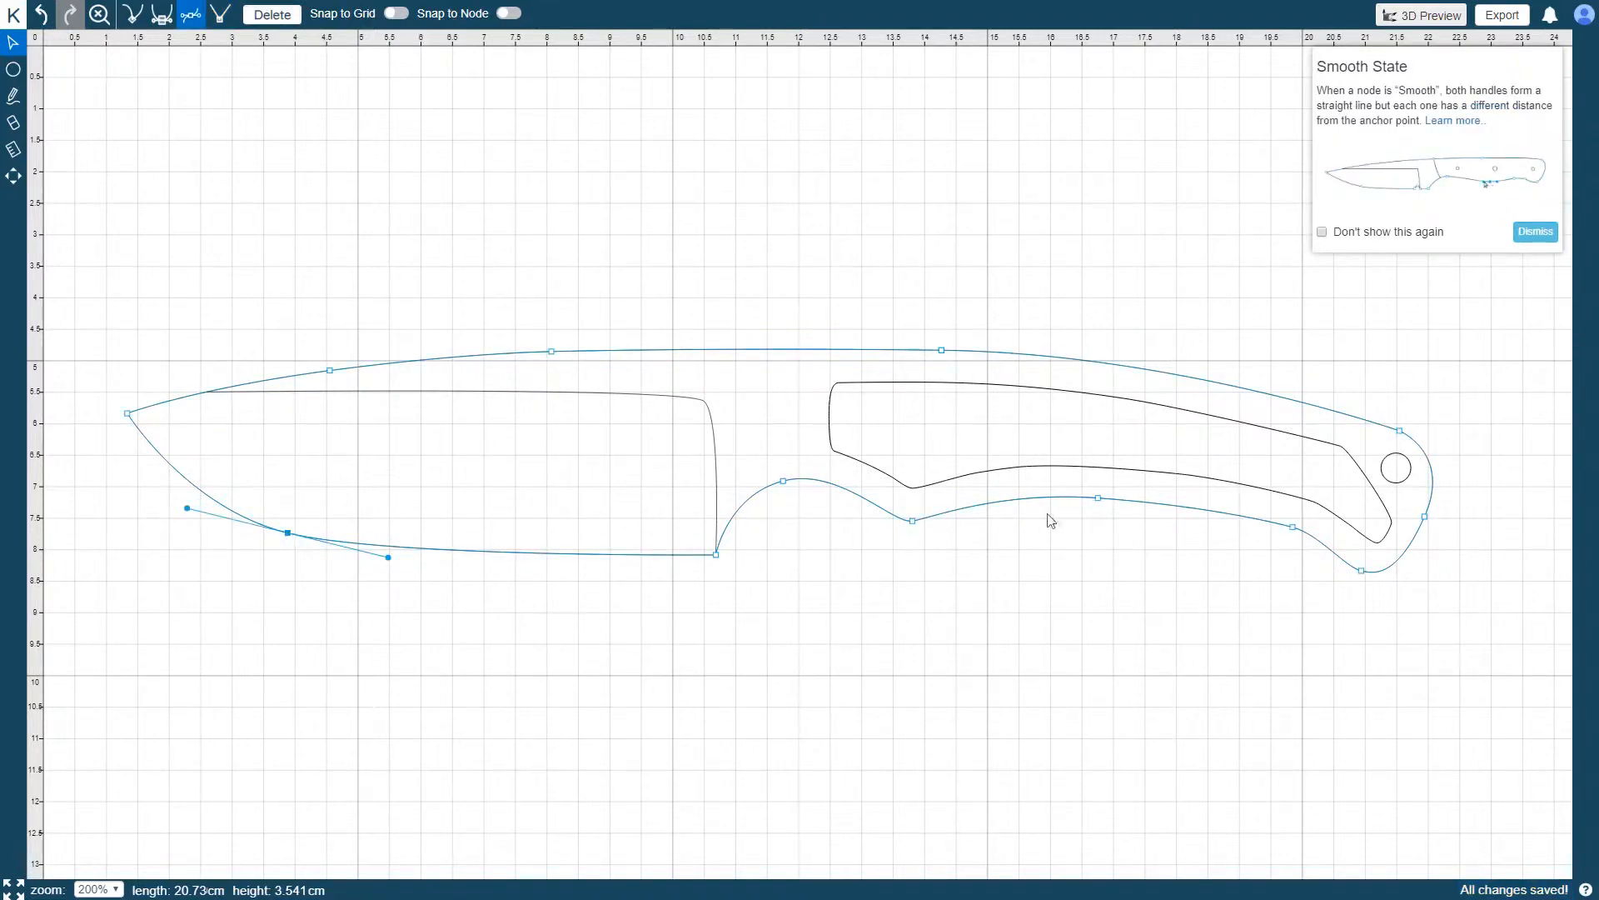
pyautogui.moveTo(643, 356)
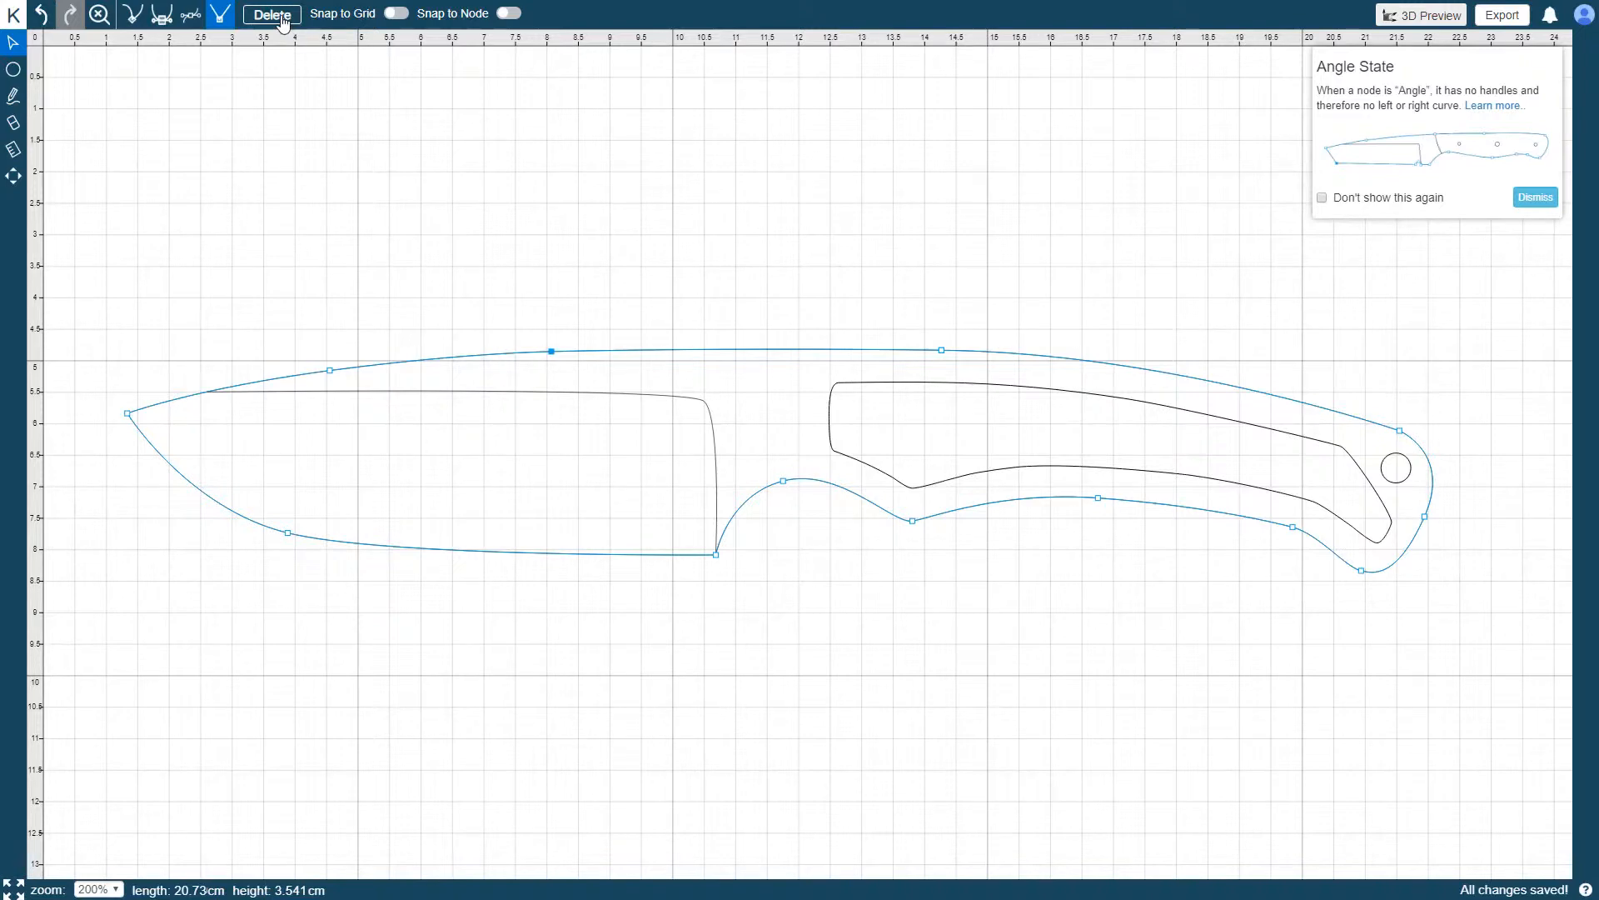
pyautogui.click(272, 14)
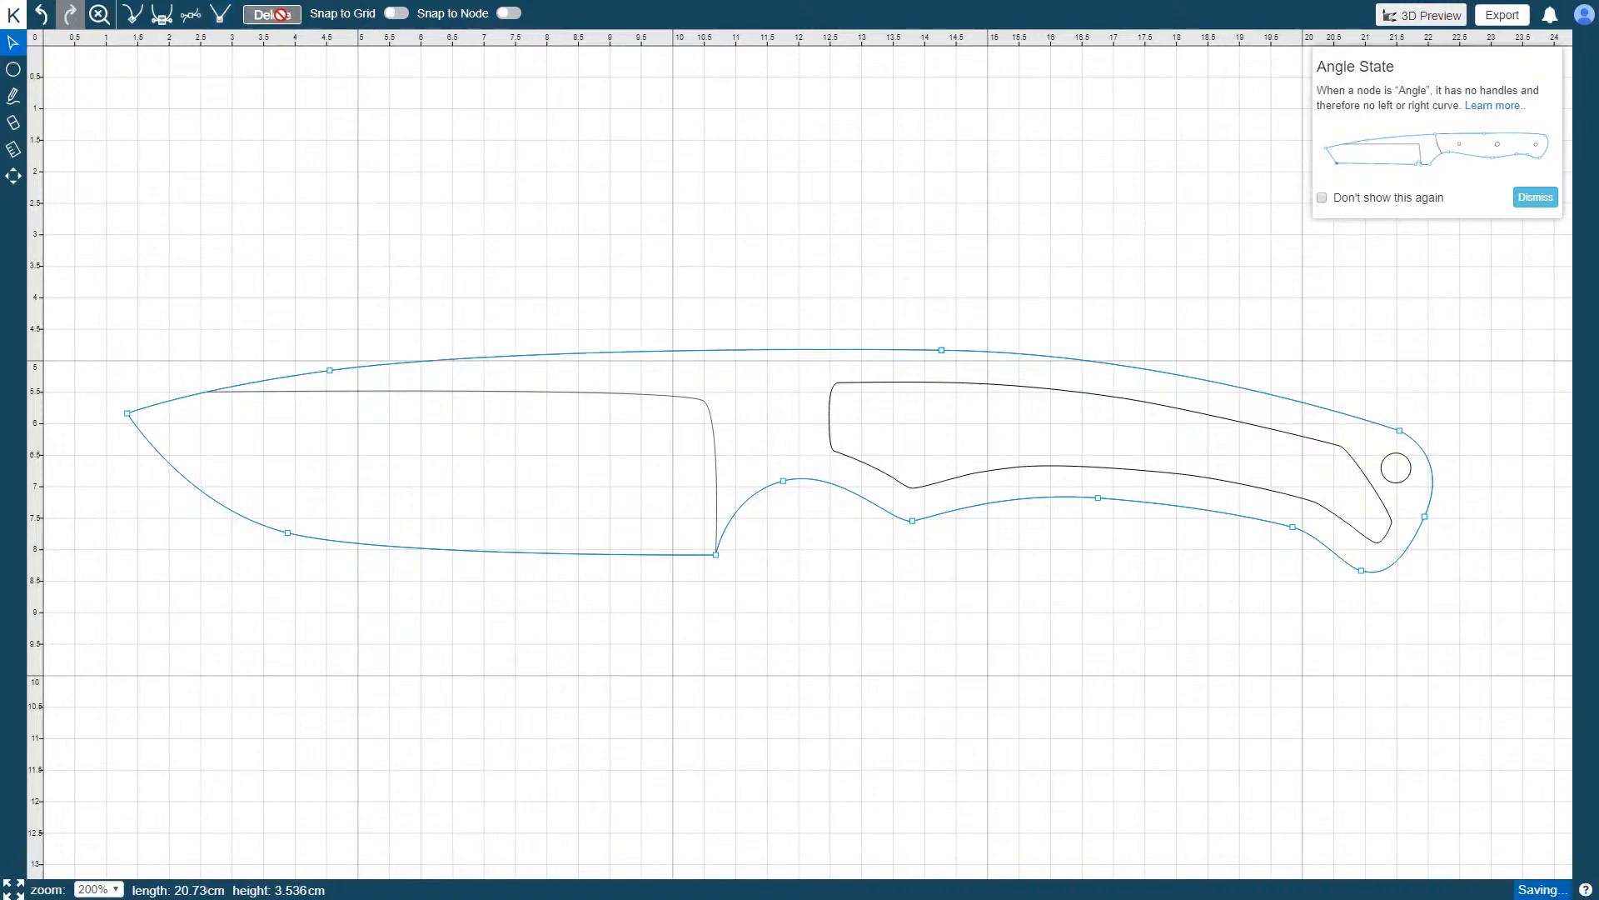
pyautogui.click(372, 188)
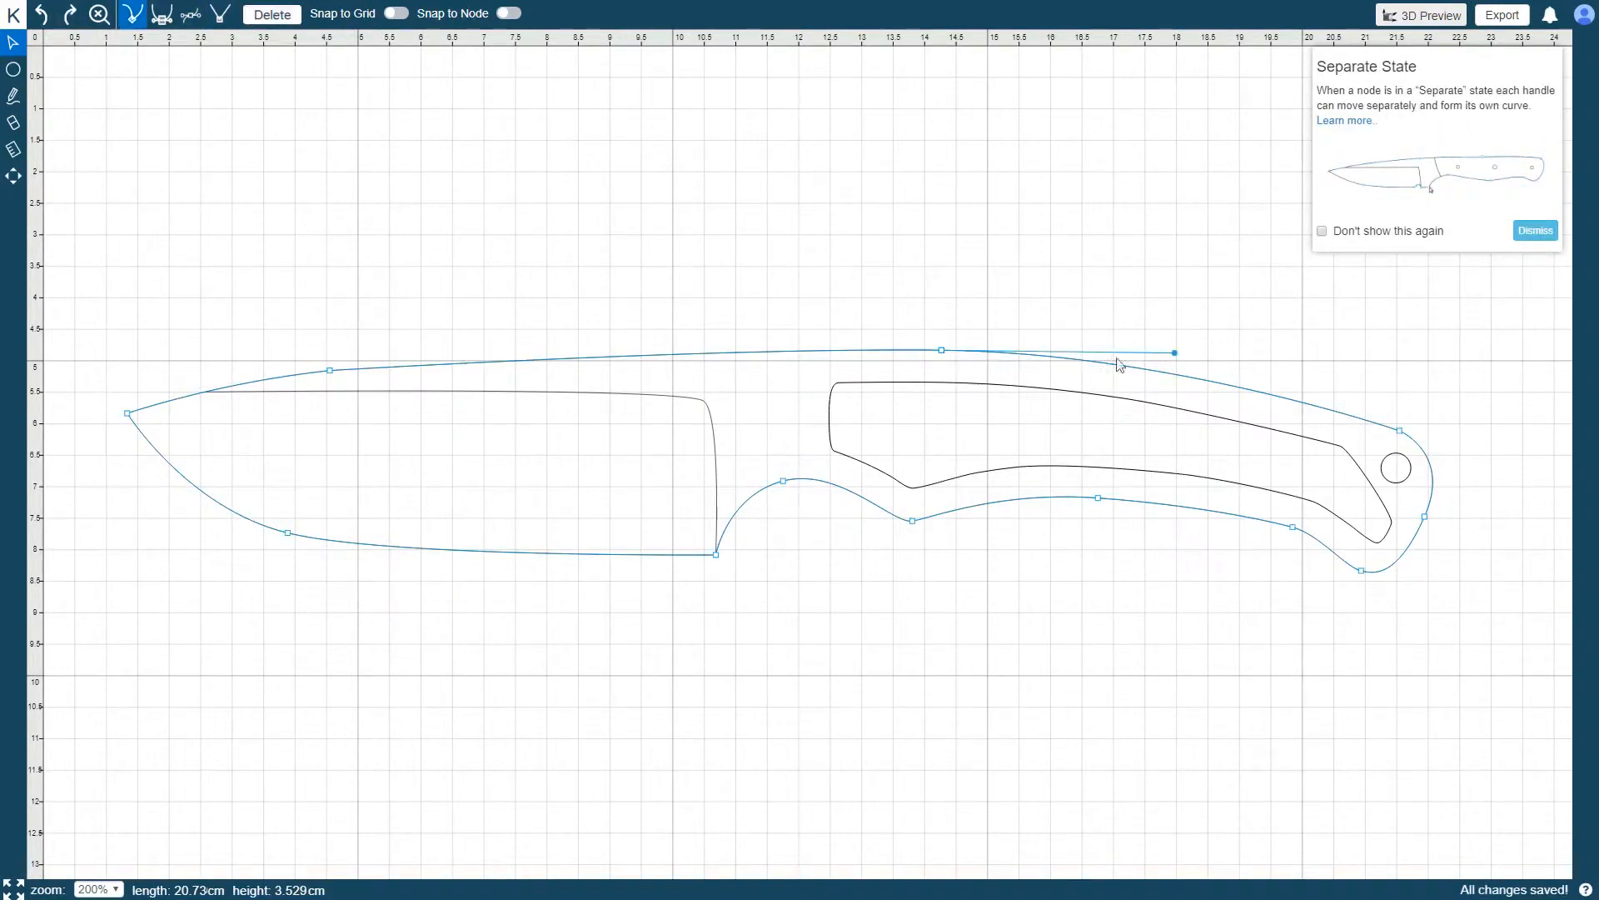
# Remove the spine node's forward handle and set it to Angle State for a straight spine.
pyautogui.click(942, 351)
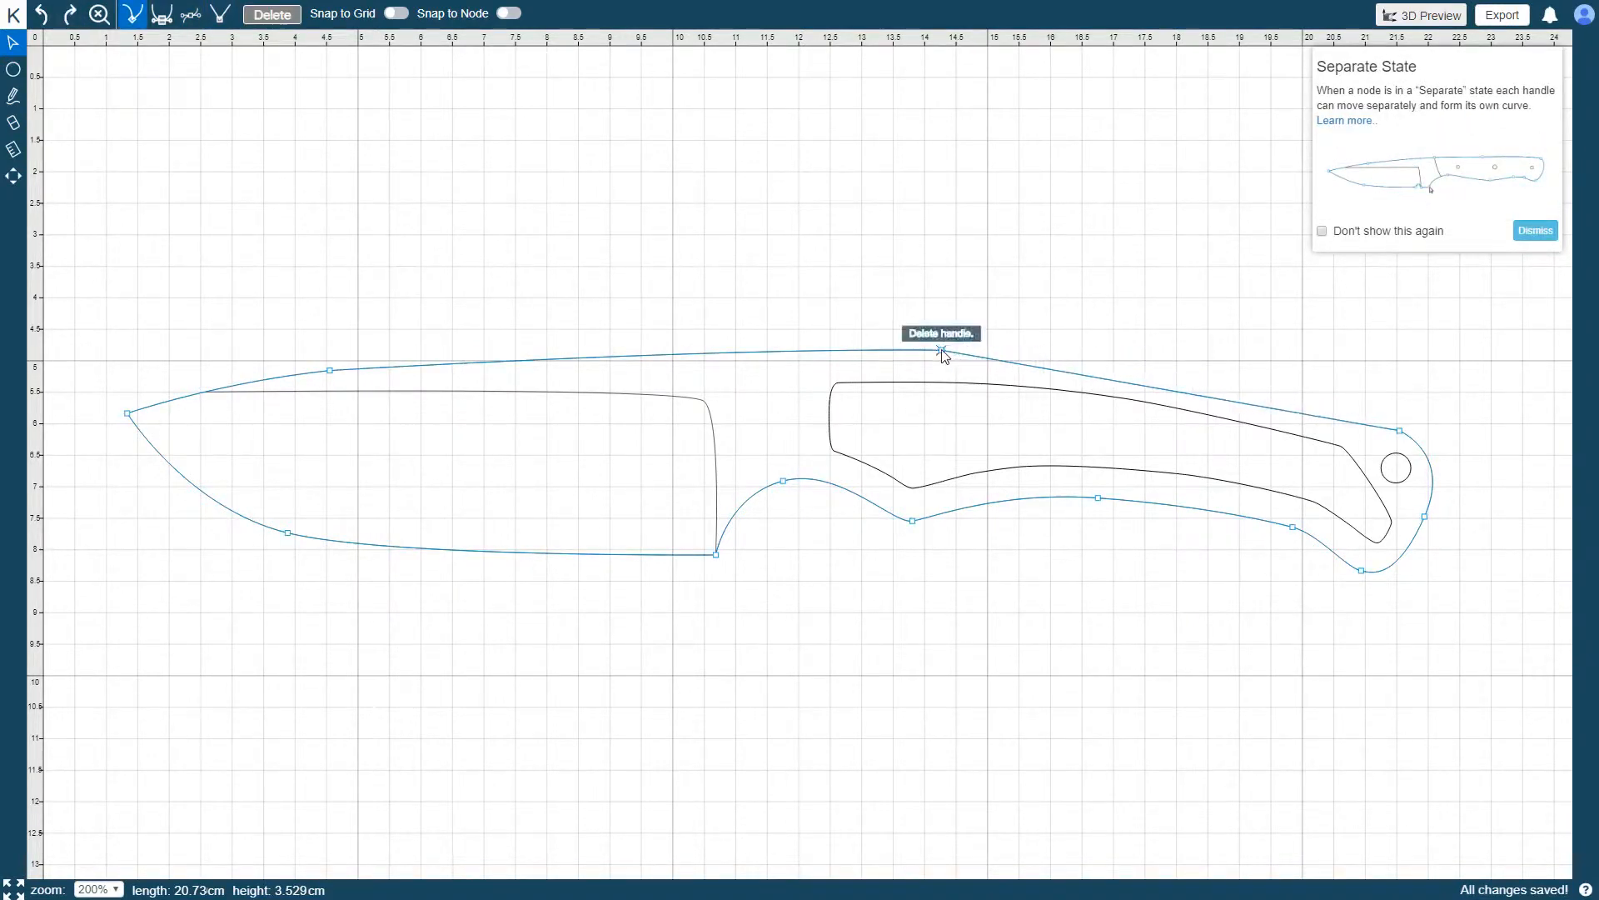
pyautogui.click(941, 352)
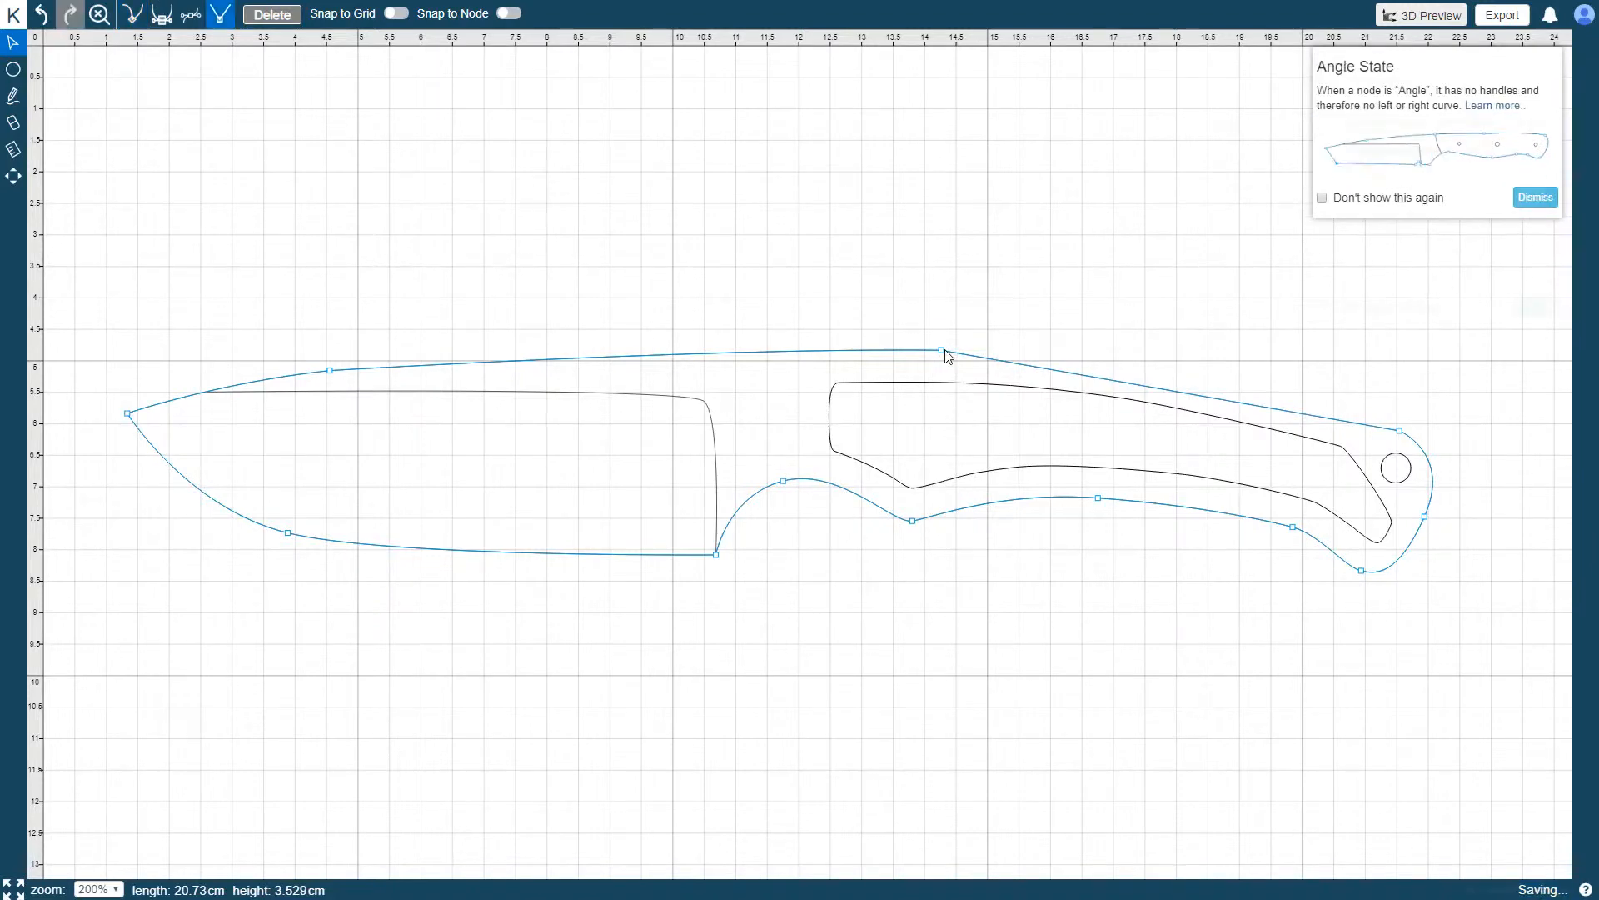
pyautogui.click(15, 72)
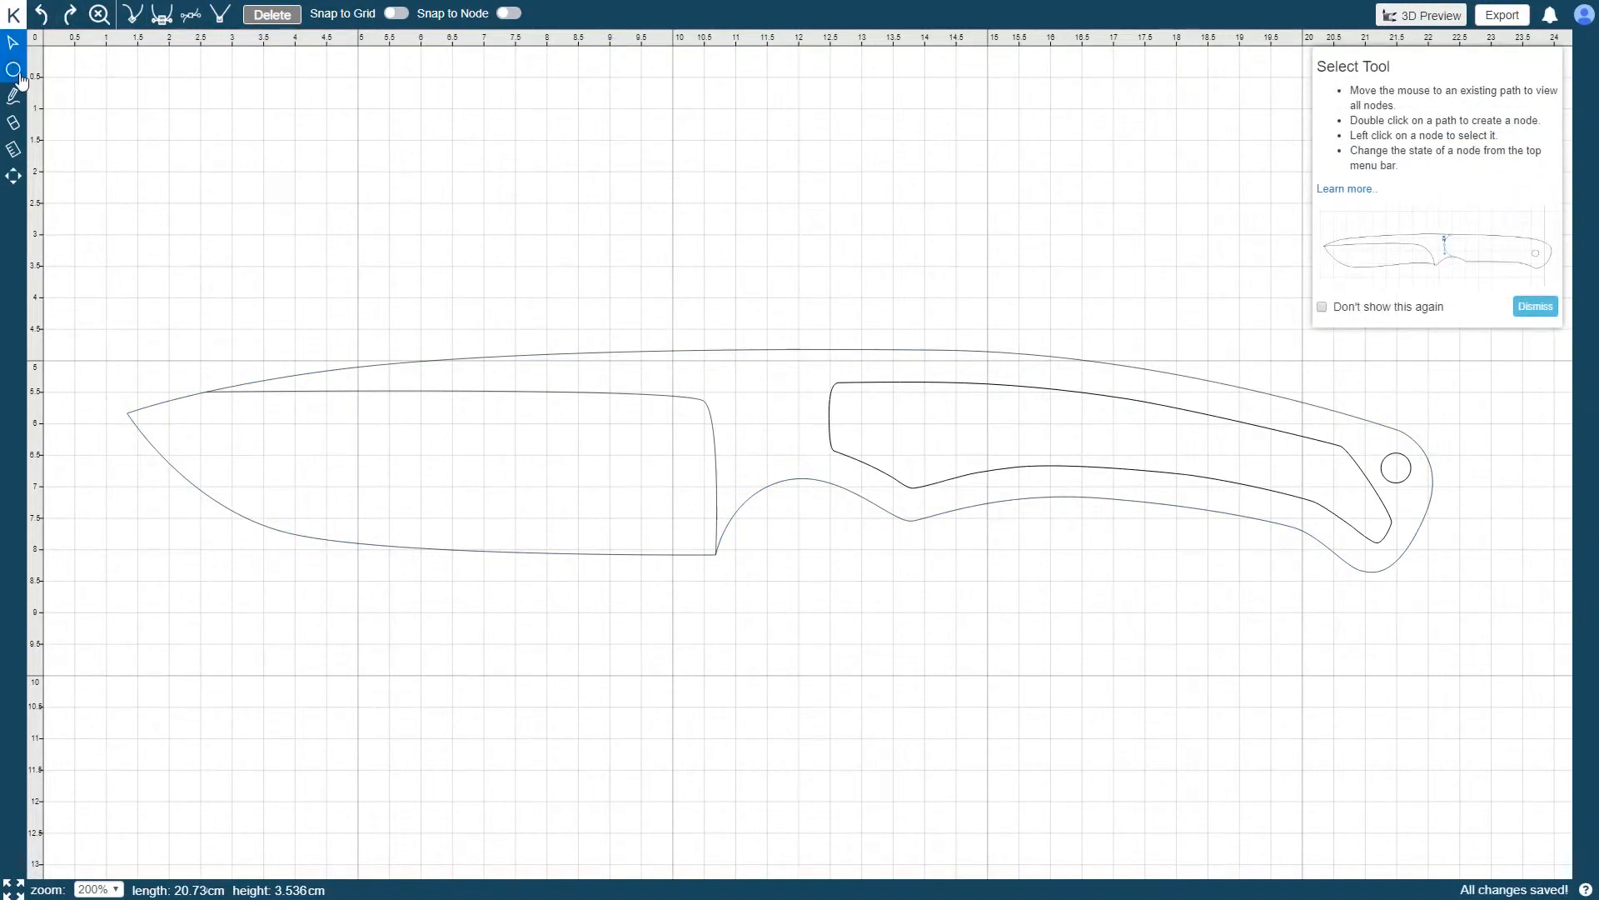
# With the Drill tool and snap toggles adjusted, create a drill hole and adjust its options.
pyautogui.click(15, 69)
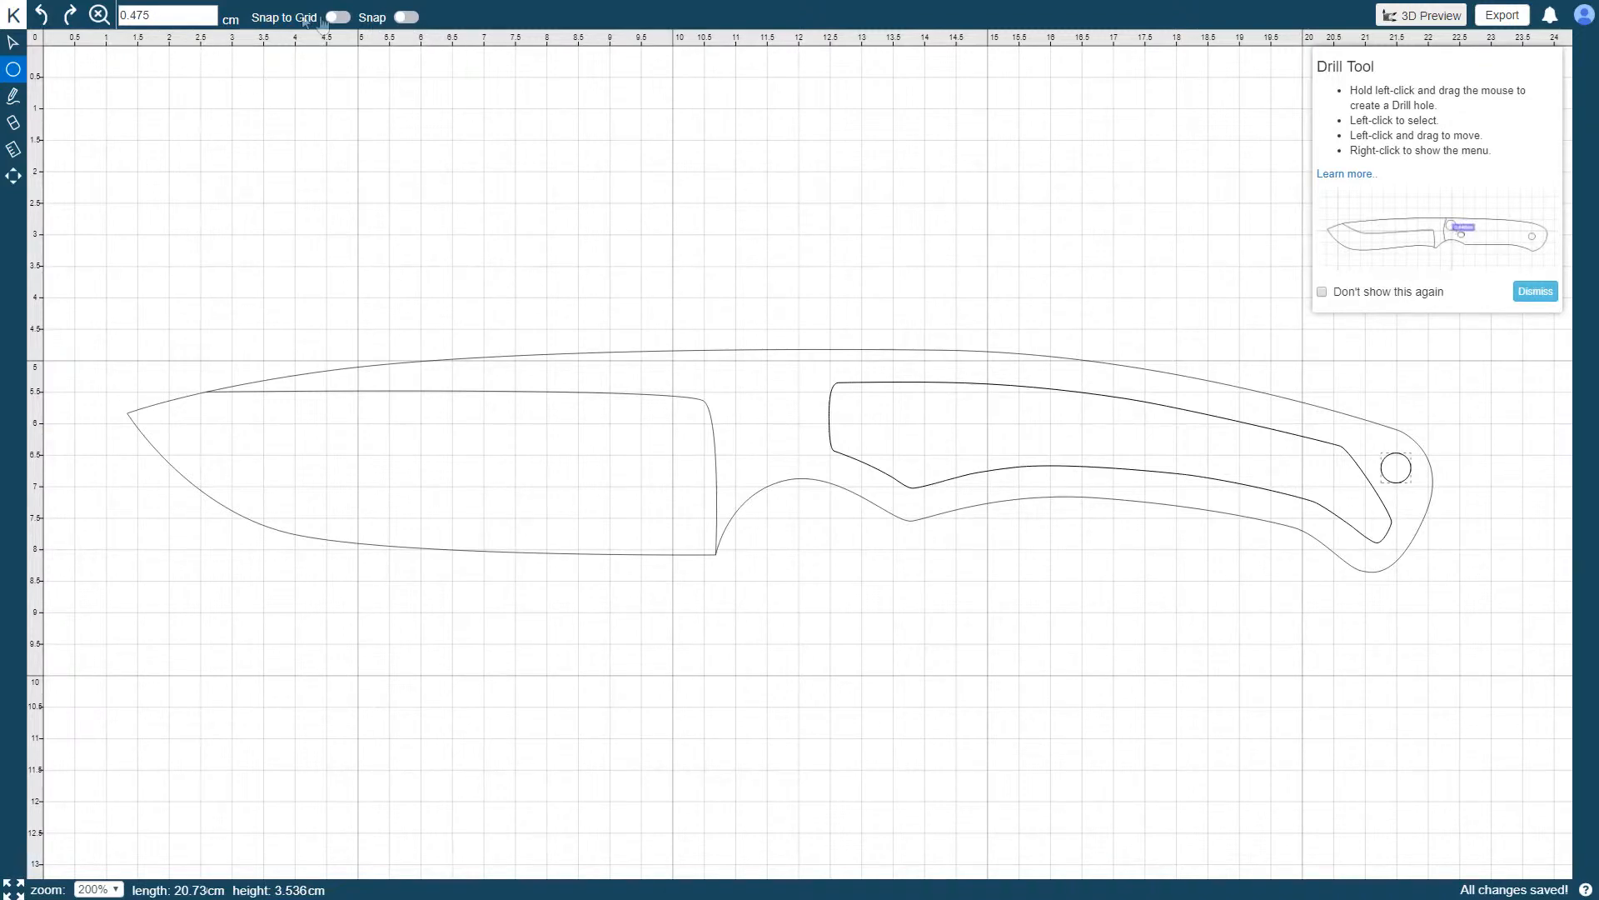
pyautogui.click(405, 16)
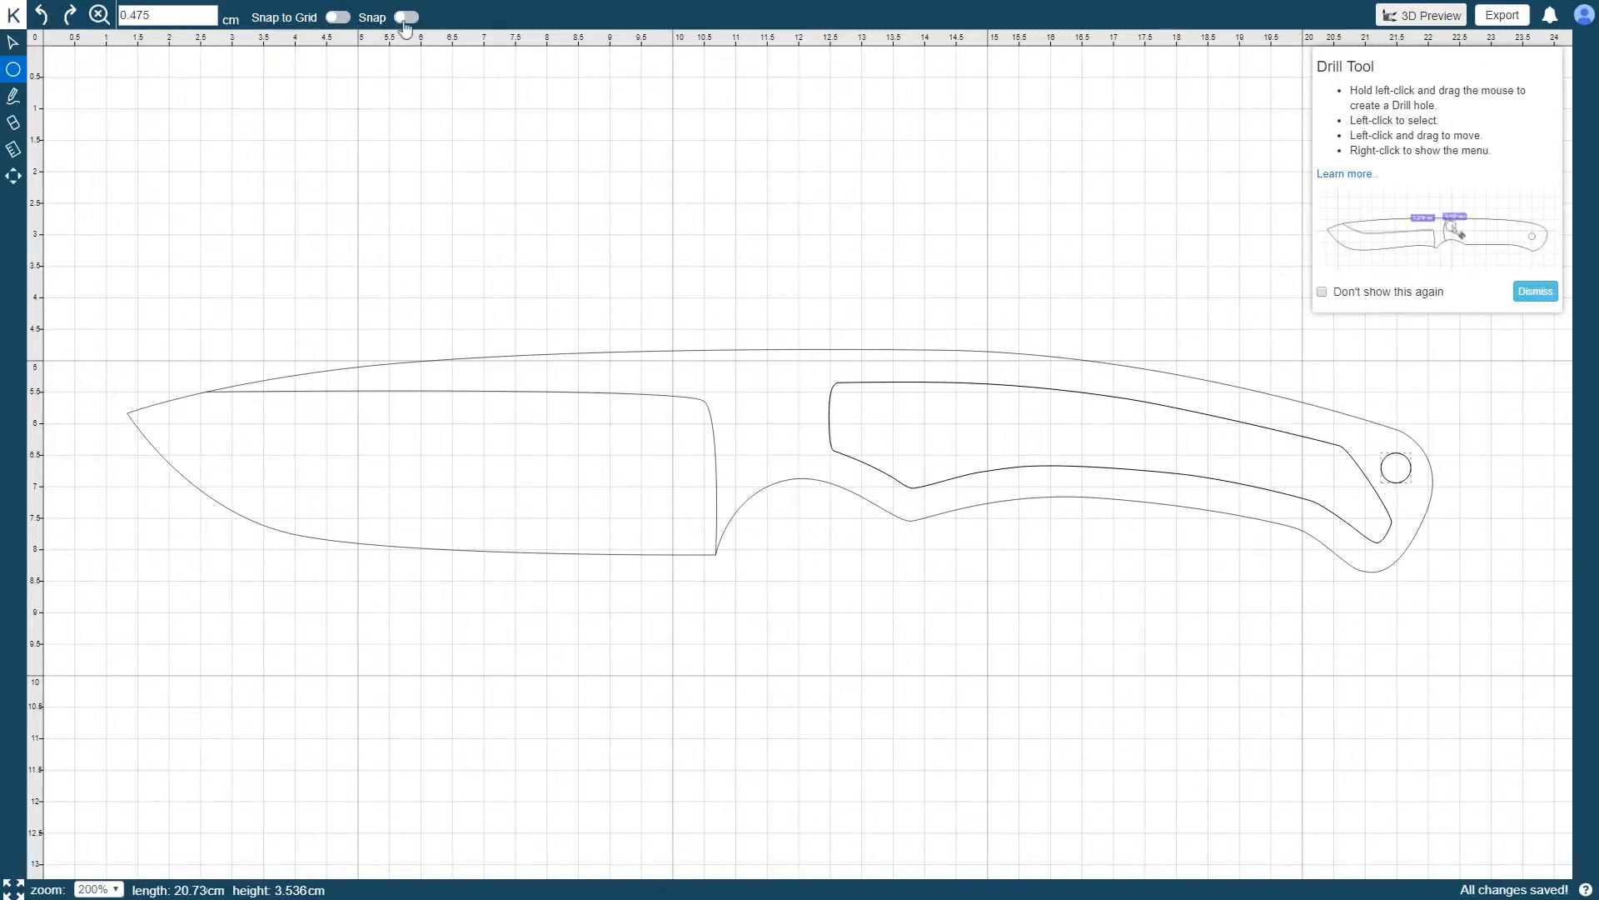
pyautogui.click(407, 16)
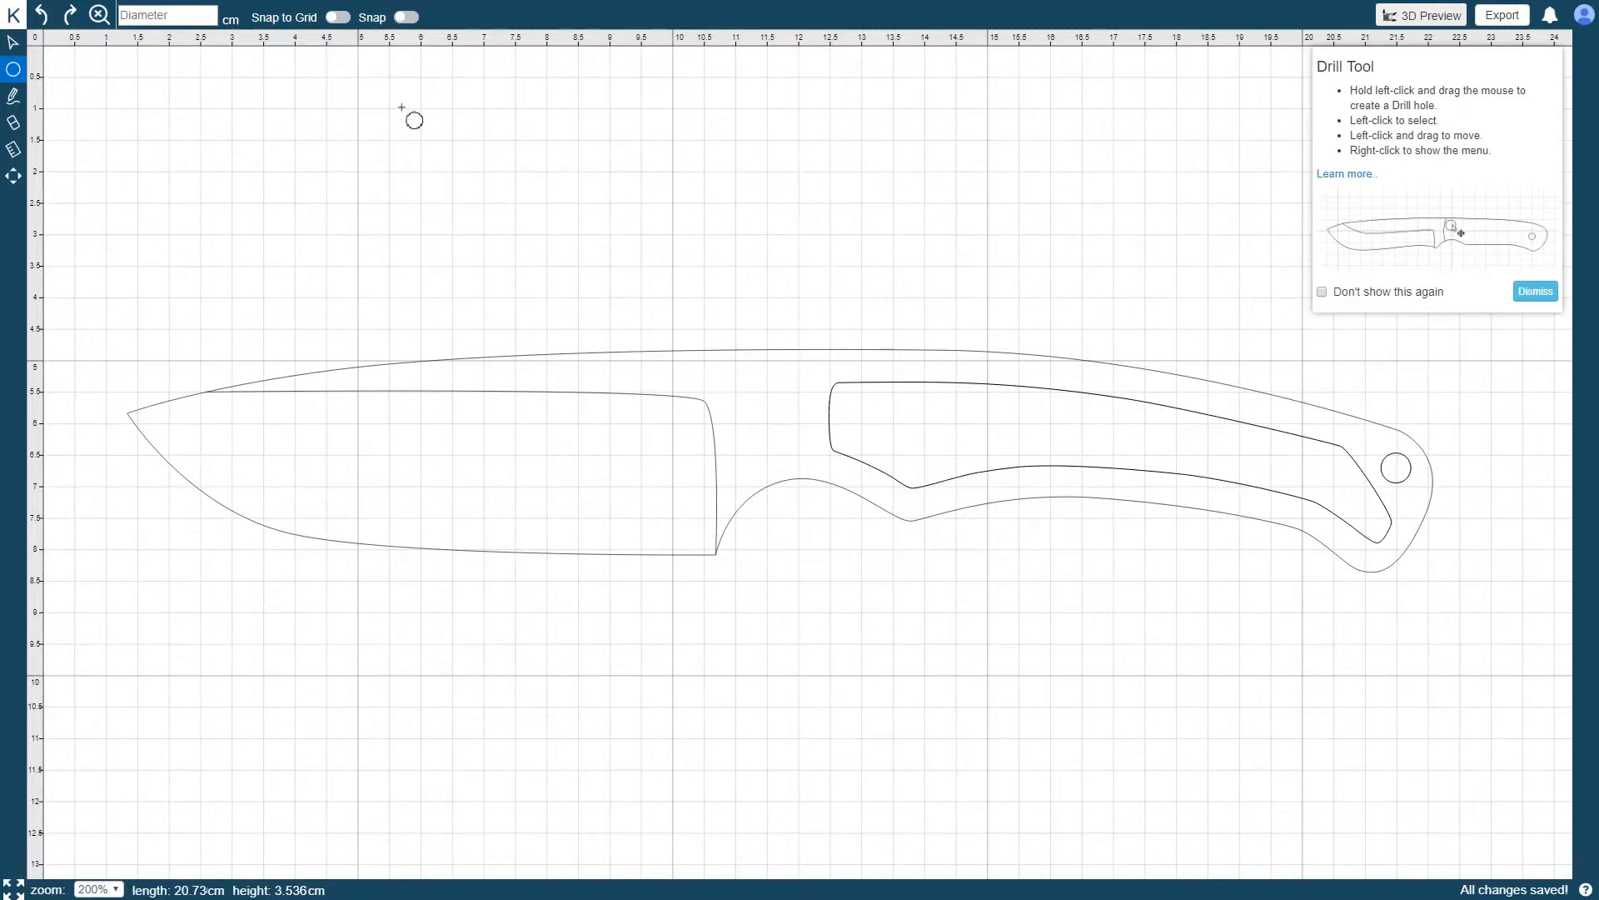
pyautogui.rightClick(1459, 230)
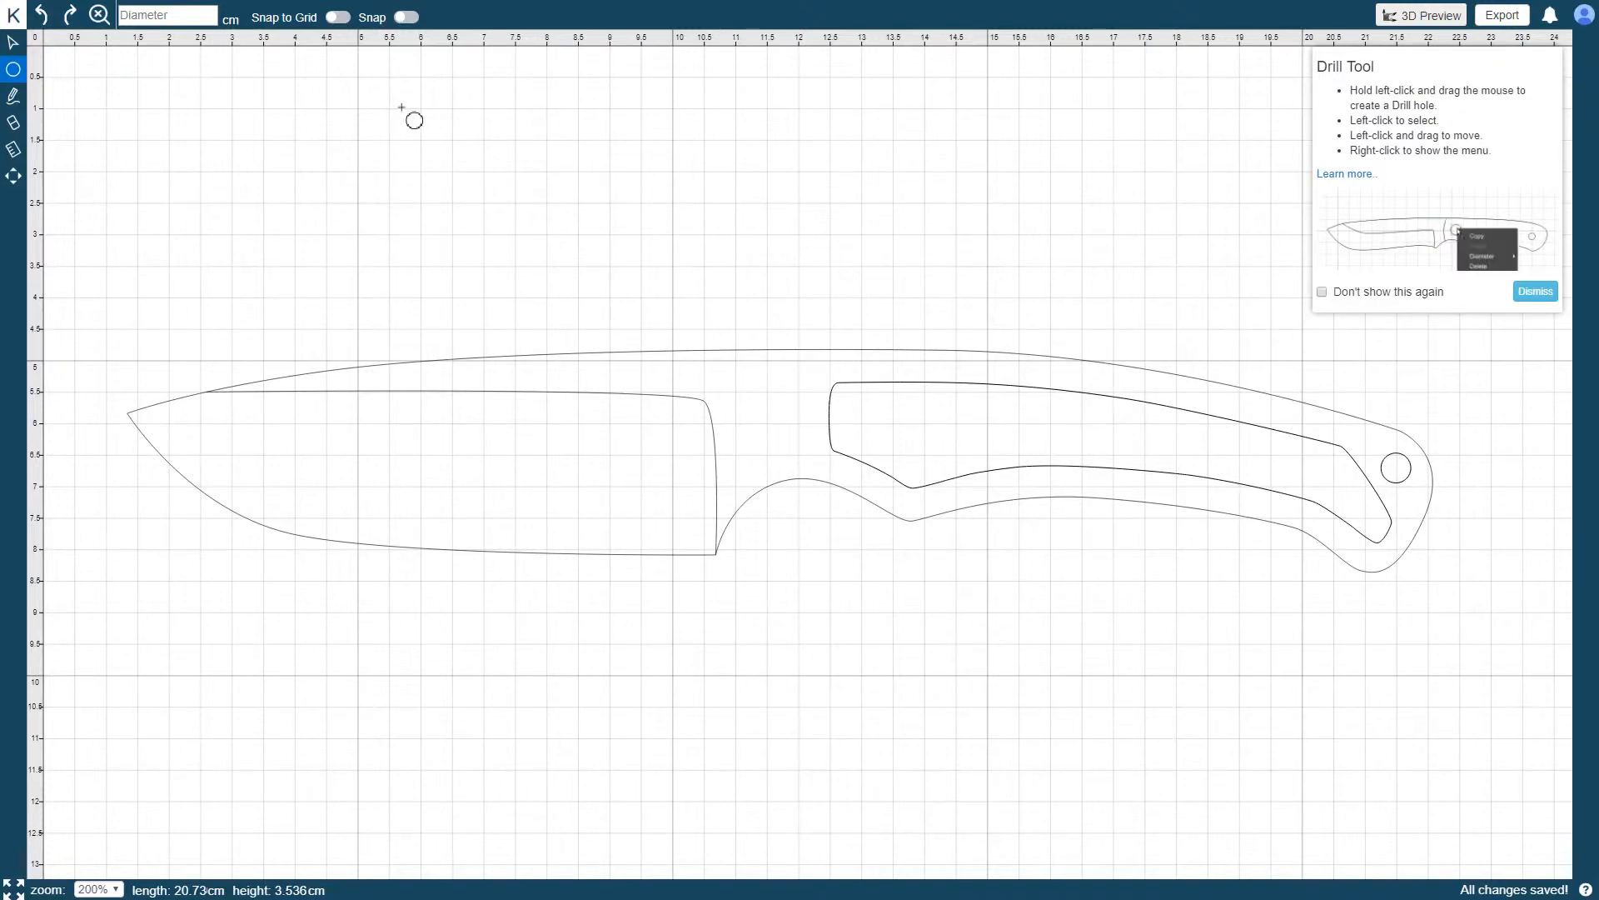
pyautogui.click(1486, 255)
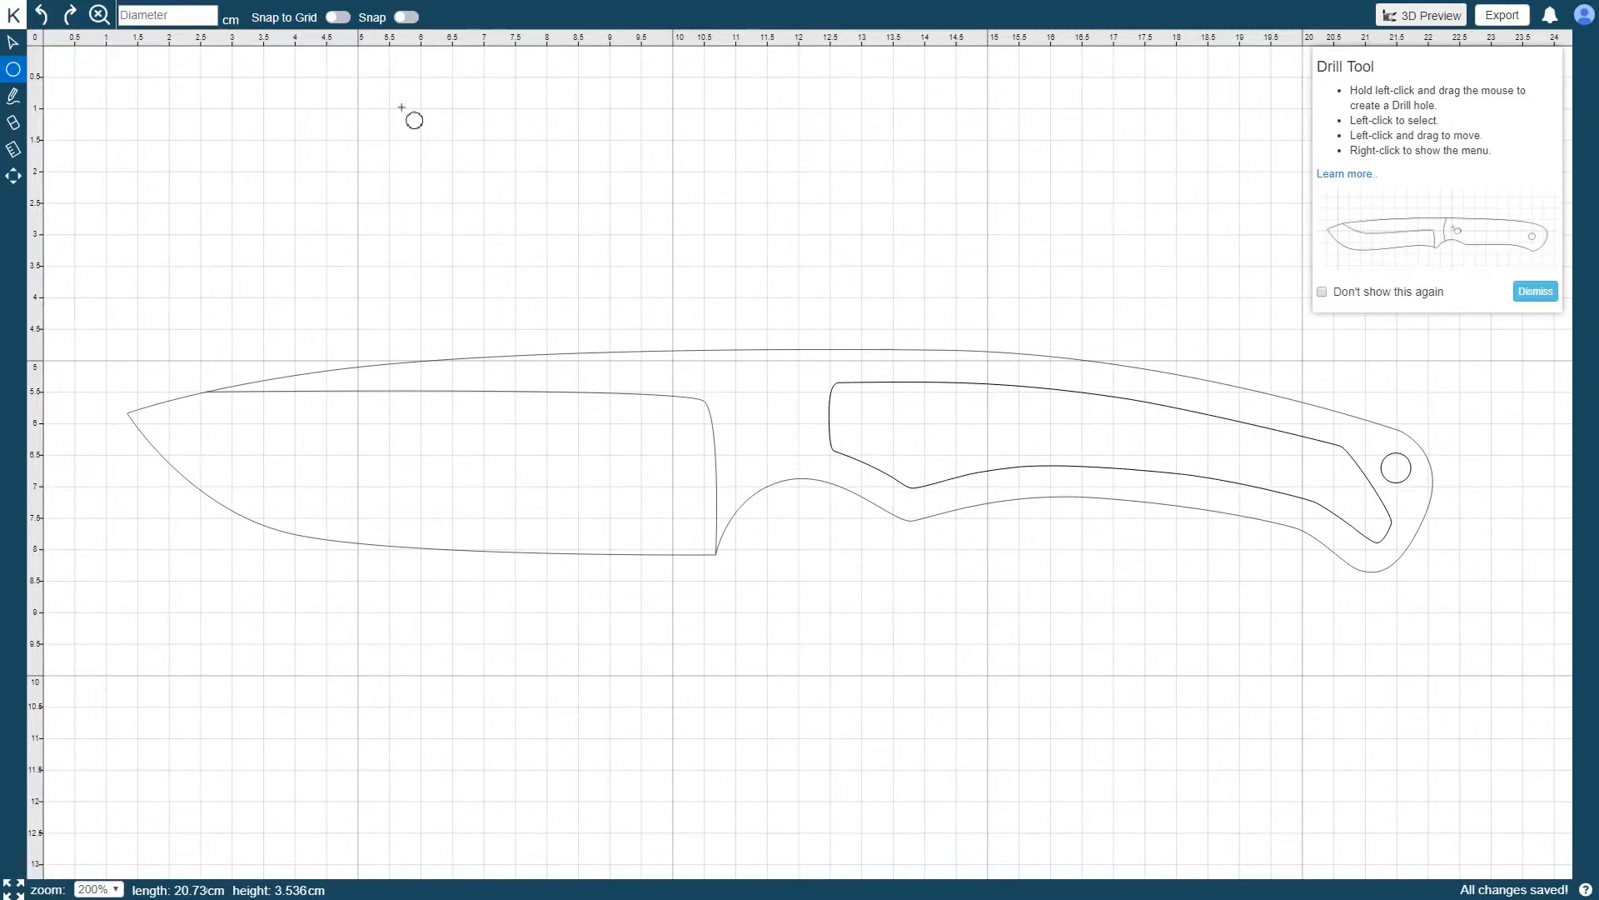
pyautogui.moveTo(547, 197)
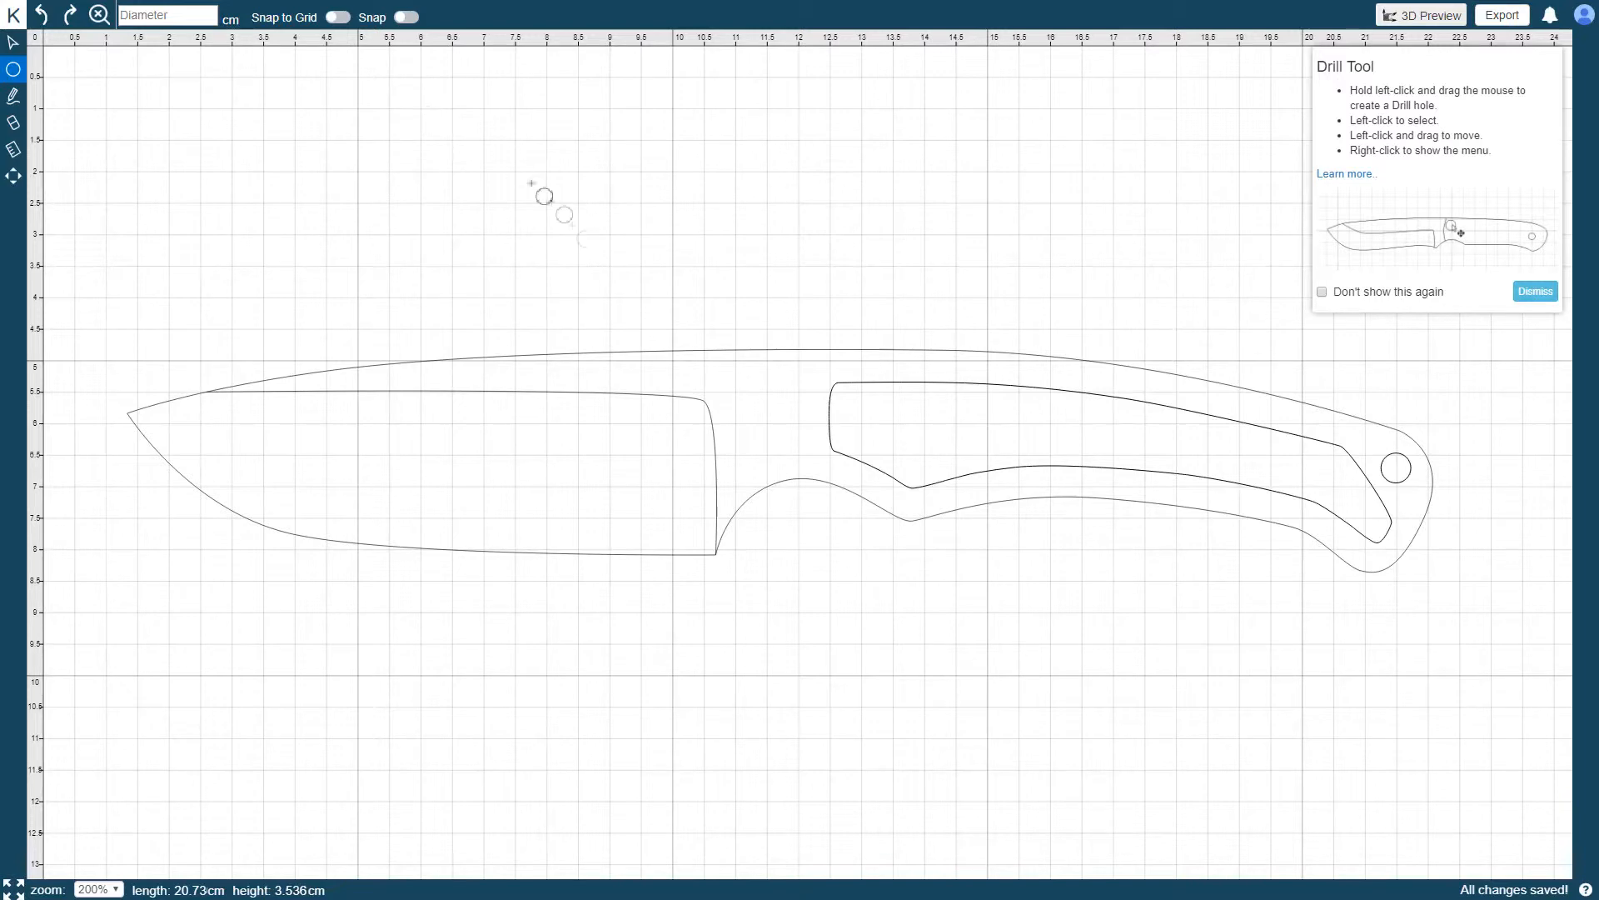
pyautogui.moveTo(740, 389)
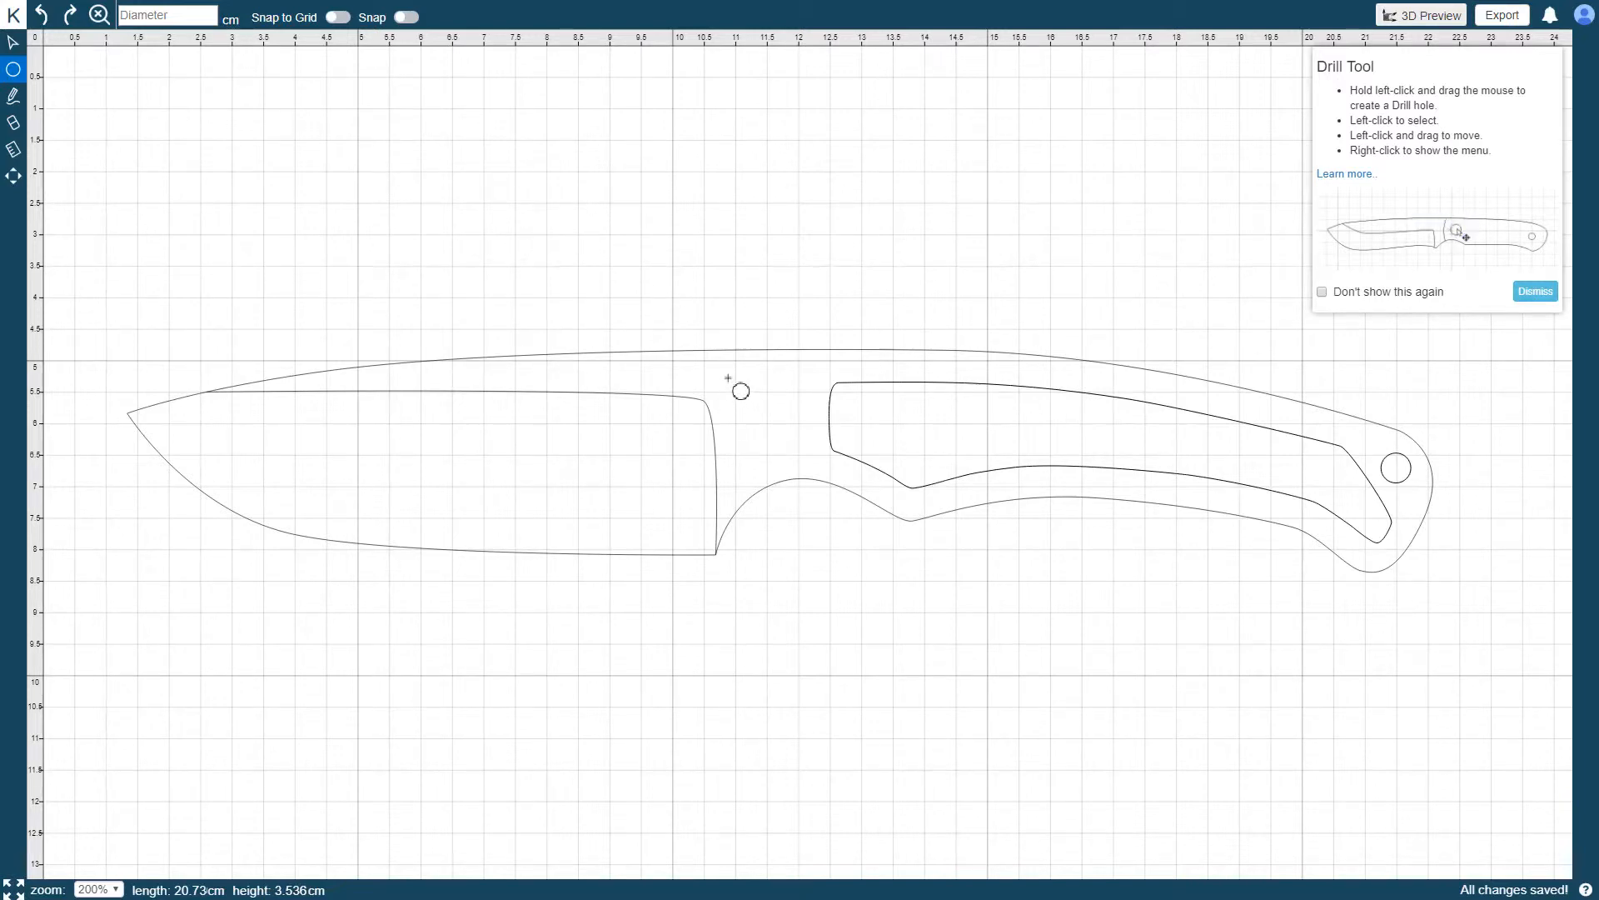
# Set the hole below the spine in place and enter a 0.5 diameter.
pyautogui.click(726, 373)
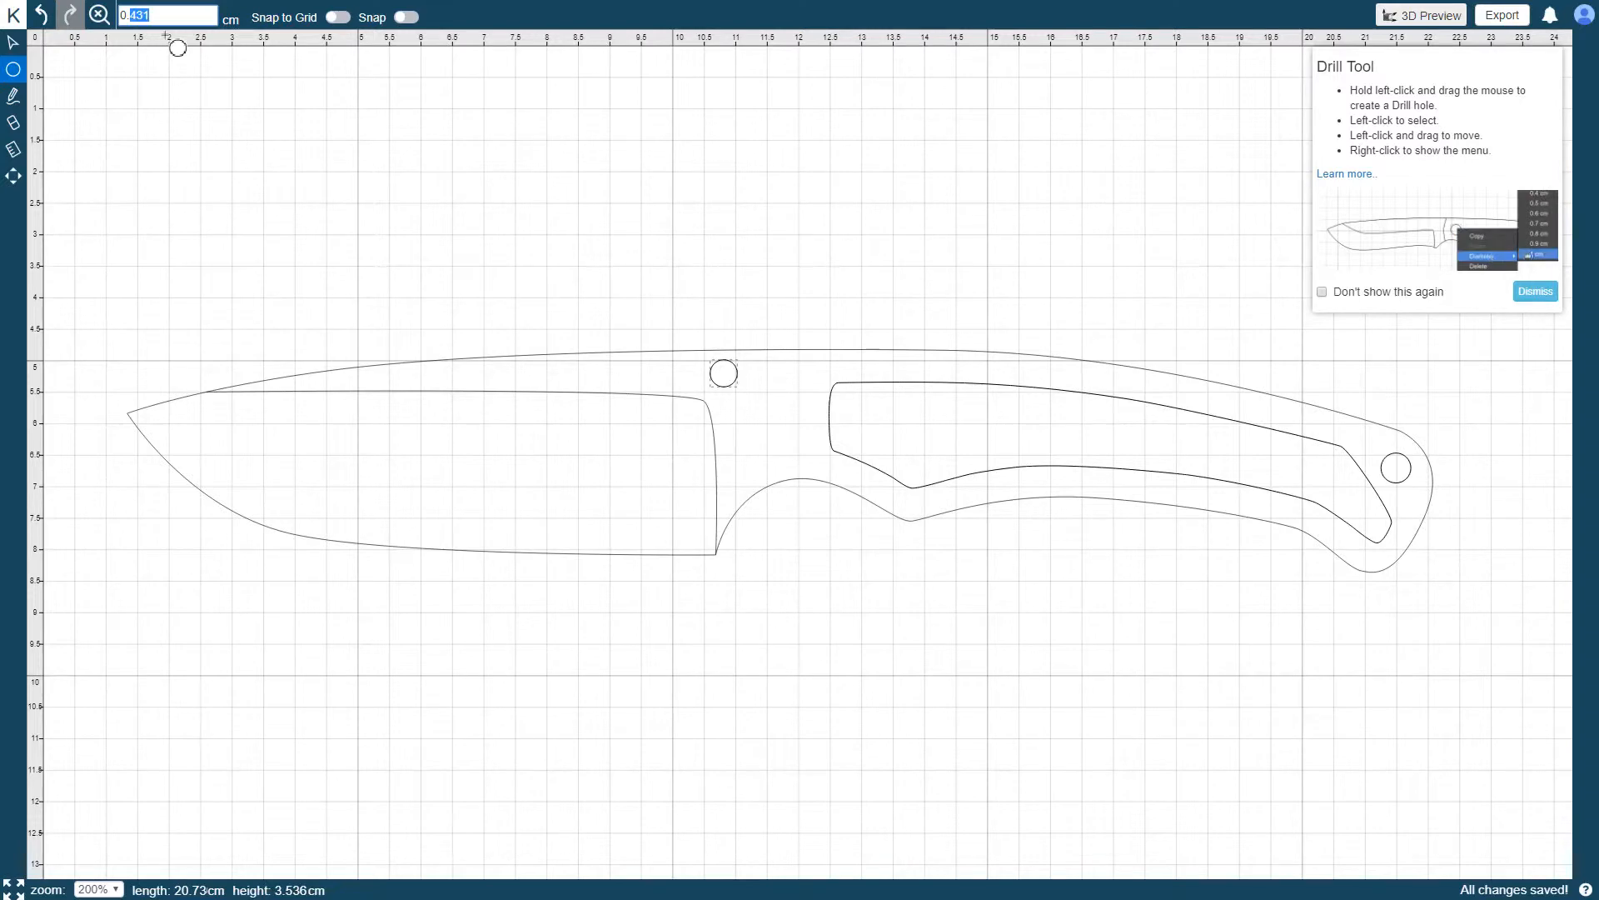
pyautogui.write('0.5')
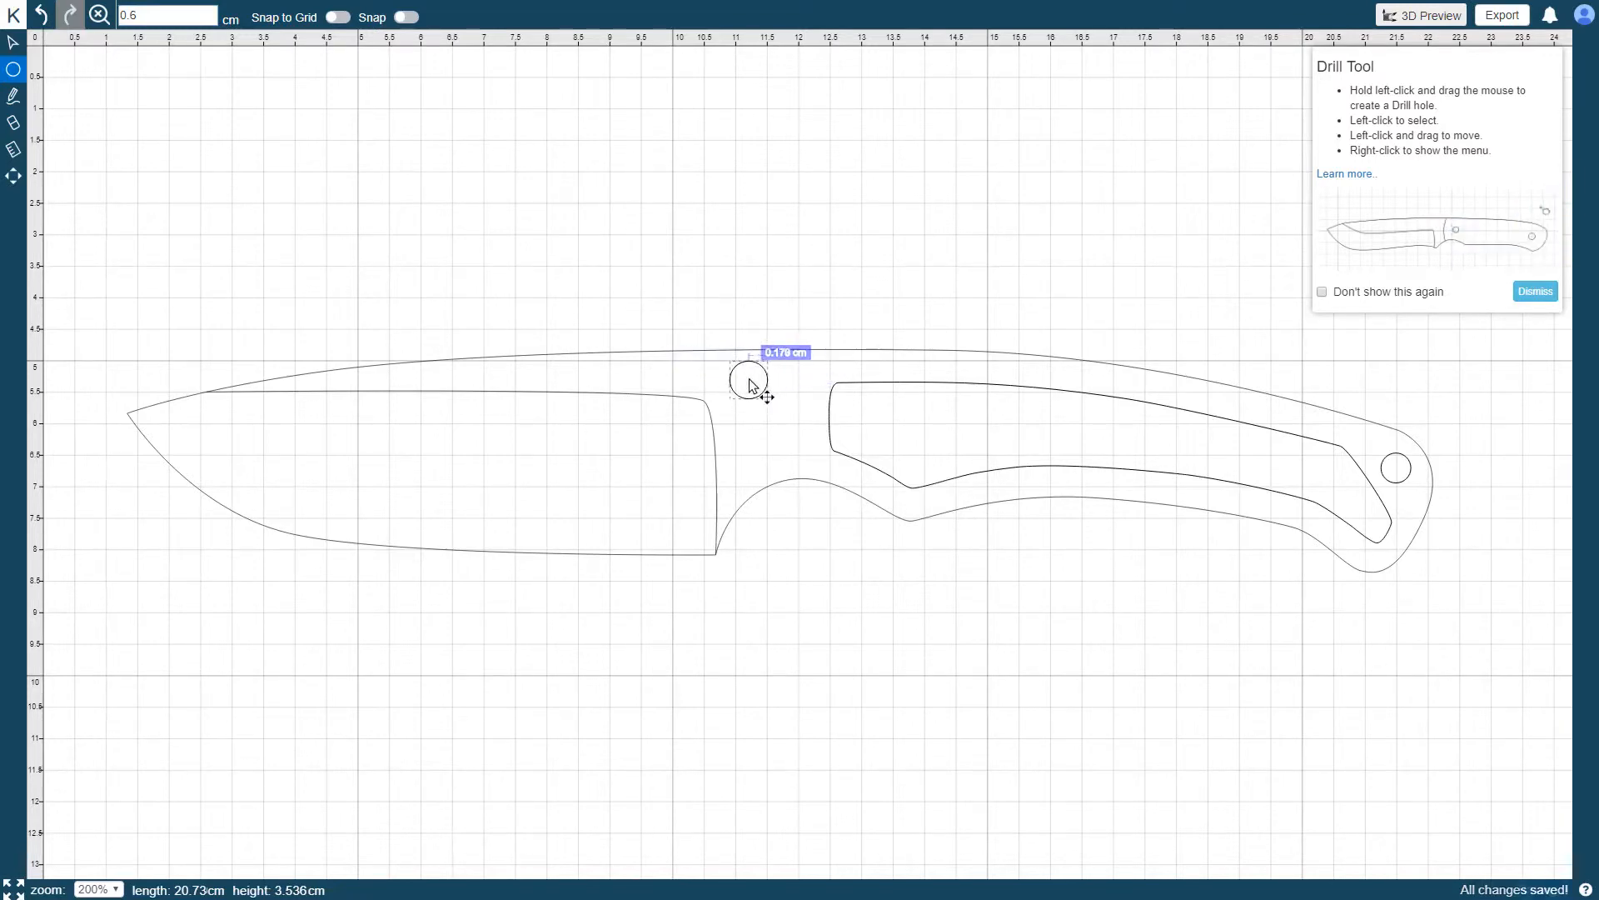
# Delete the drill hole below the spine via its context menu, keeping the handle-end hole.
pyautogui.rightClick(750, 379)
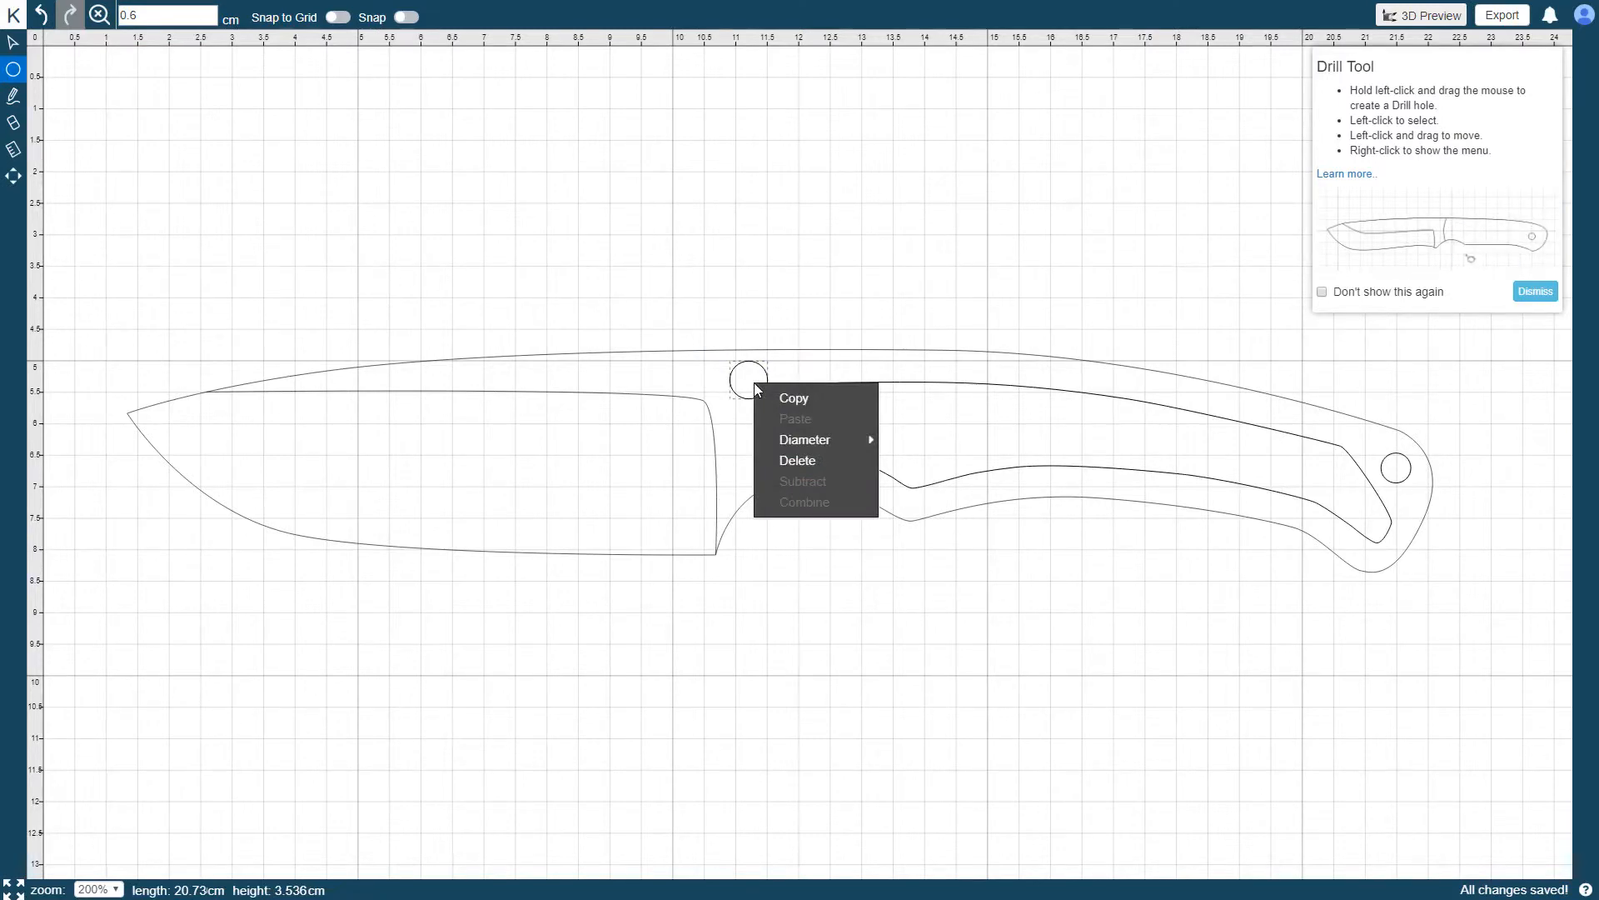
pyautogui.moveTo(793, 399)
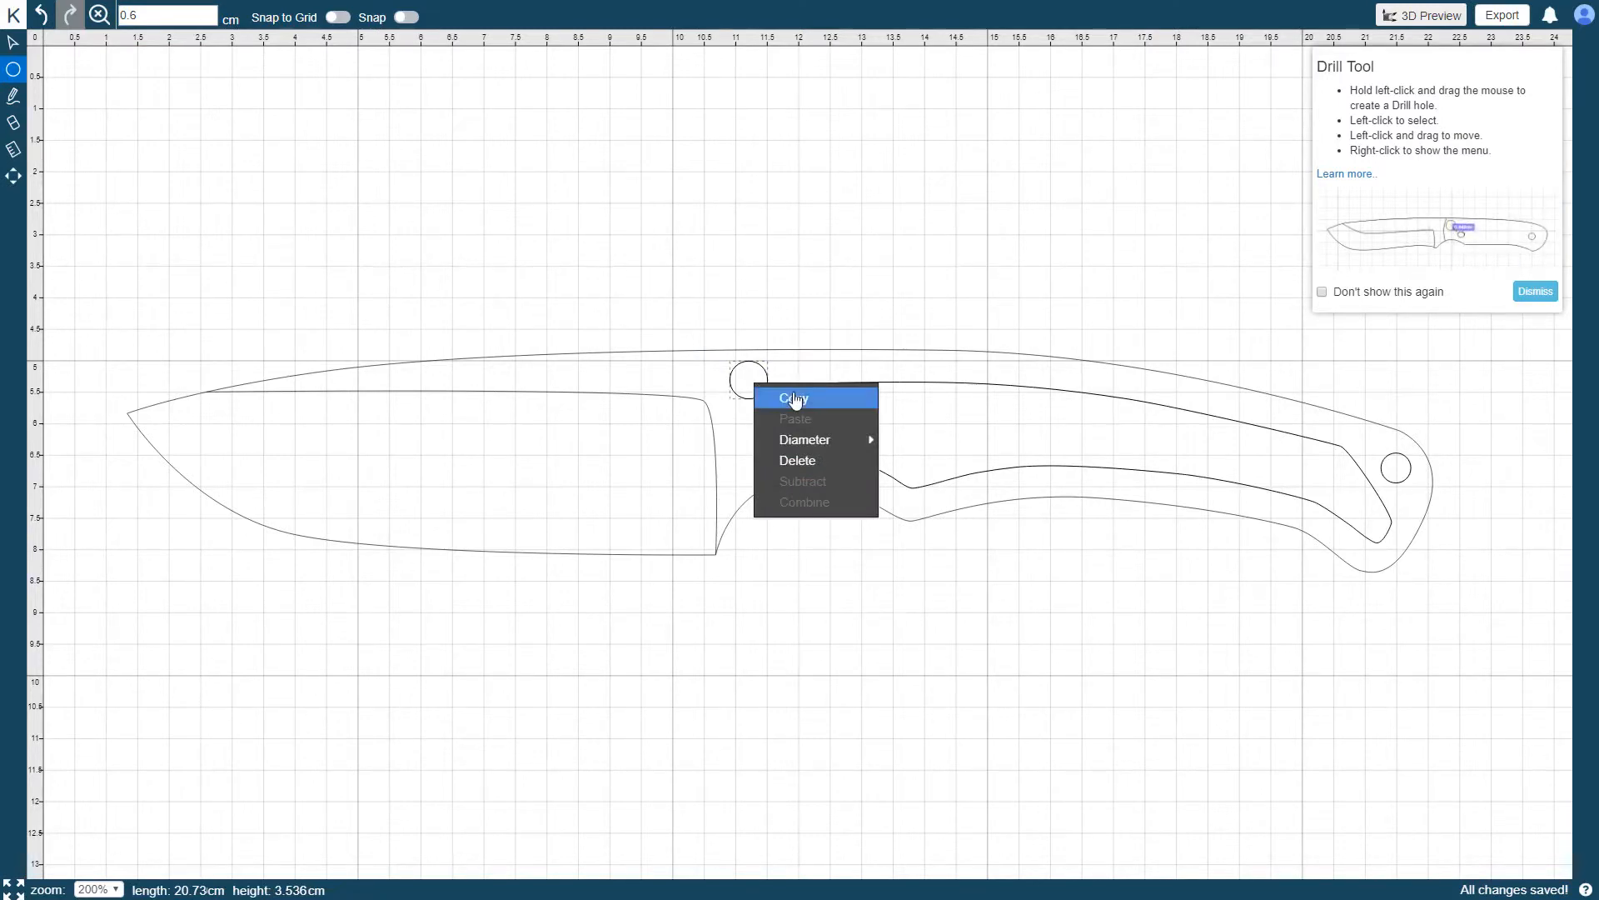
pyautogui.moveTo(805, 440)
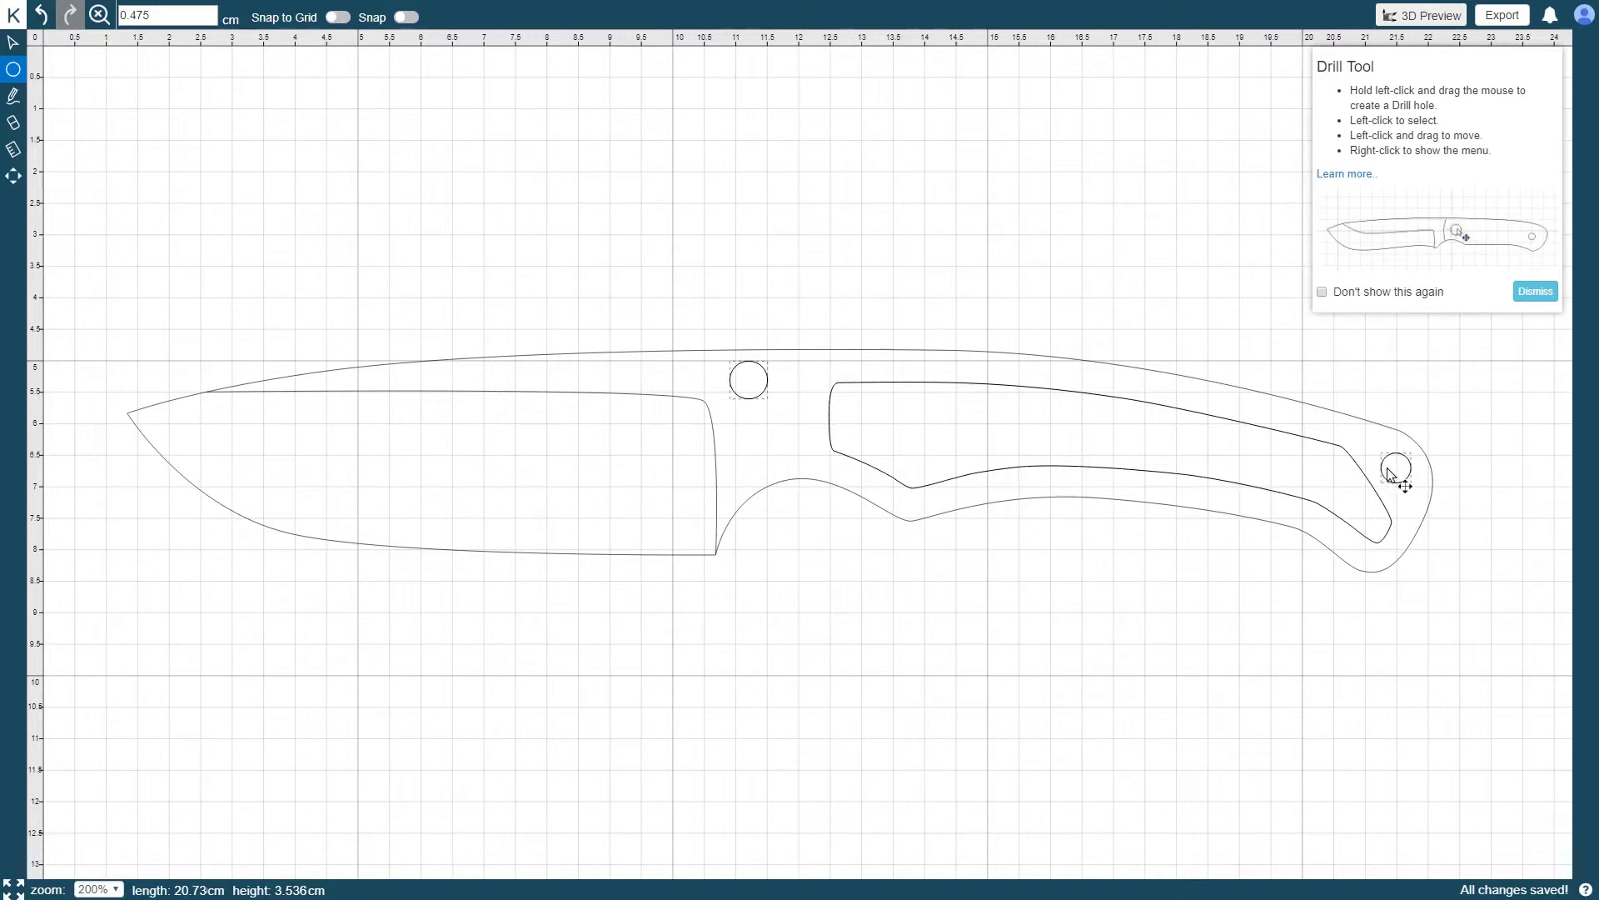
pyautogui.rightClick(1399, 470)
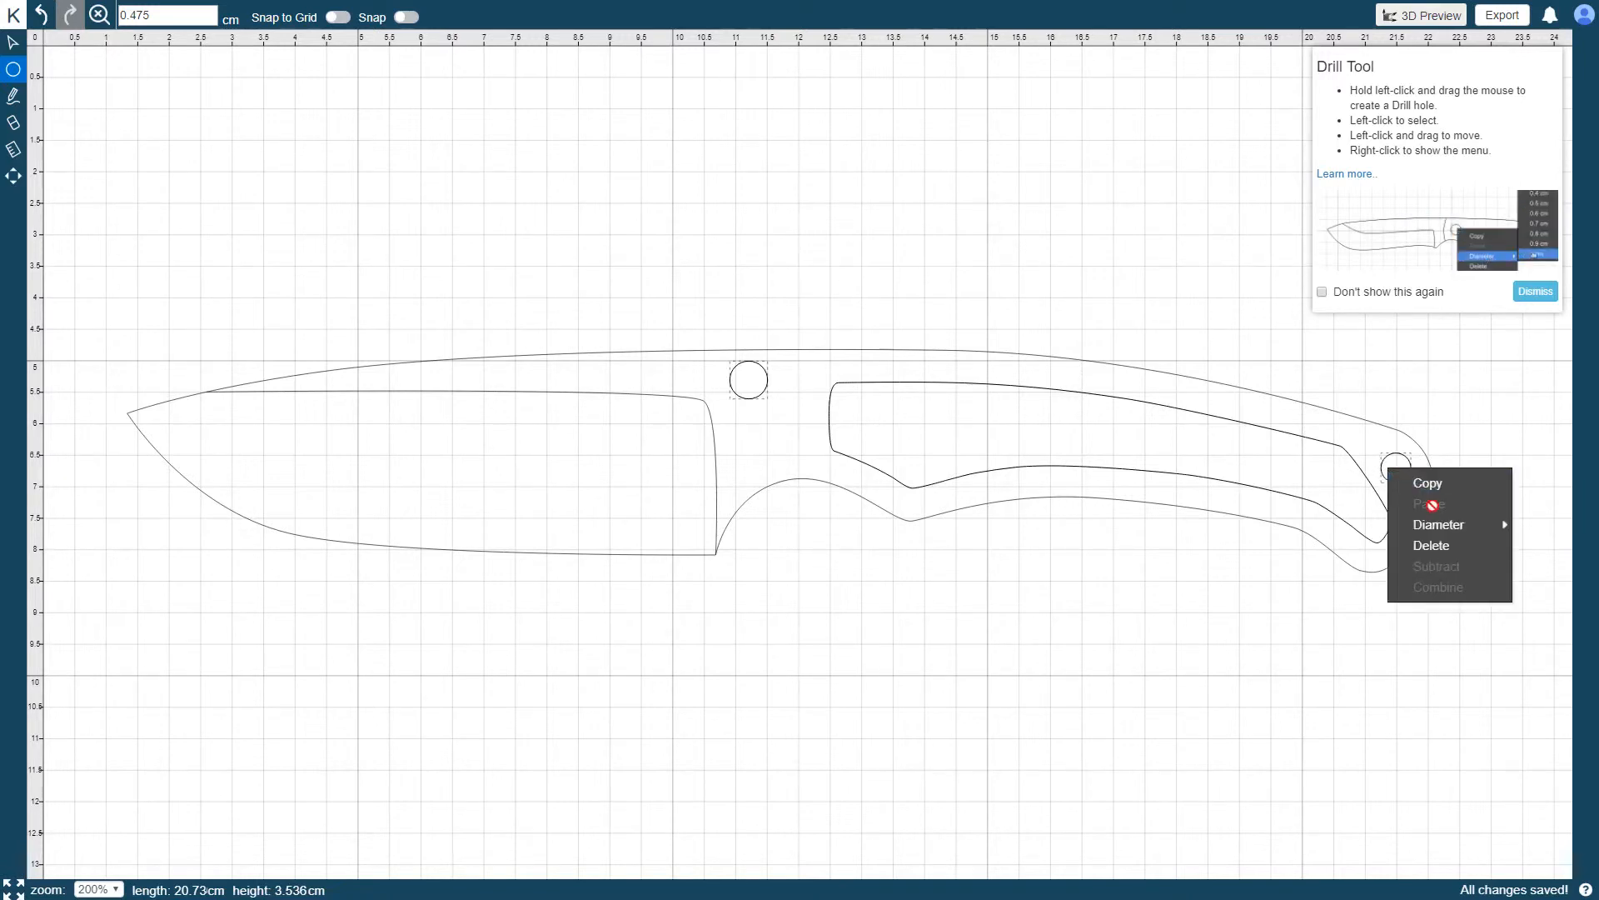
pyautogui.click(1431, 545)
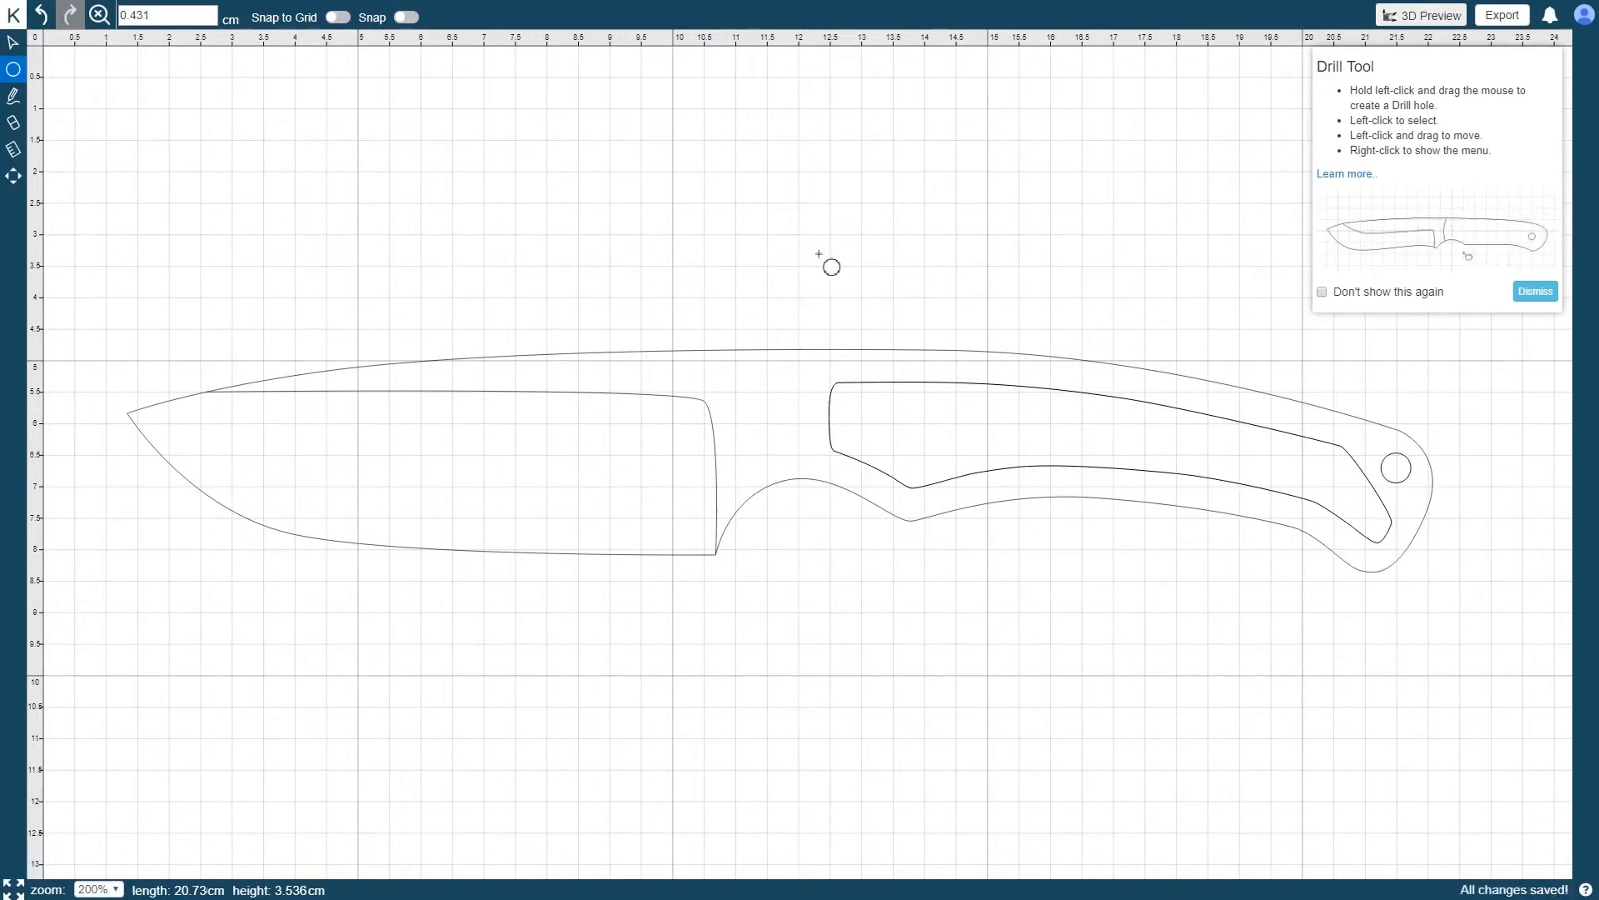
# Erase the old bevel line from the blade with the Eraser tool.
pyautogui.click(15, 97)
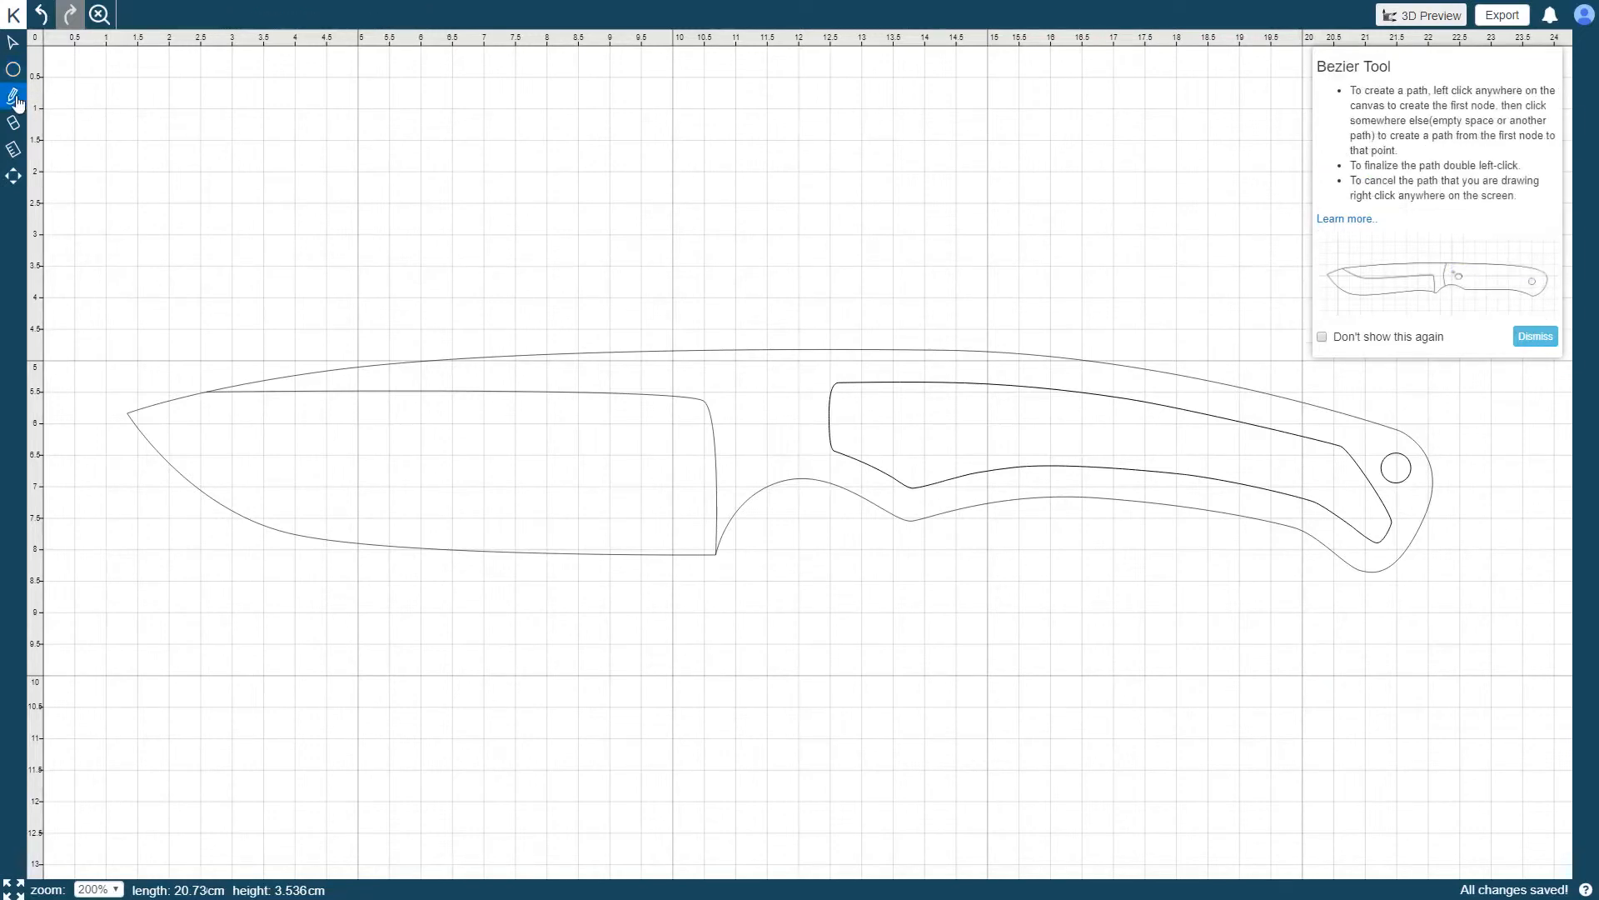
pyautogui.moveTo(280, 216)
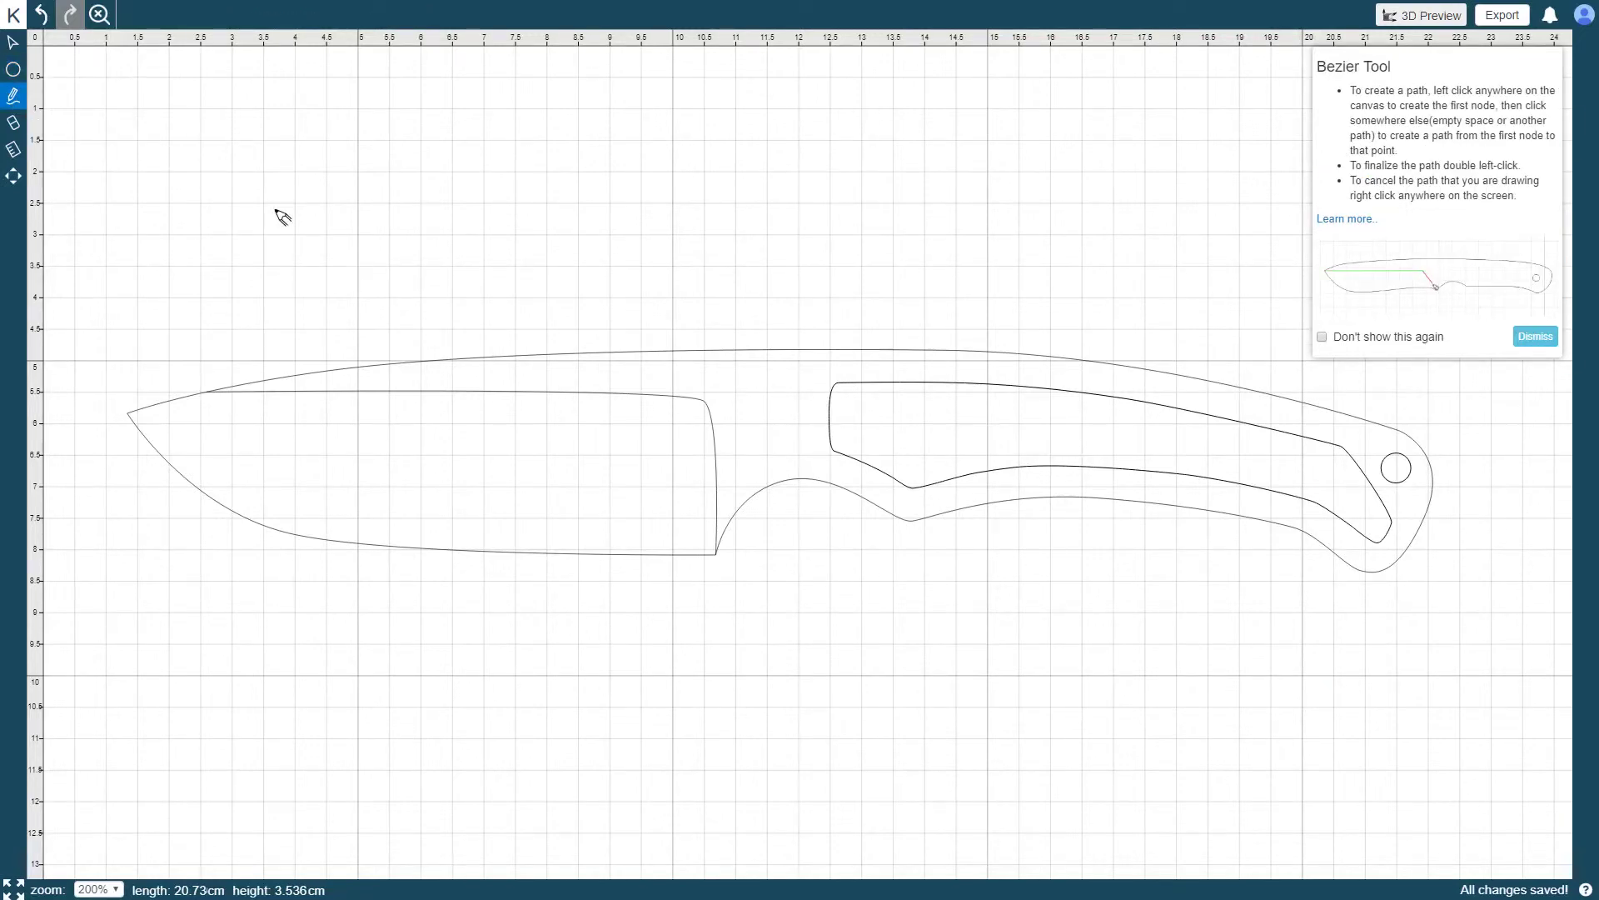
pyautogui.click(15, 122)
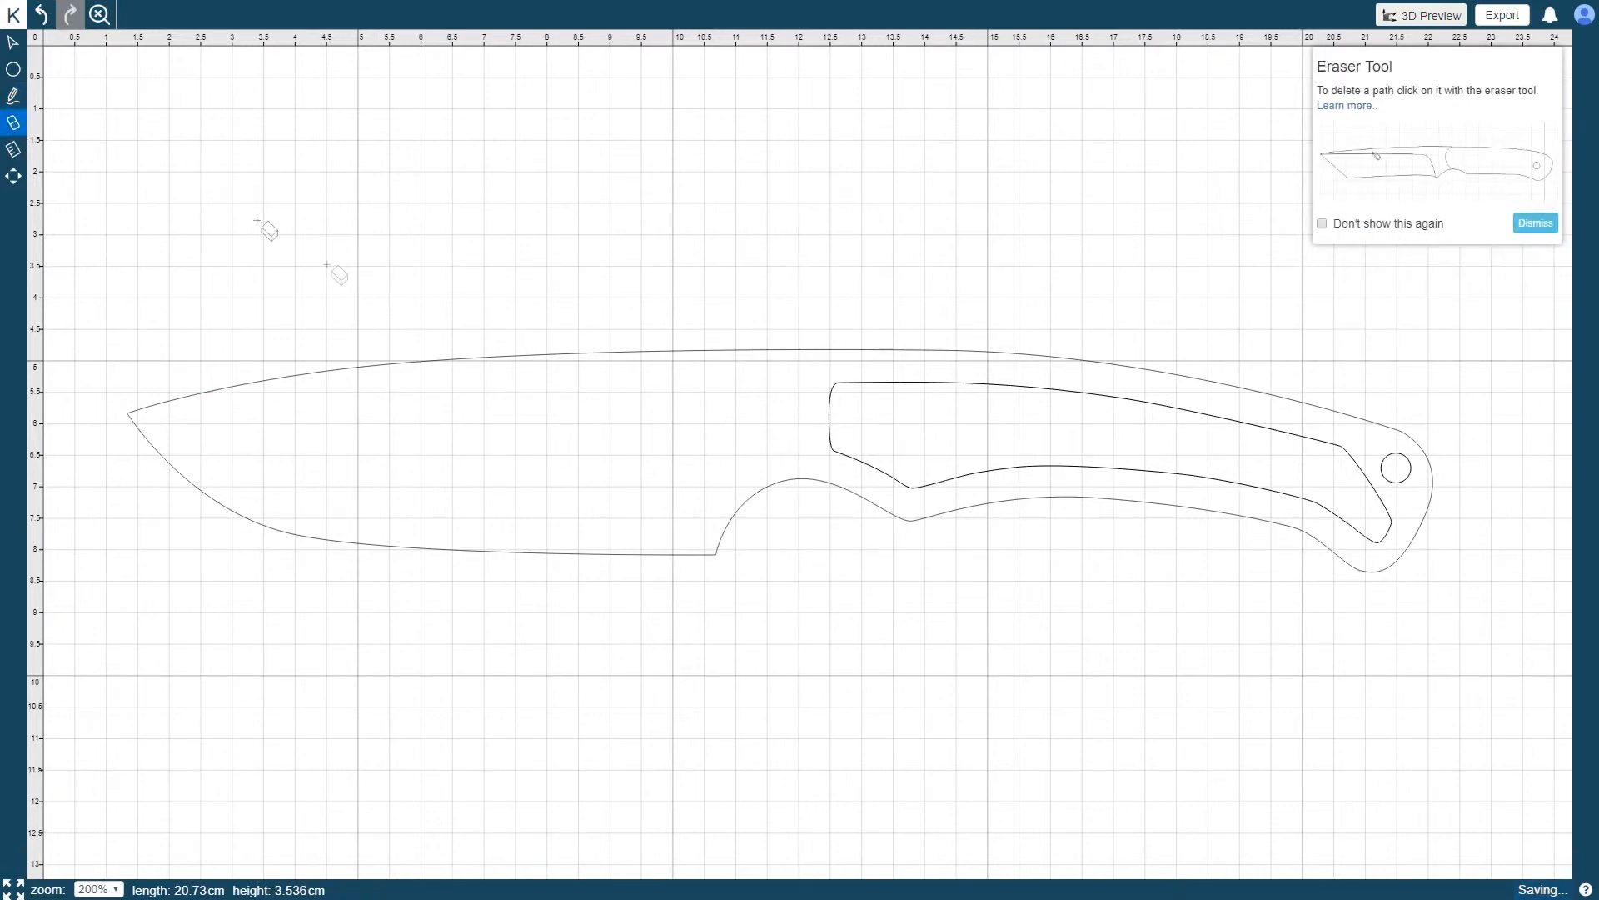
pyautogui.click(15, 95)
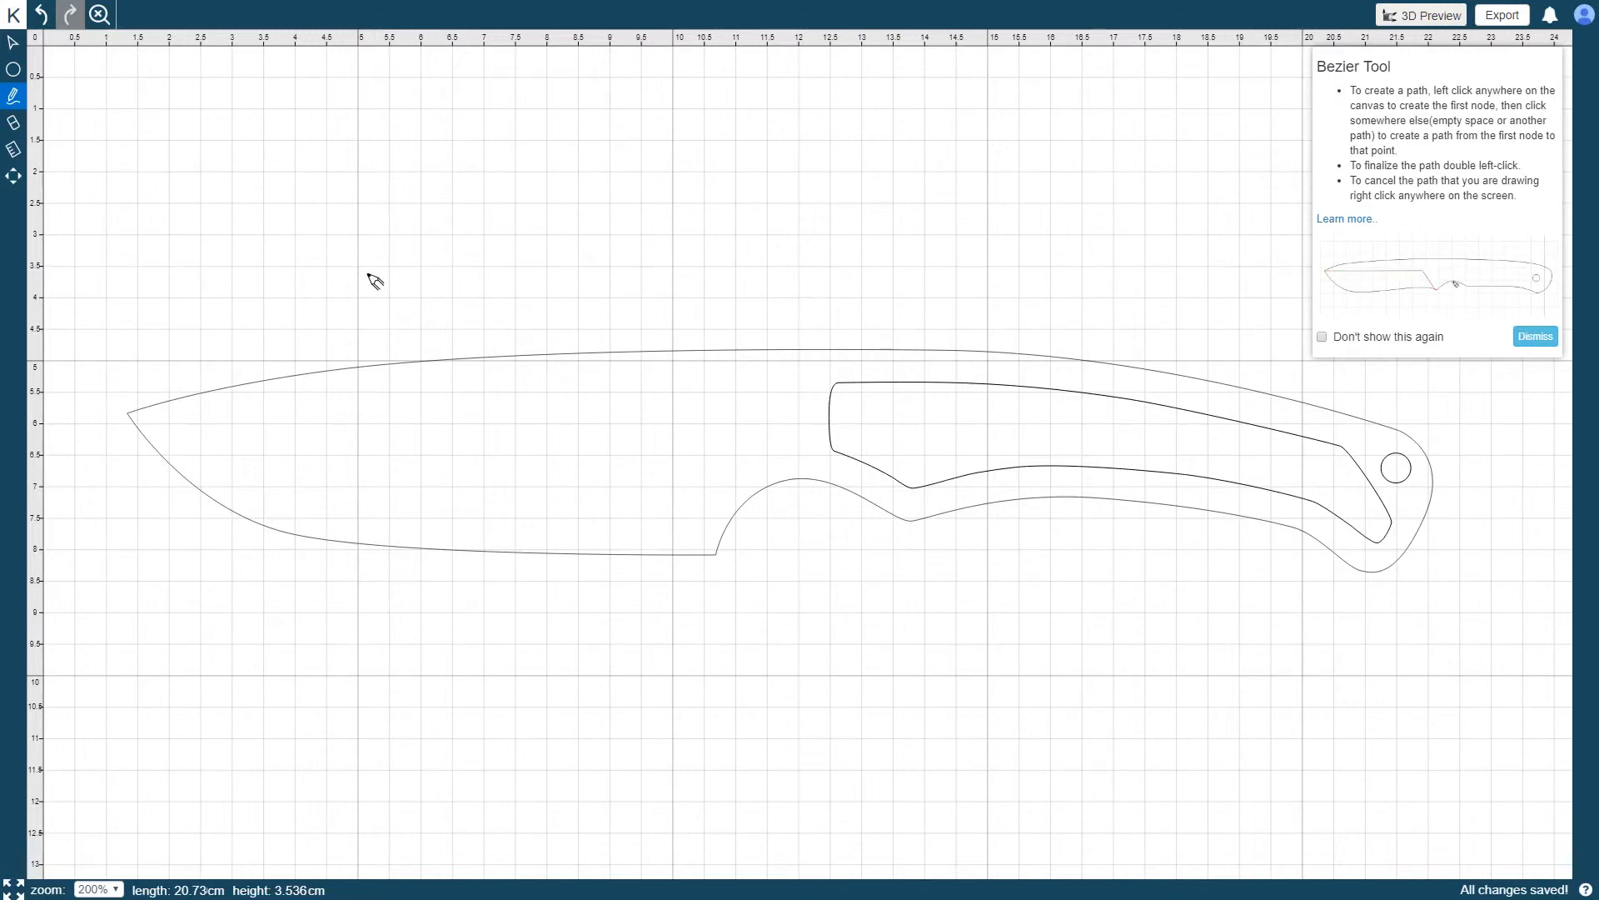
pyautogui.moveTo(153, 456)
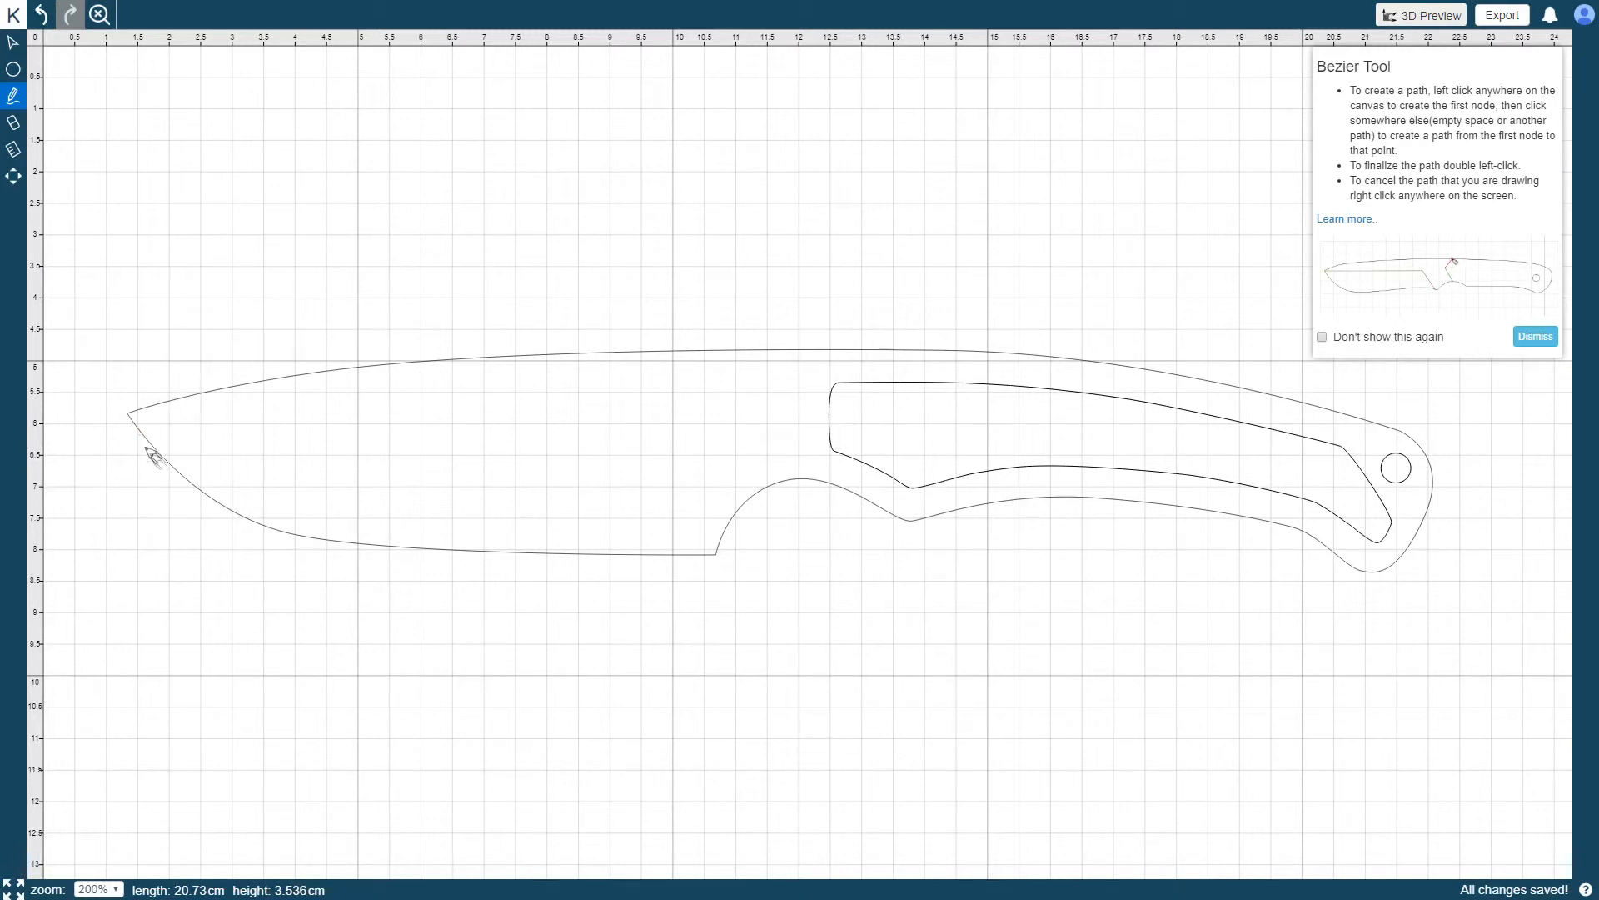
pyautogui.moveTo(313, 574)
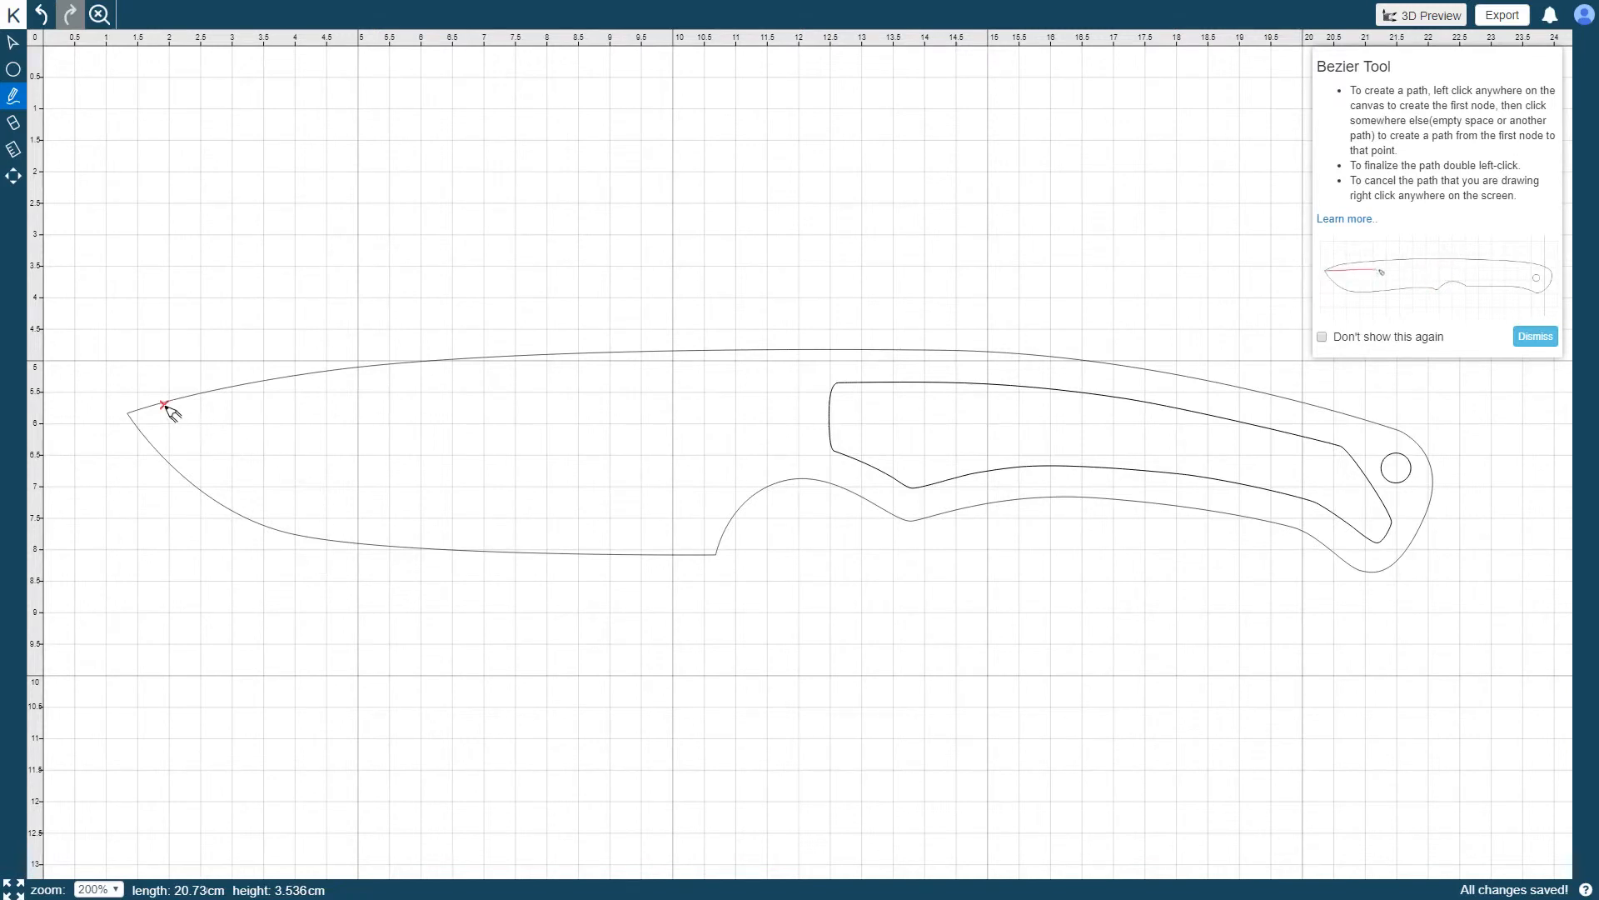
# Draw a Bezier bevel line from near the tip, cornering above the ricasso, down to the edge.
pyautogui.click(300, 398)
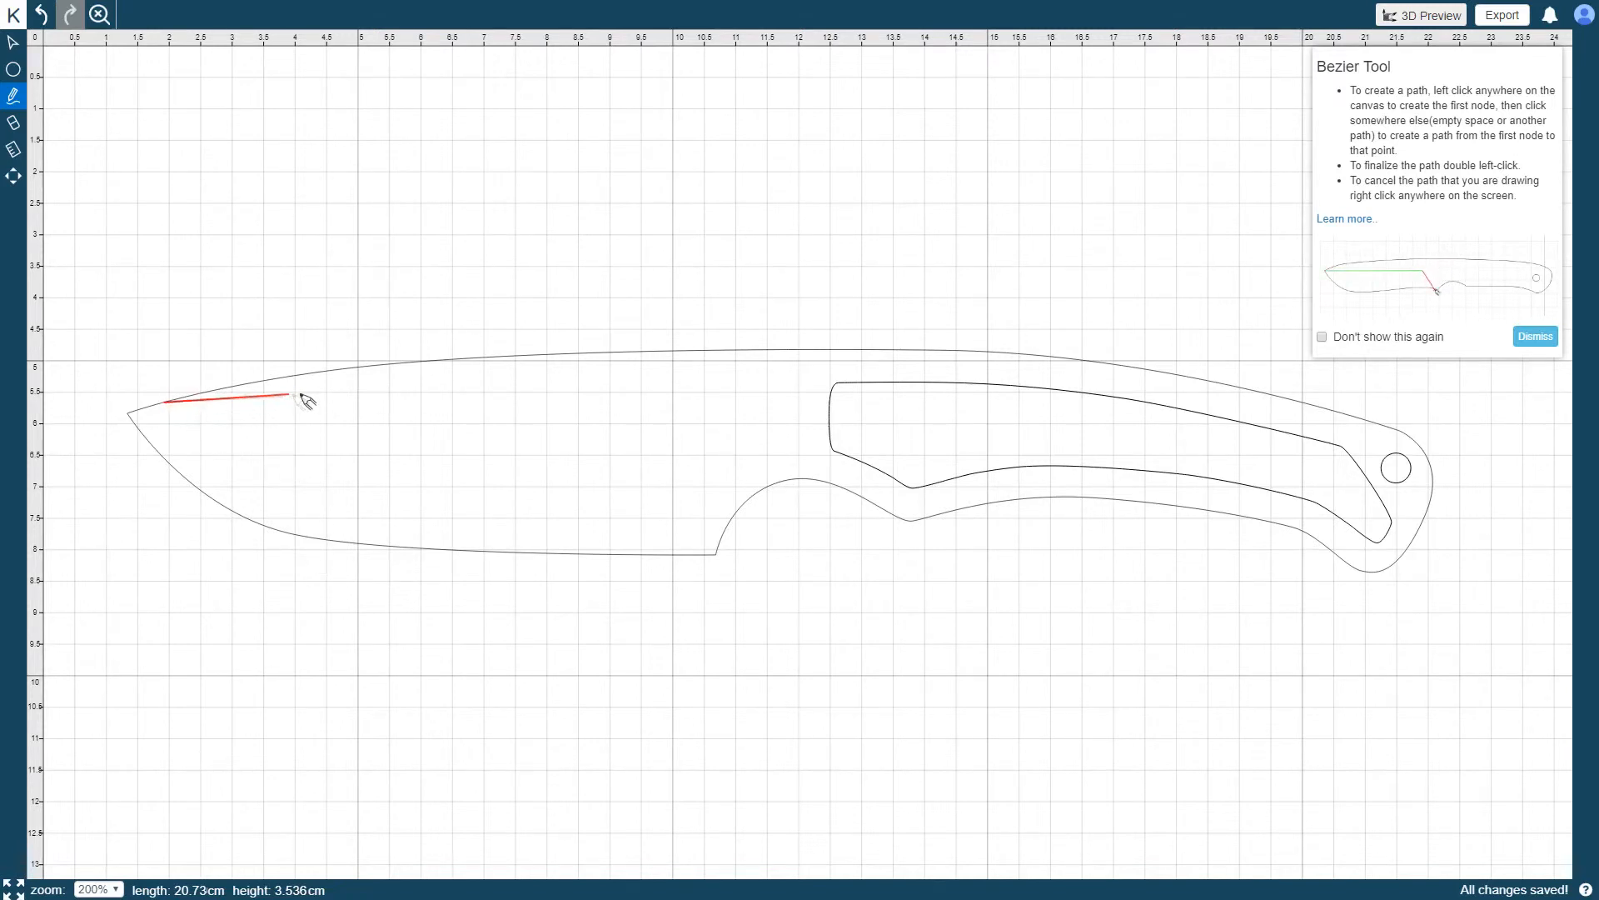
pyautogui.click(663, 408)
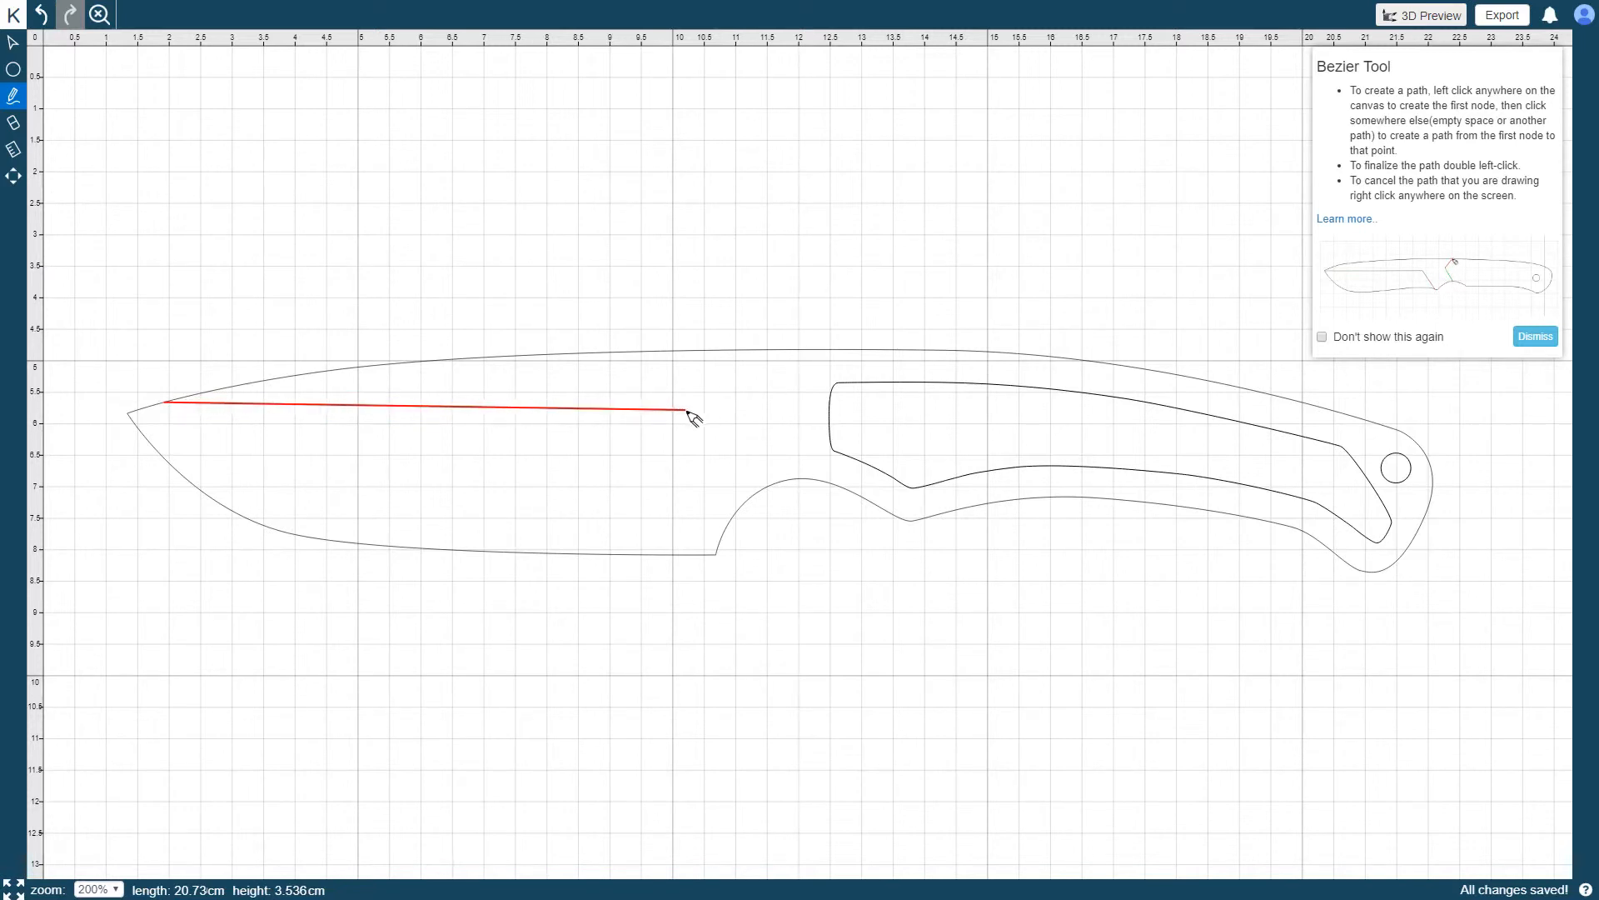
pyautogui.click(715, 560)
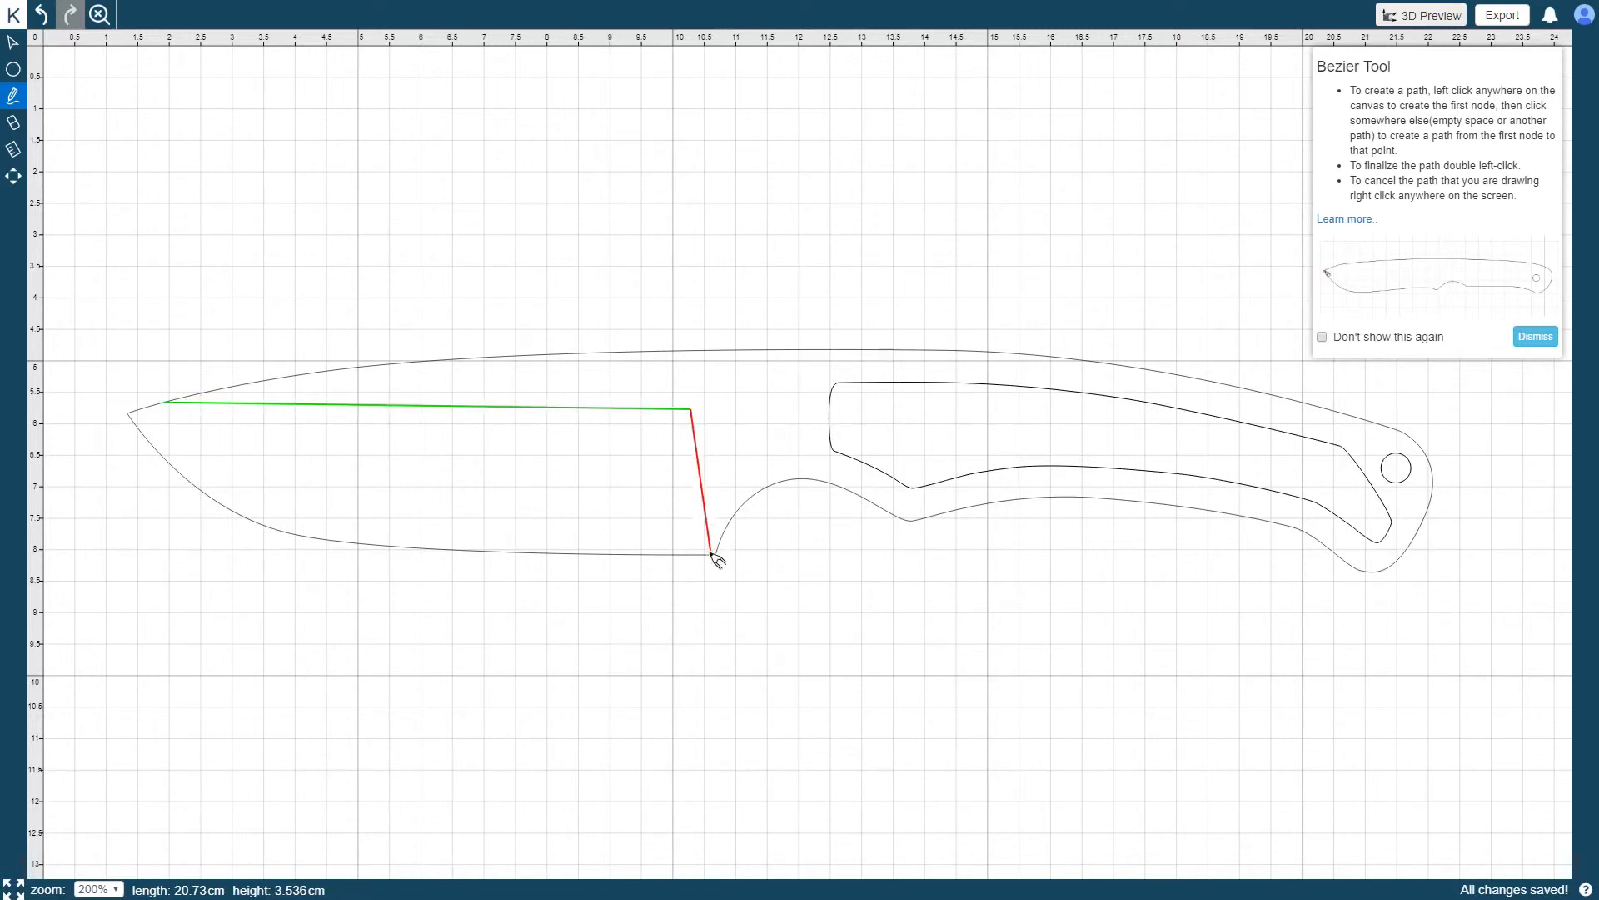
pyautogui.click(711, 555)
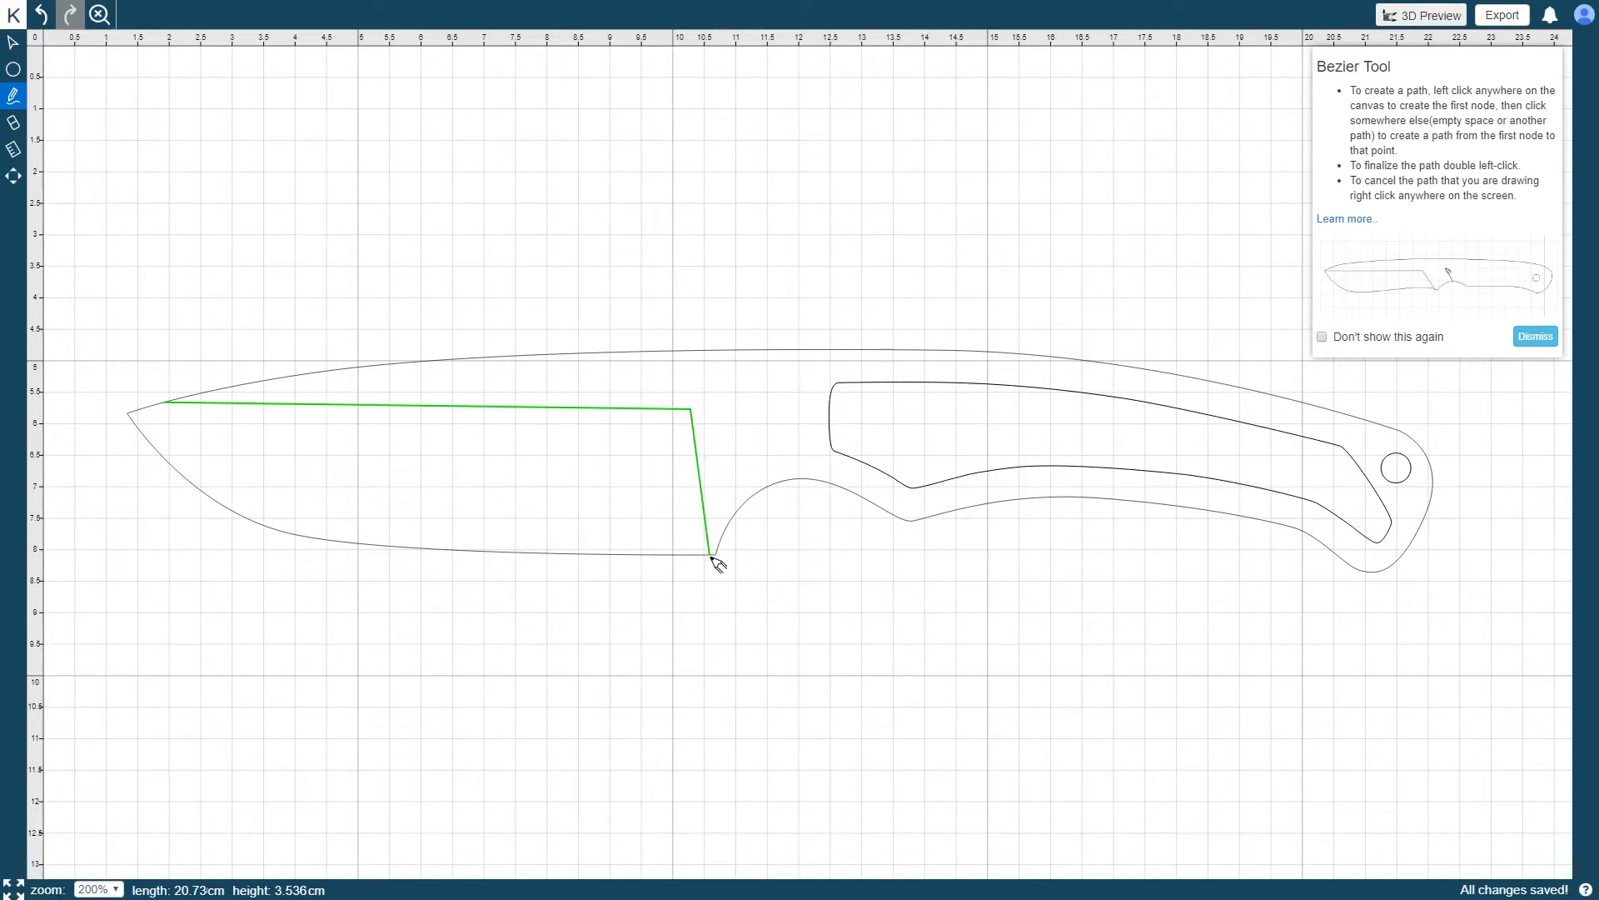
pyautogui.doubleClick(712, 552)
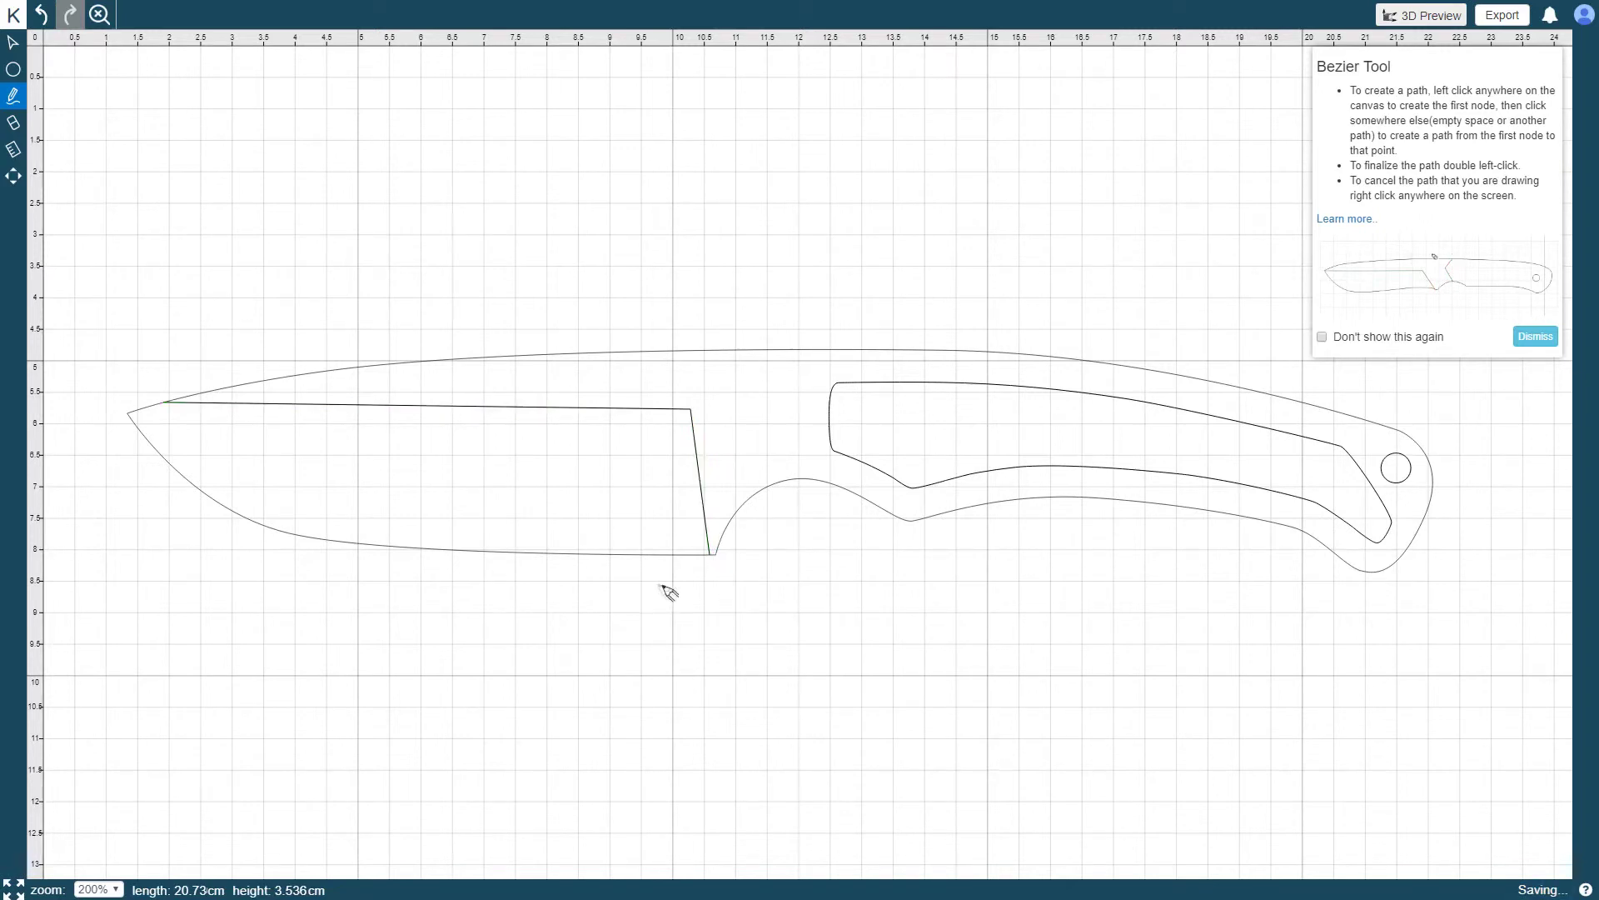
pyautogui.moveTo(431, 240)
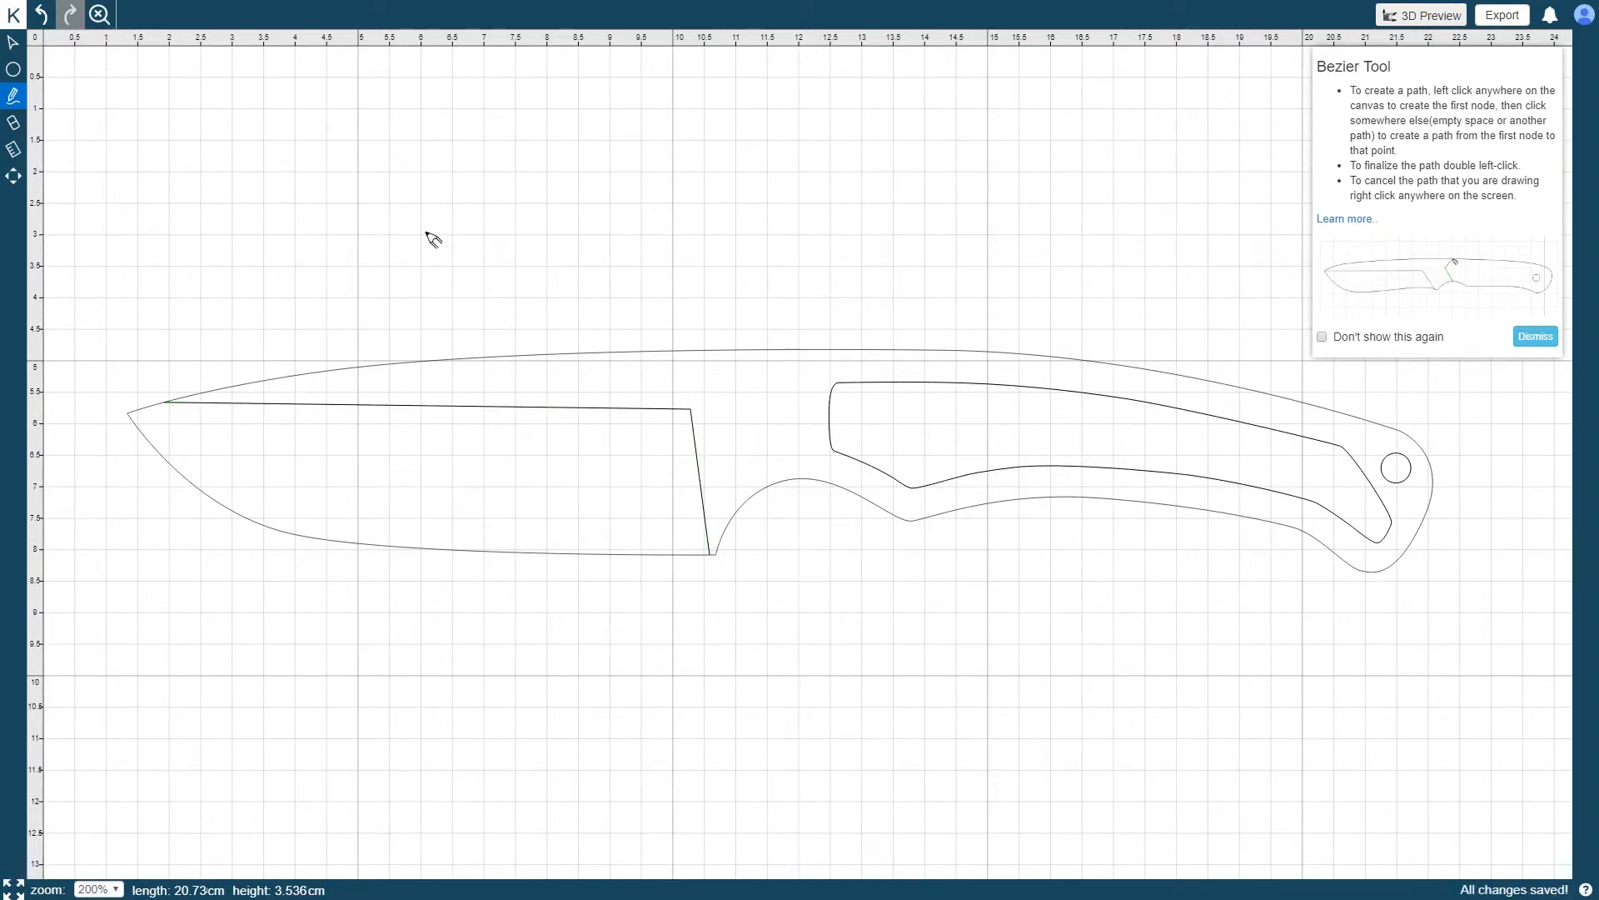
# Erase the handle-end drill hole with the Eraser tool.
pyautogui.click(15, 122)
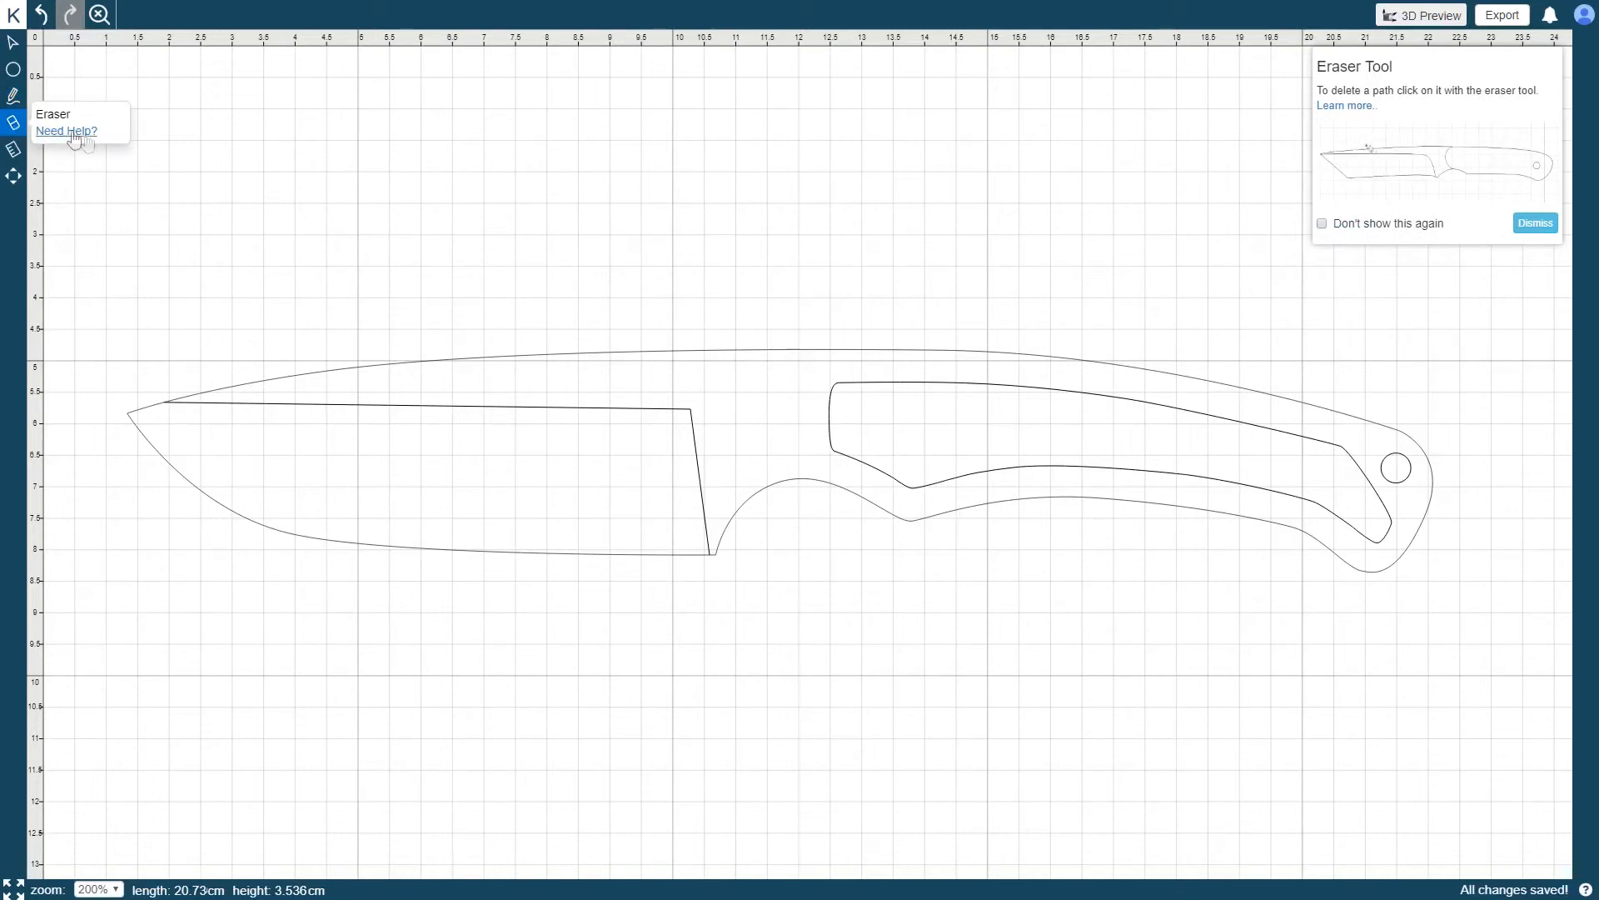
pyautogui.moveTo(449, 250)
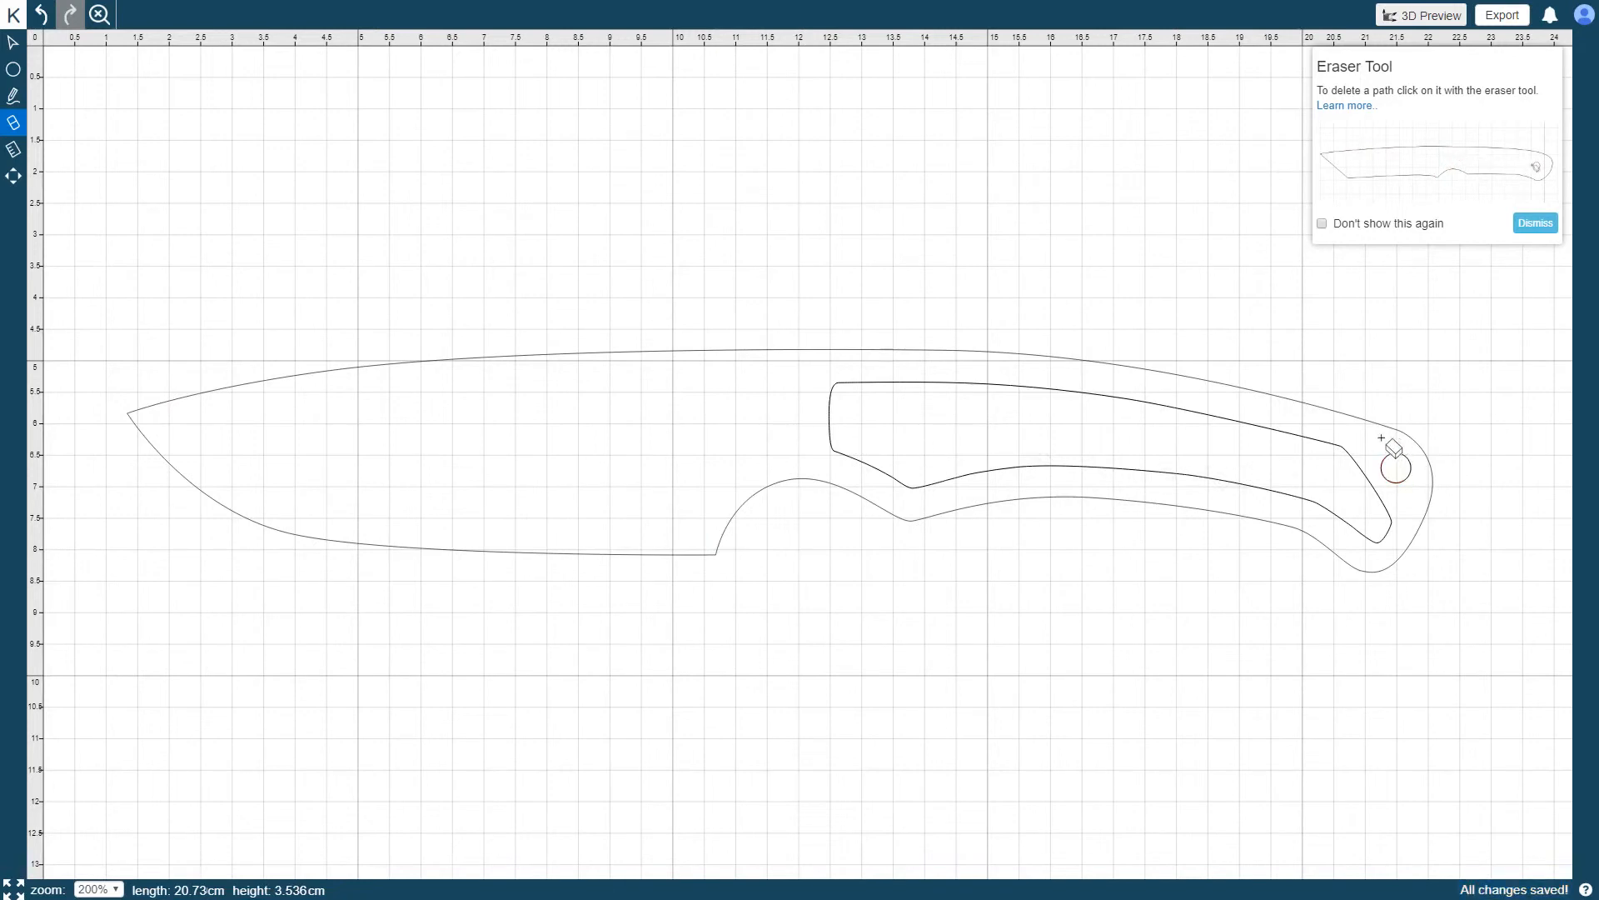
pyautogui.click(1394, 465)
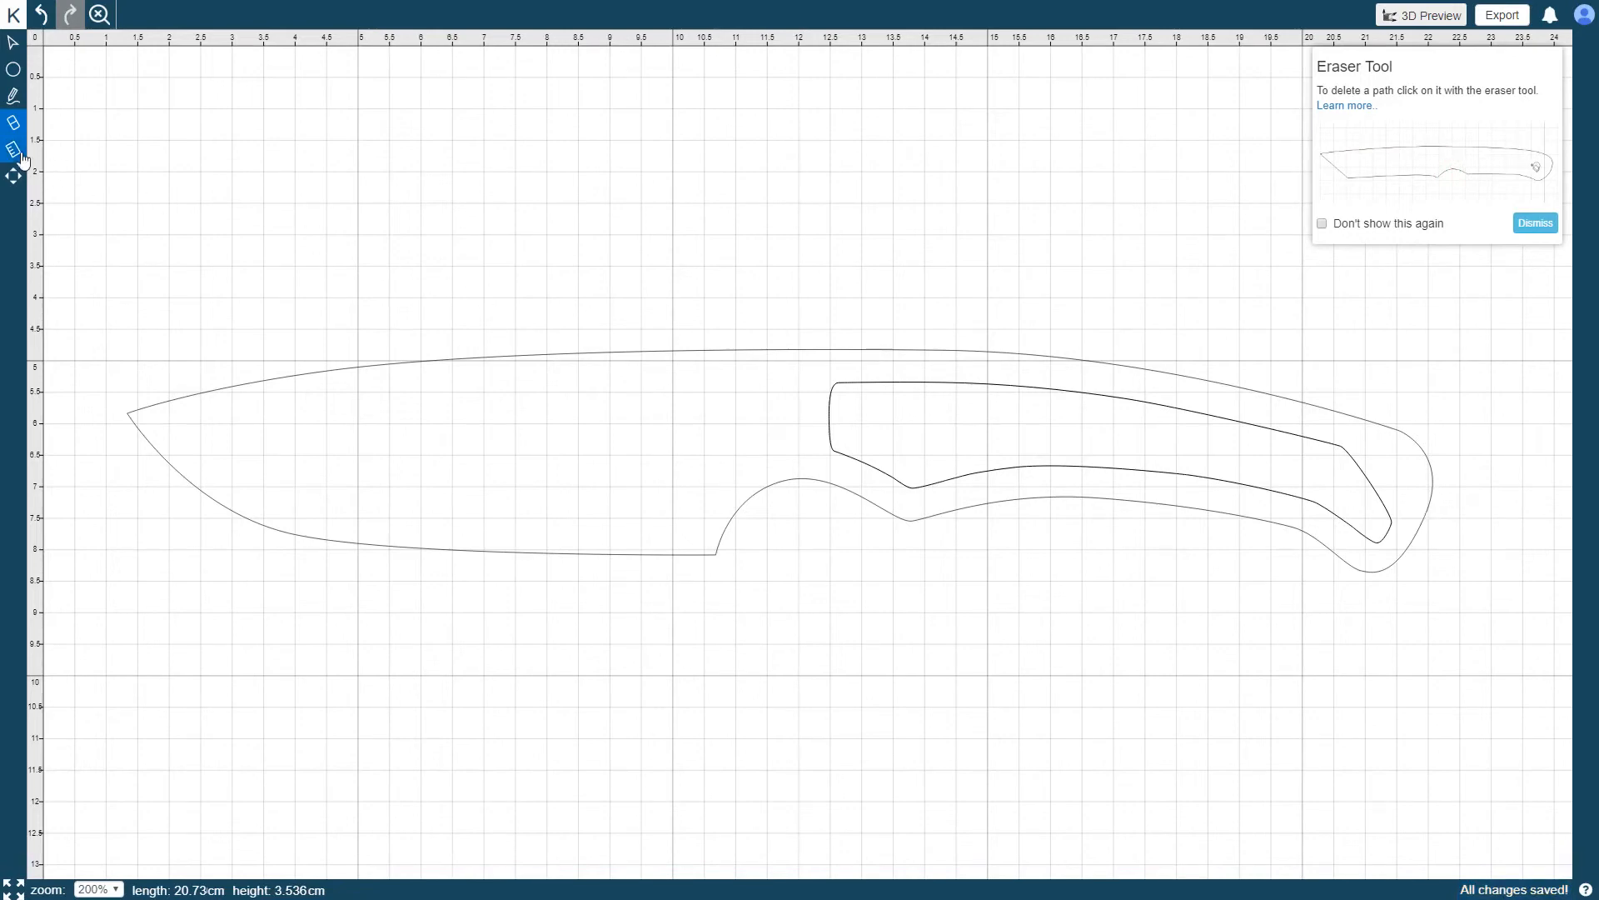
pyautogui.click(15, 148)
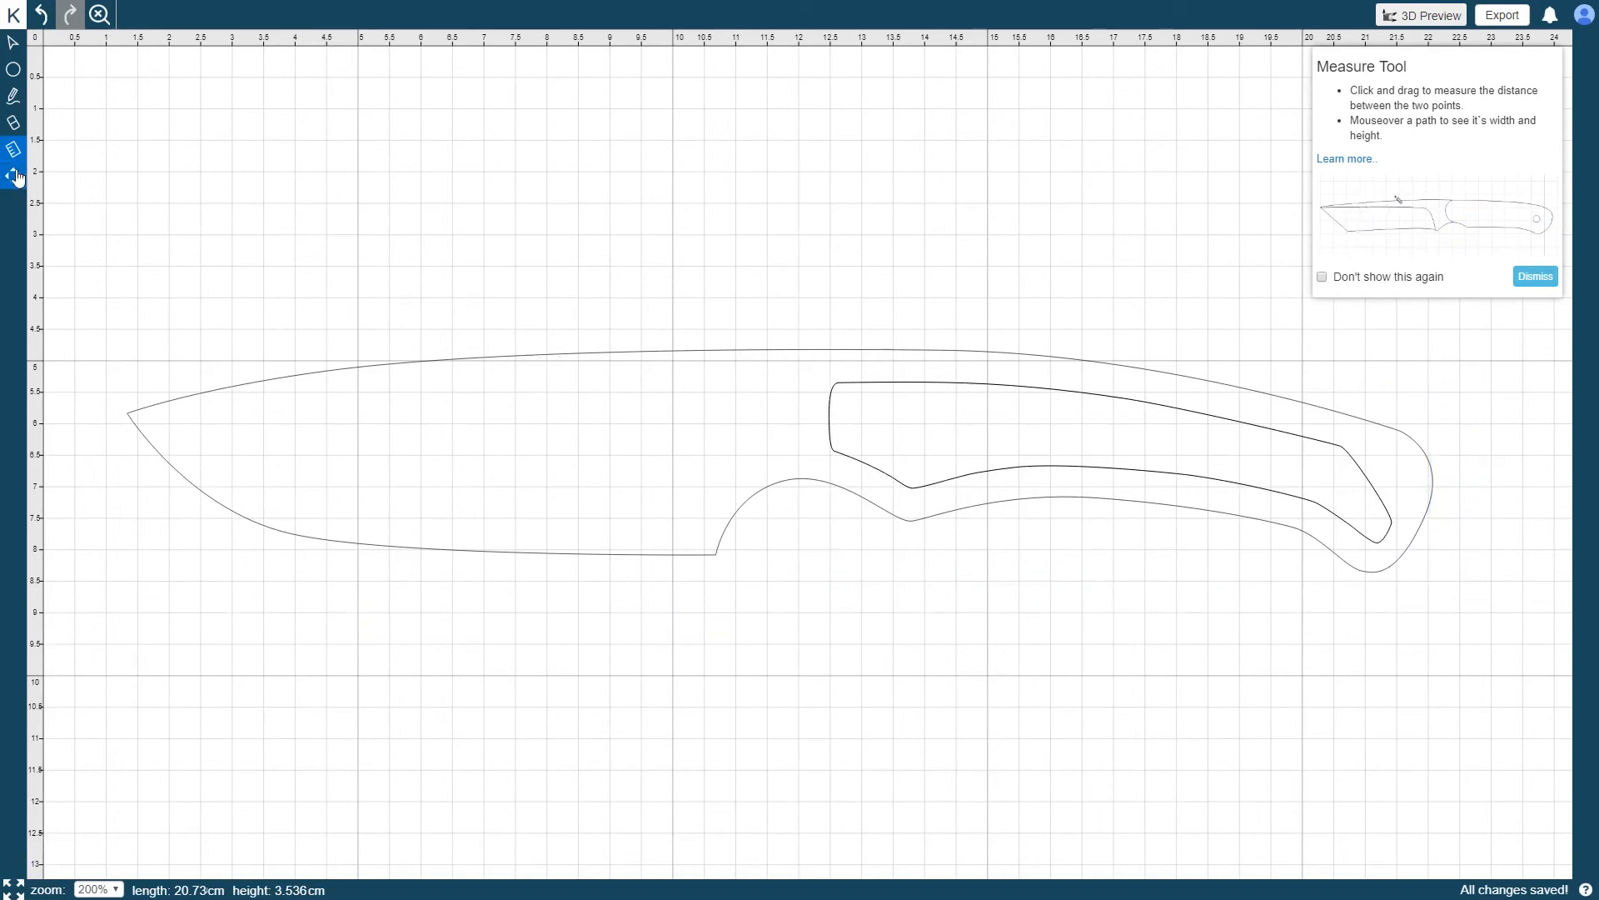
pyautogui.click(15, 175)
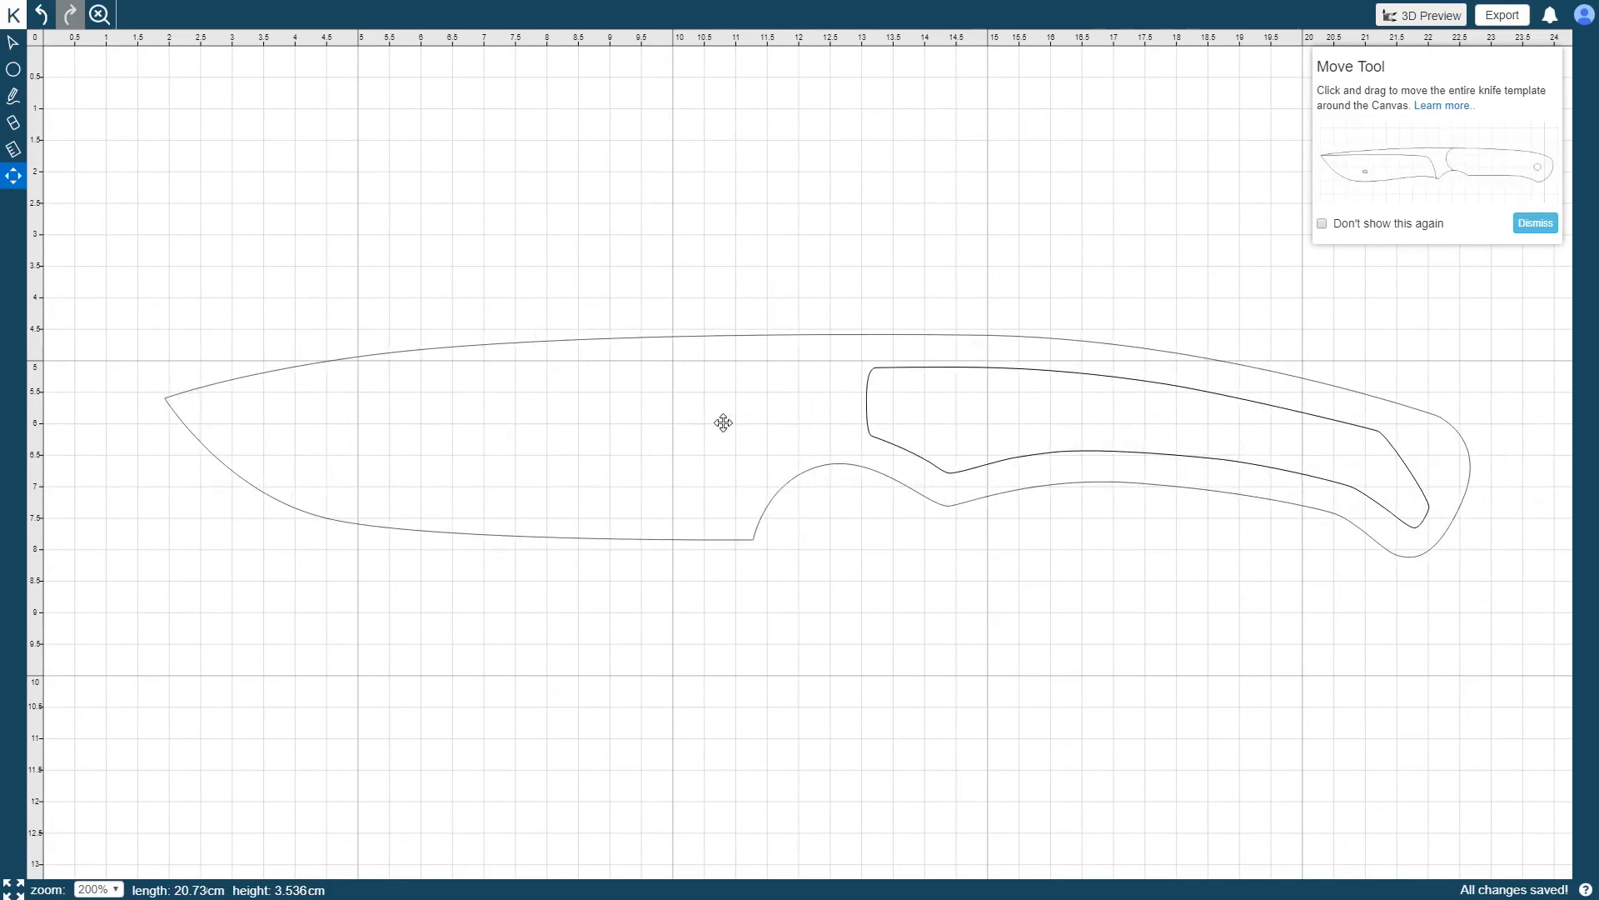
pyautogui.moveTo(723, 425)
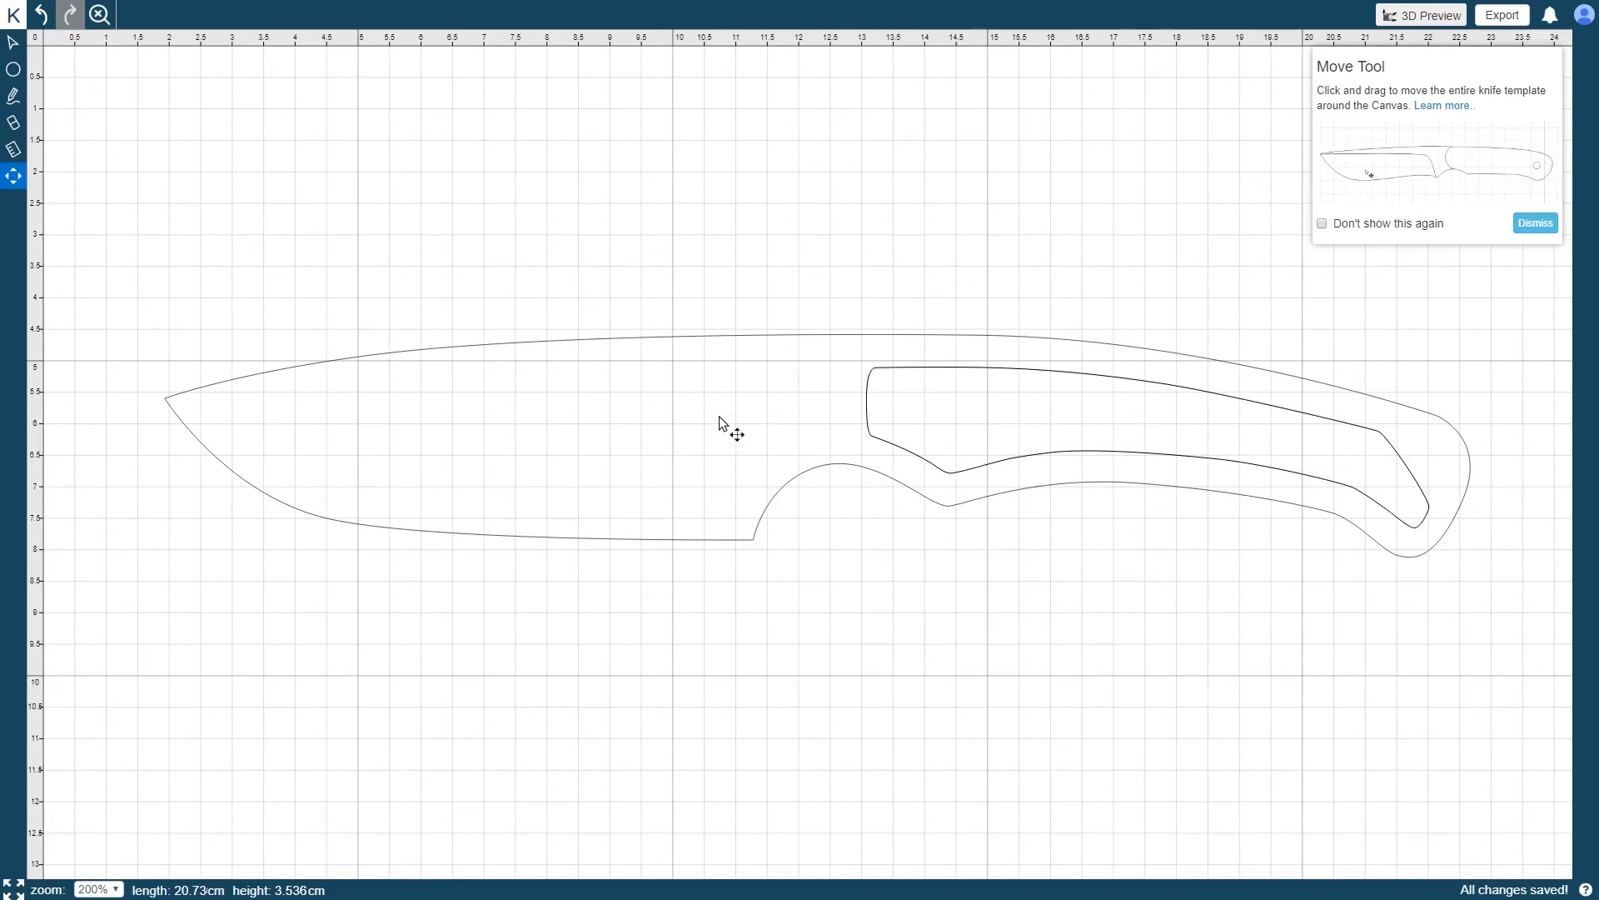